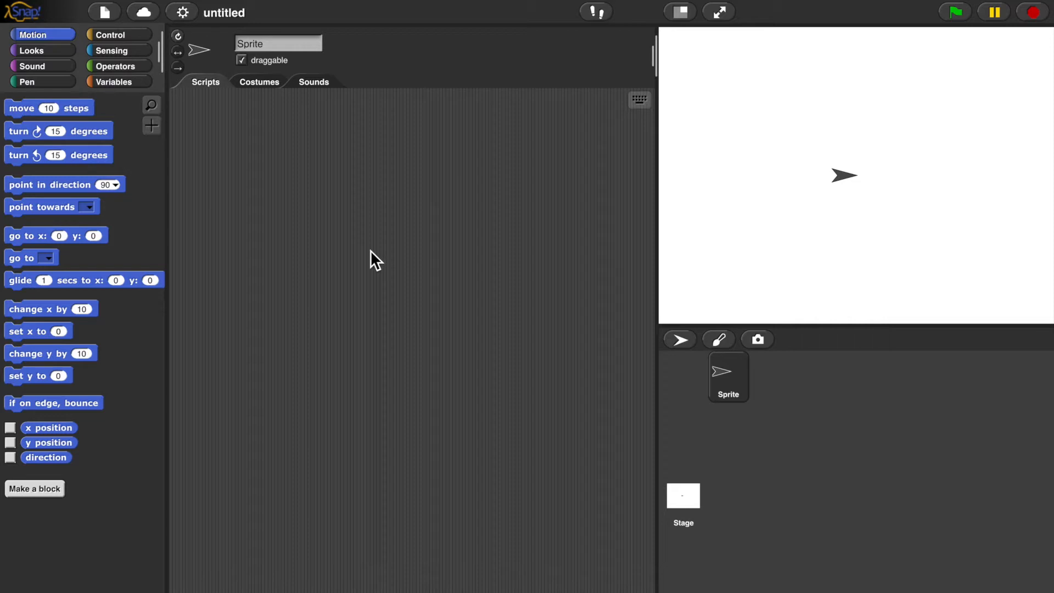
mouse_move(775, 203)
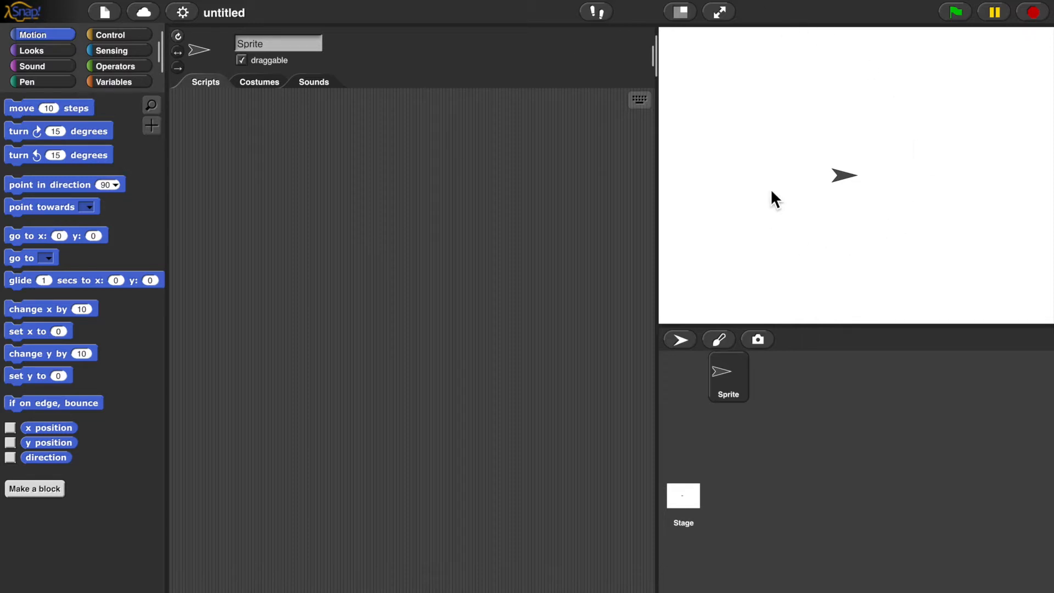
mouse_move(796, 209)
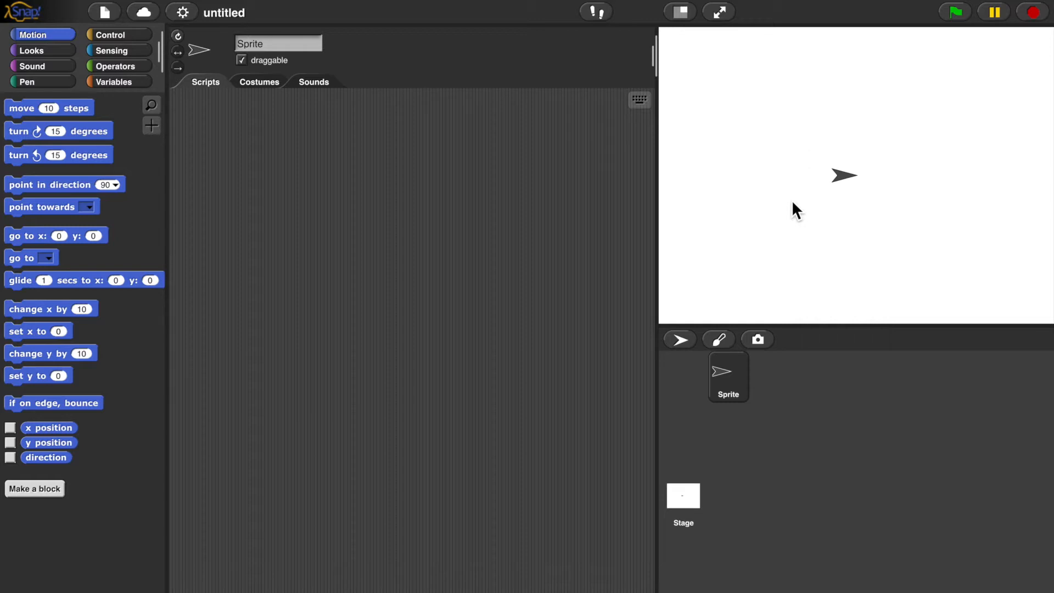
mouse_move(345, 175)
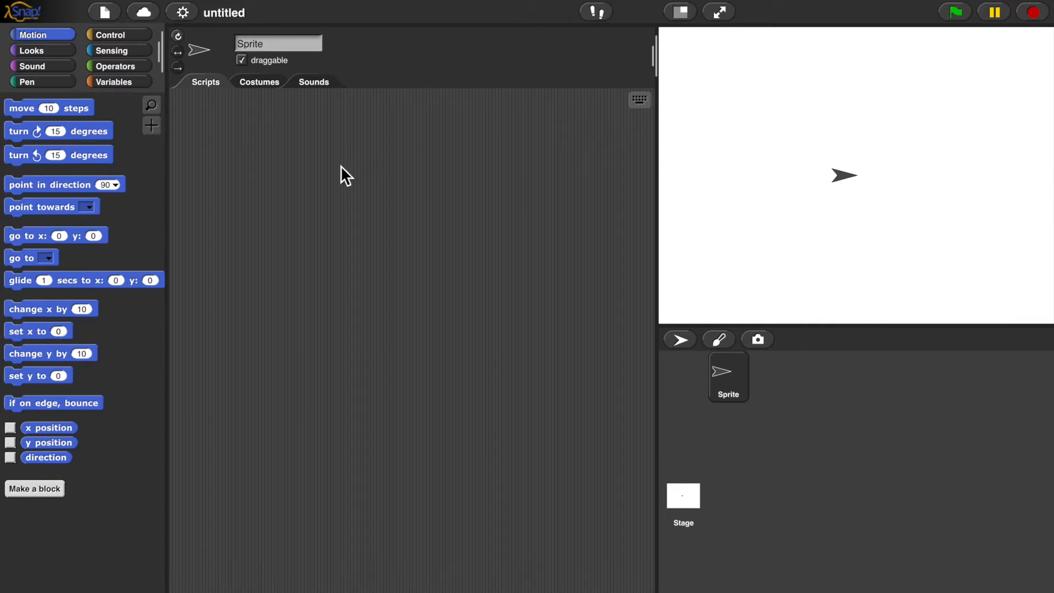
mouse_move(247, 101)
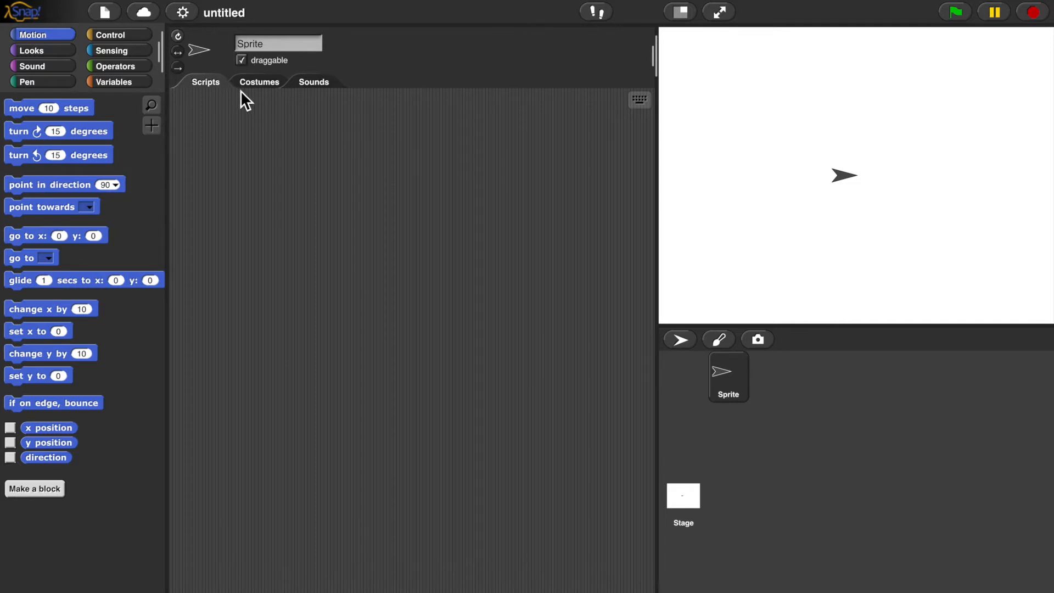
Show the sprite's costumes, where only the default Turtle costume exists
click(258, 81)
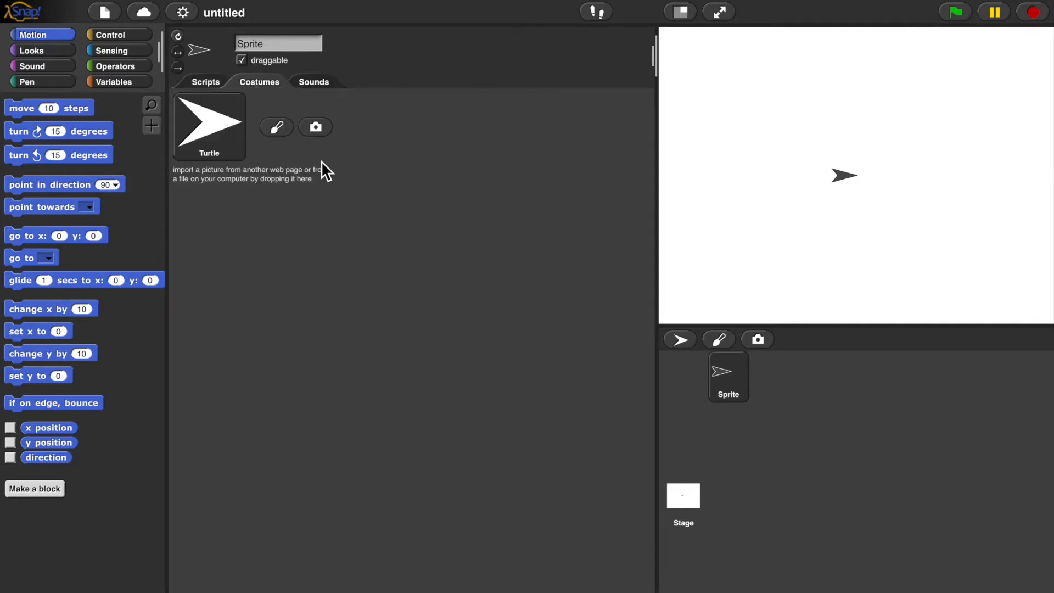
mouse_move(276, 126)
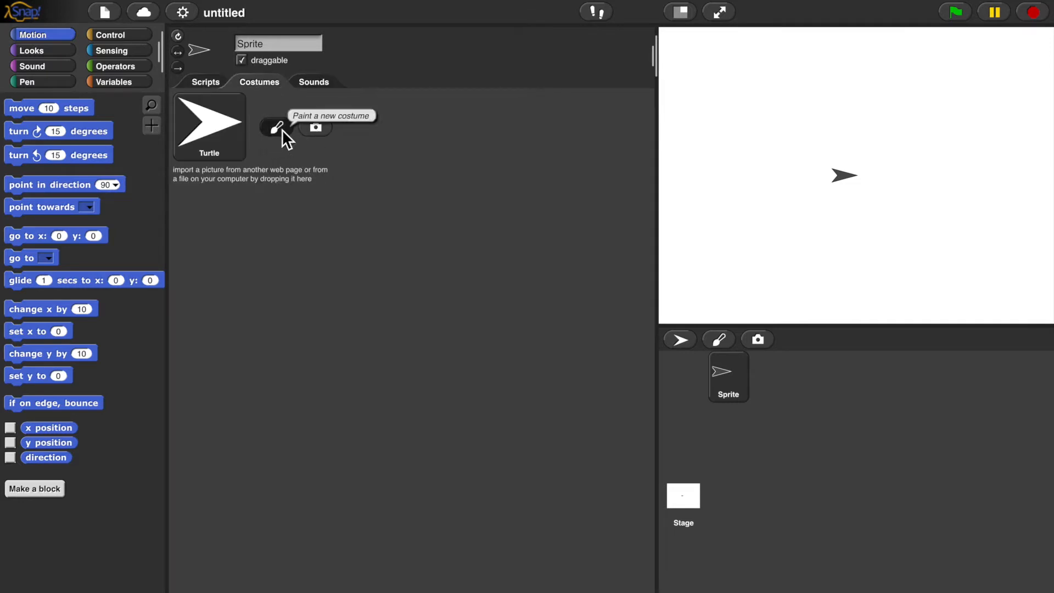
Open the paint editor for a new costume, test rectangle and ellipse tools, then clear the canvas
click(275, 126)
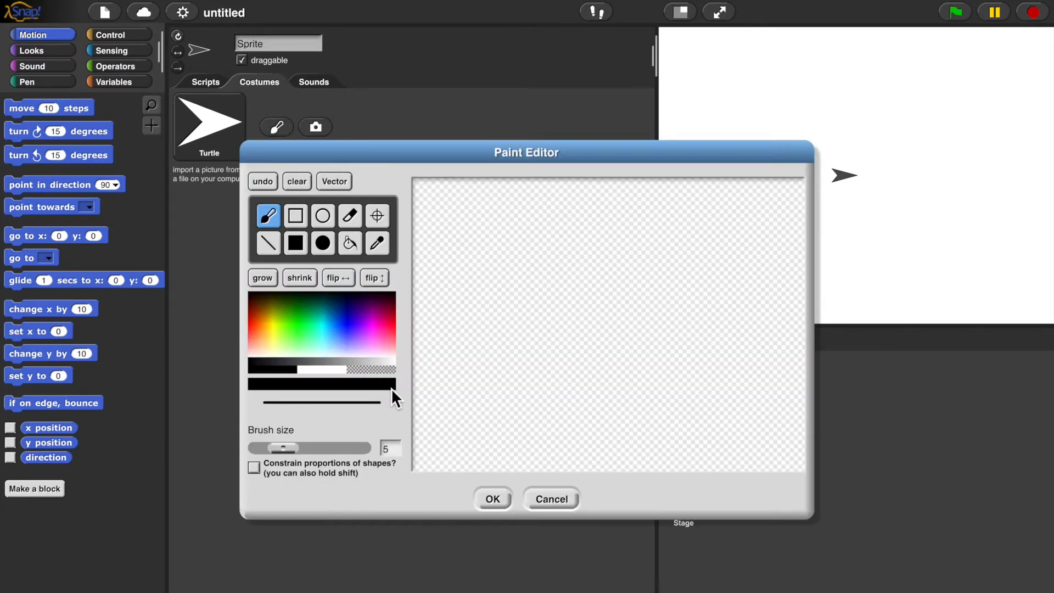
mouse_move(401, 423)
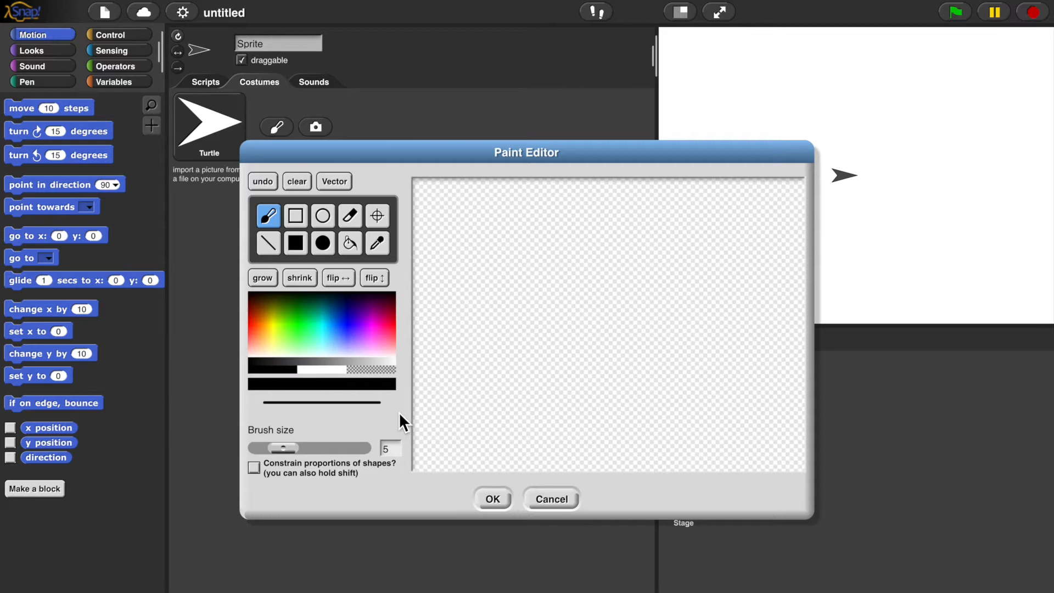
click(295, 215)
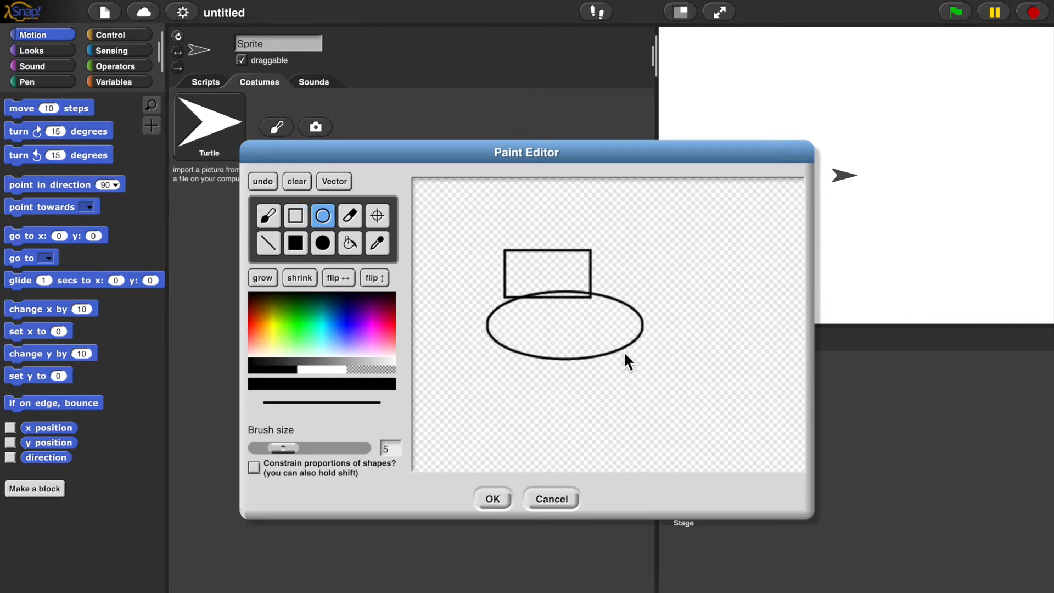
mouse_move(696, 267)
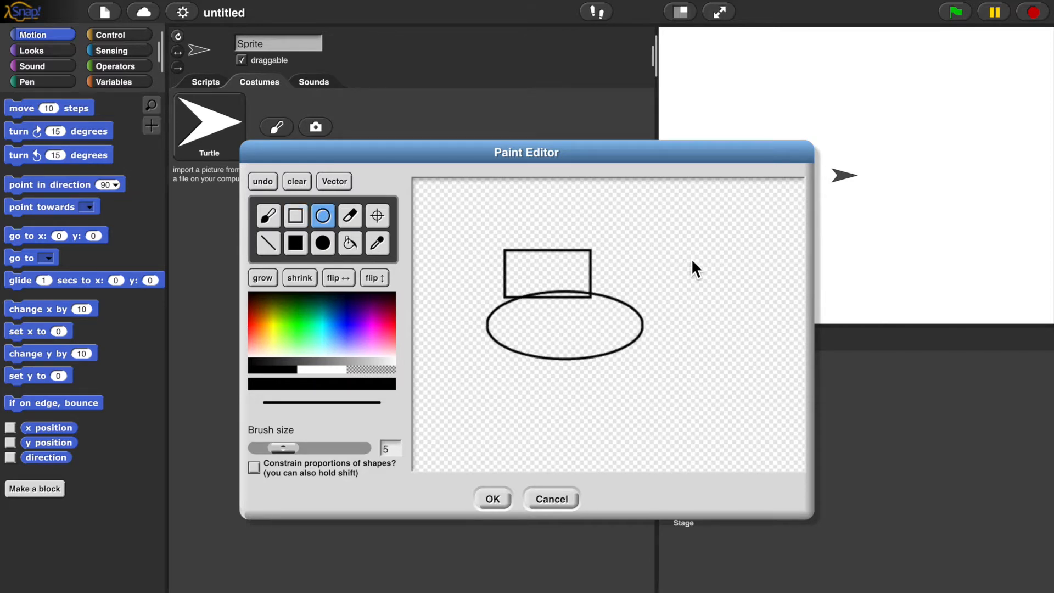
mouse_move(689, 270)
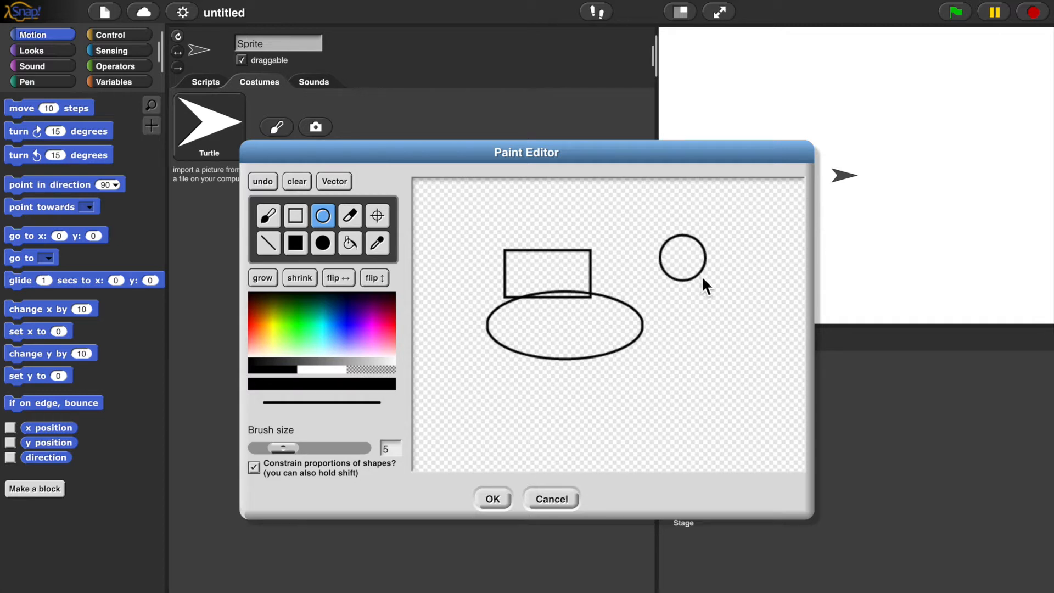
click(267, 215)
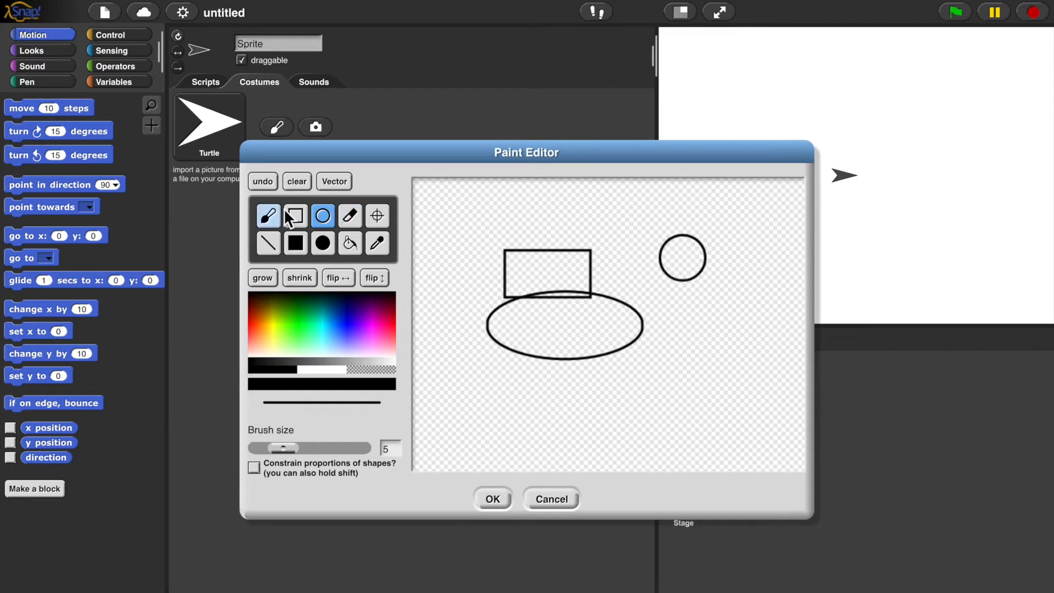
mouse_move(278, 207)
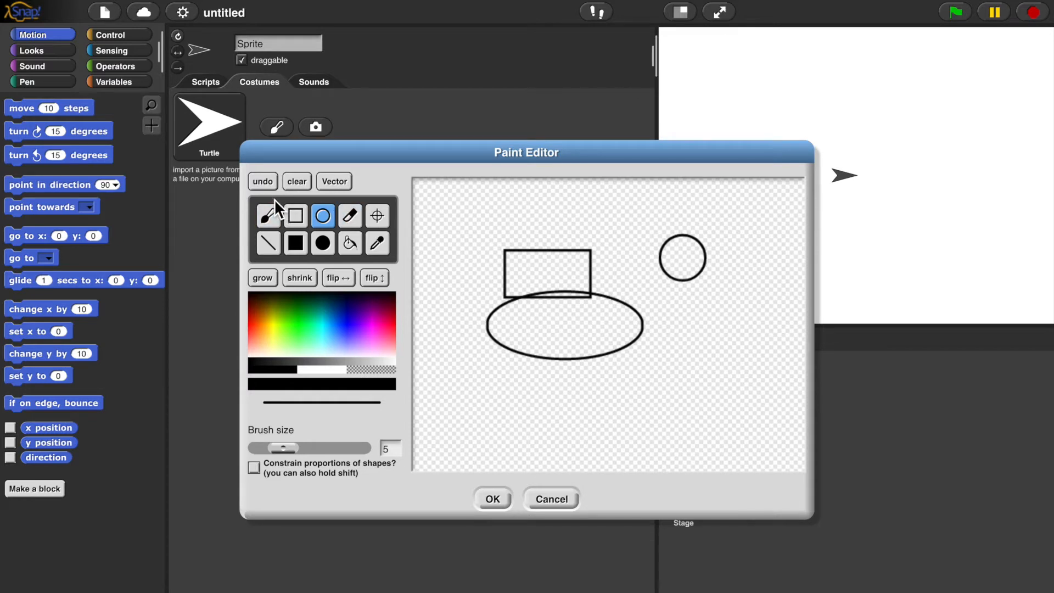
mouse_move(262, 182)
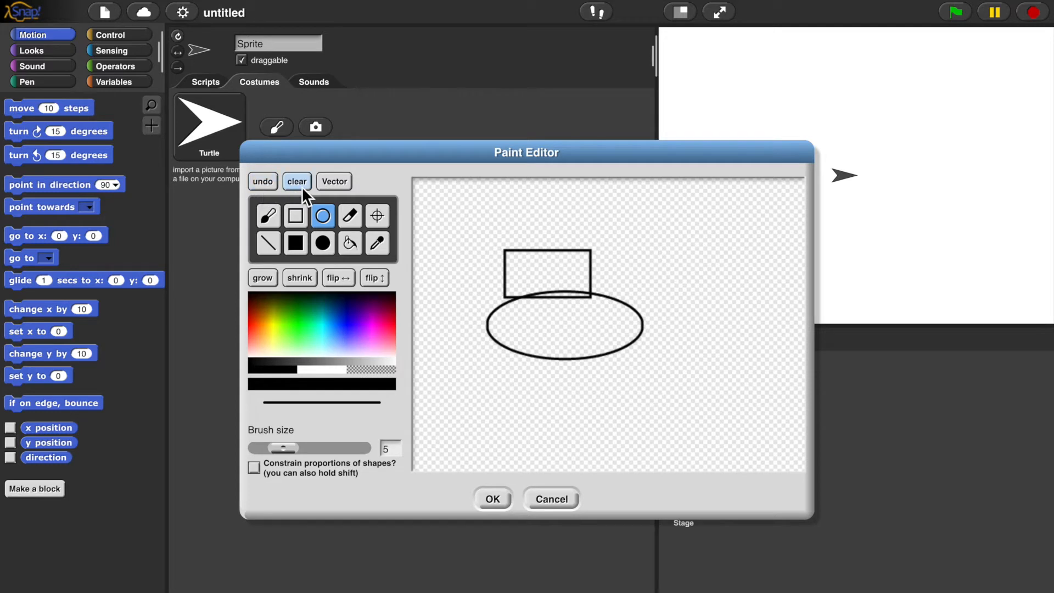
mouse_move(300, 195)
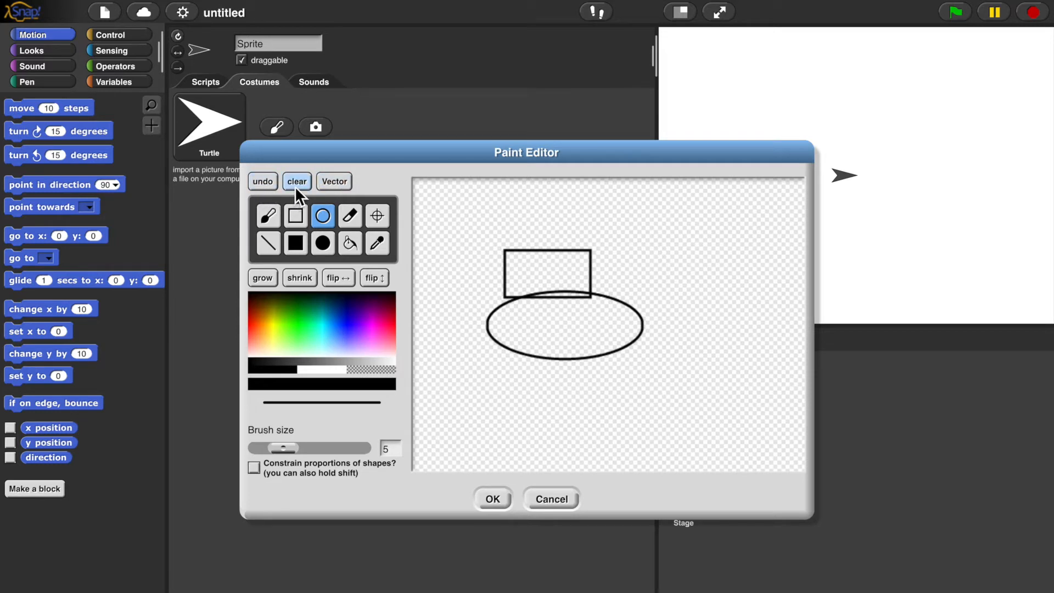
click(296, 182)
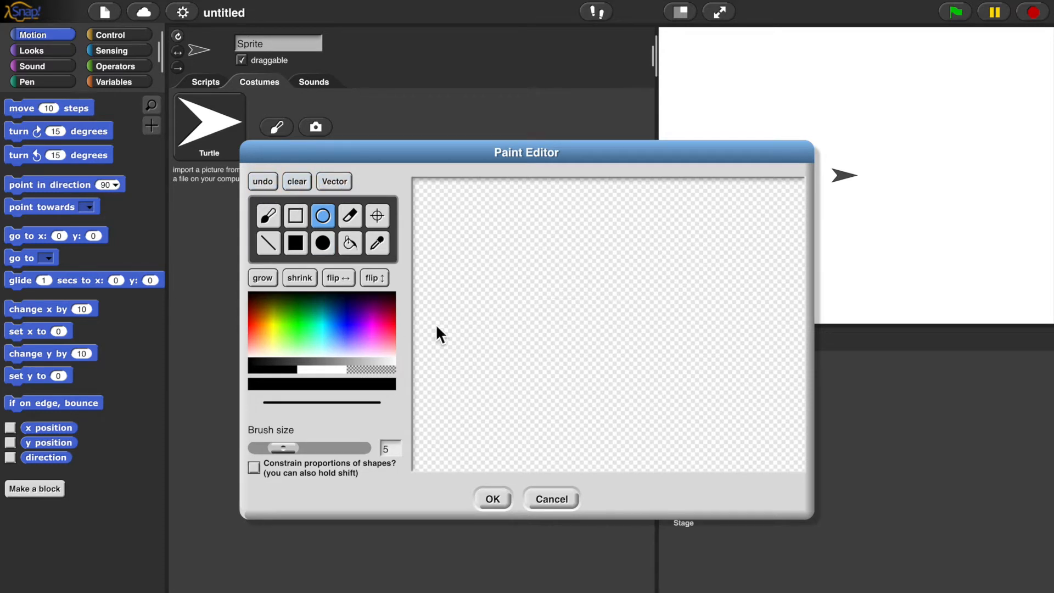
mouse_move(485, 337)
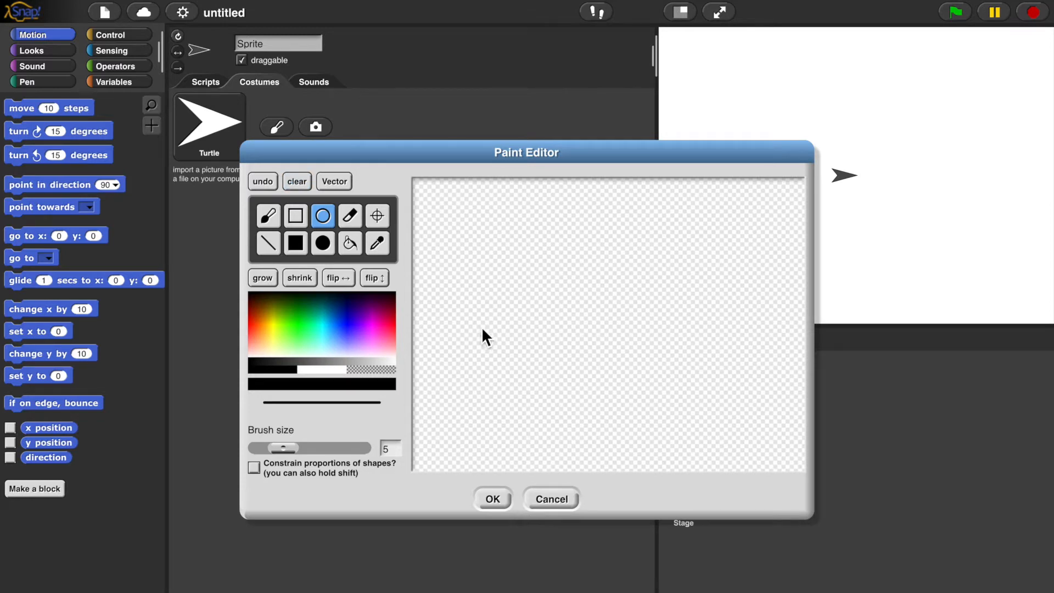
Paint a blue petal outline and fill it with lighter blue using the paint bucket
click(294, 215)
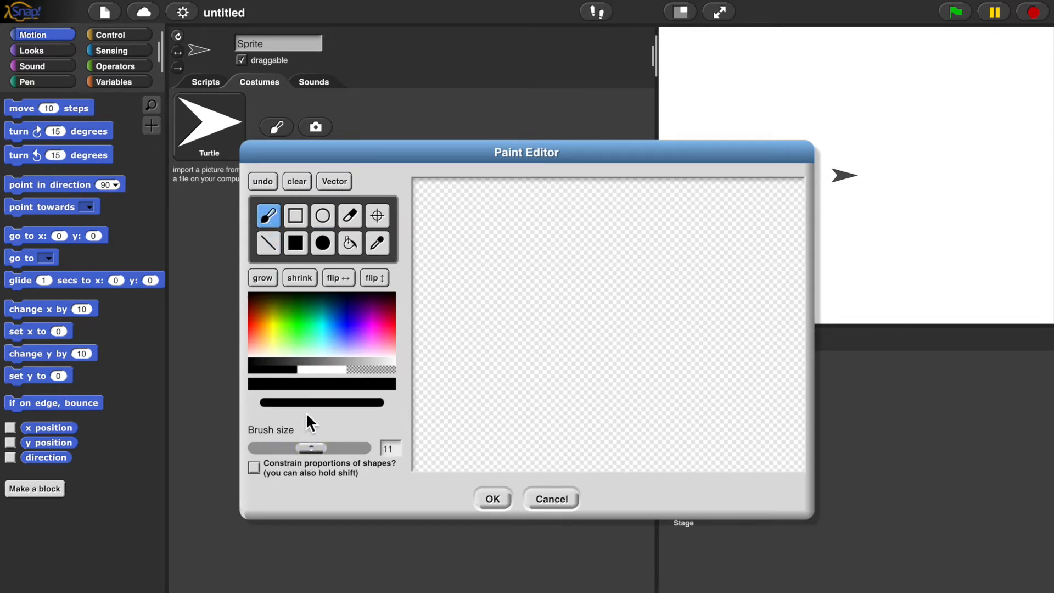
mouse_move(329, 322)
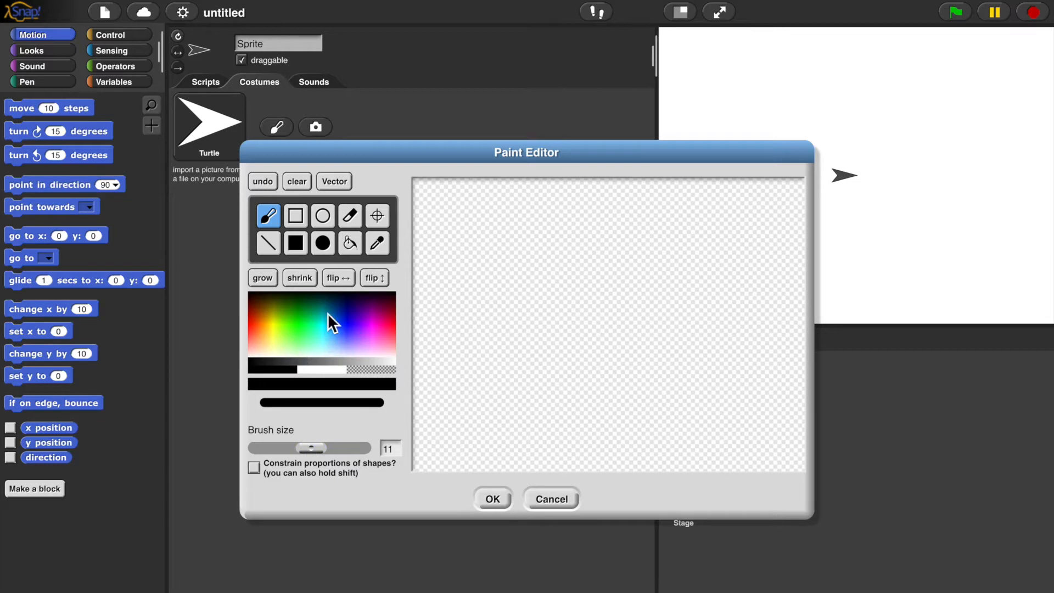
mouse_move(349, 338)
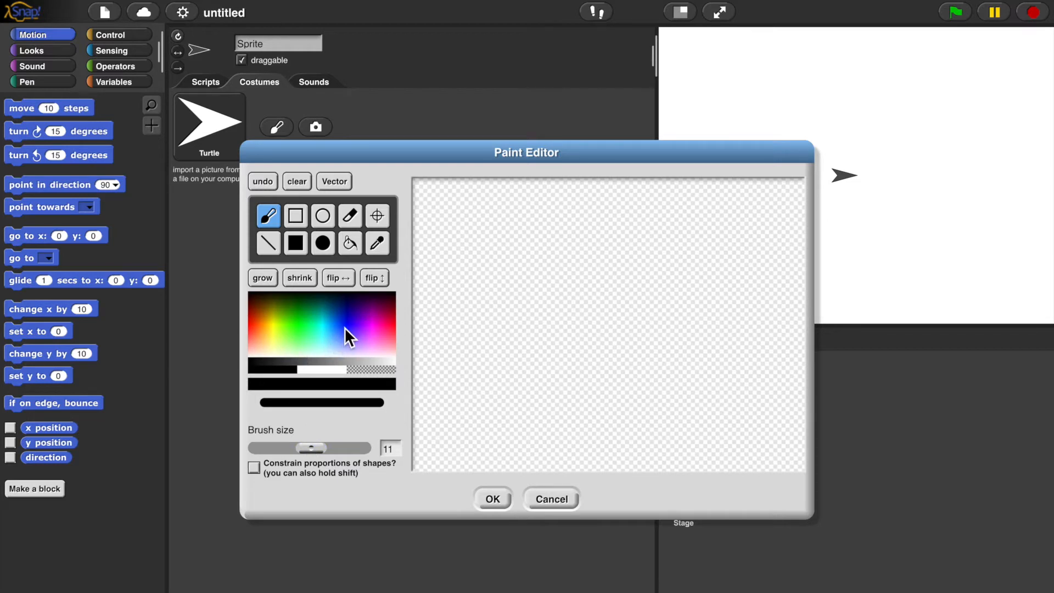
click(346, 335)
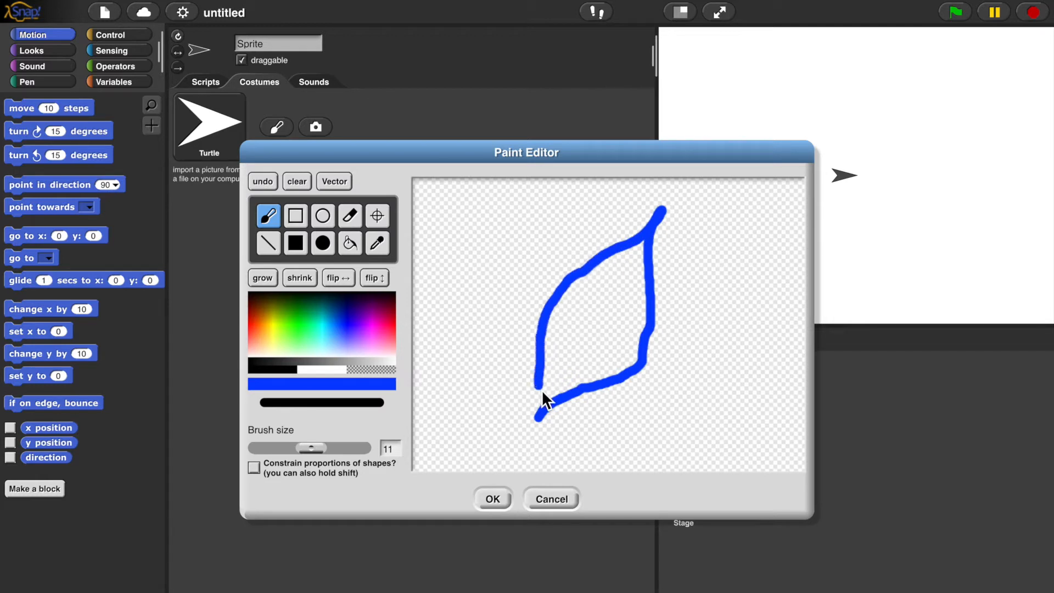
click(349, 242)
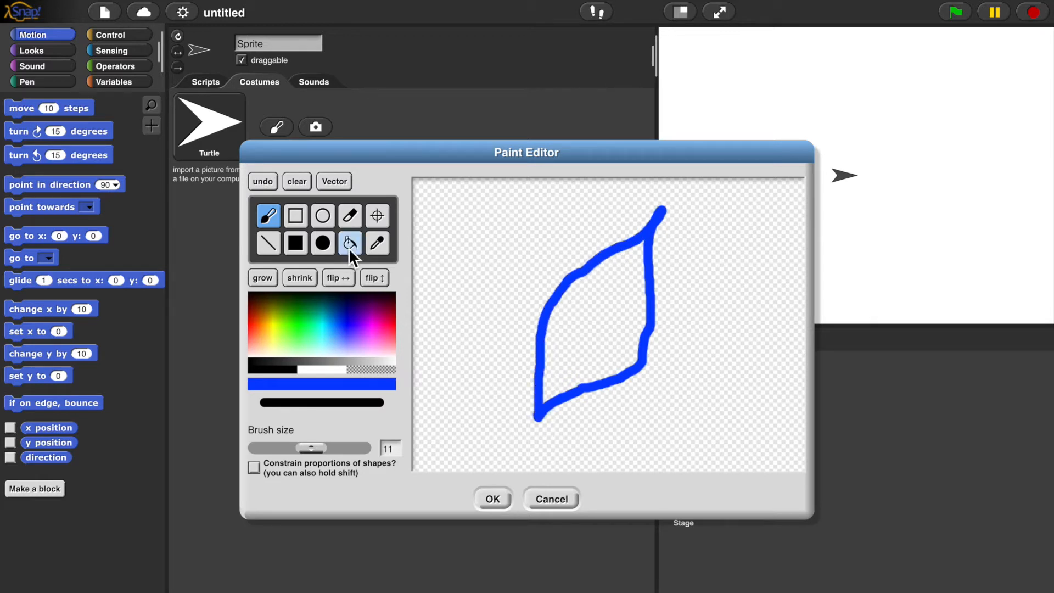
click(349, 243)
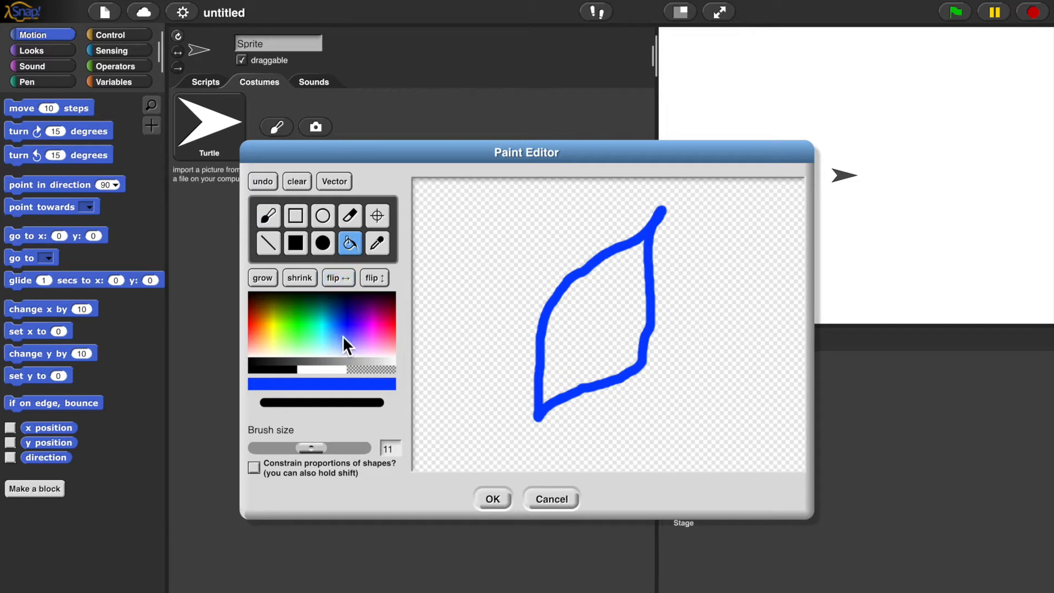
mouse_move(347, 344)
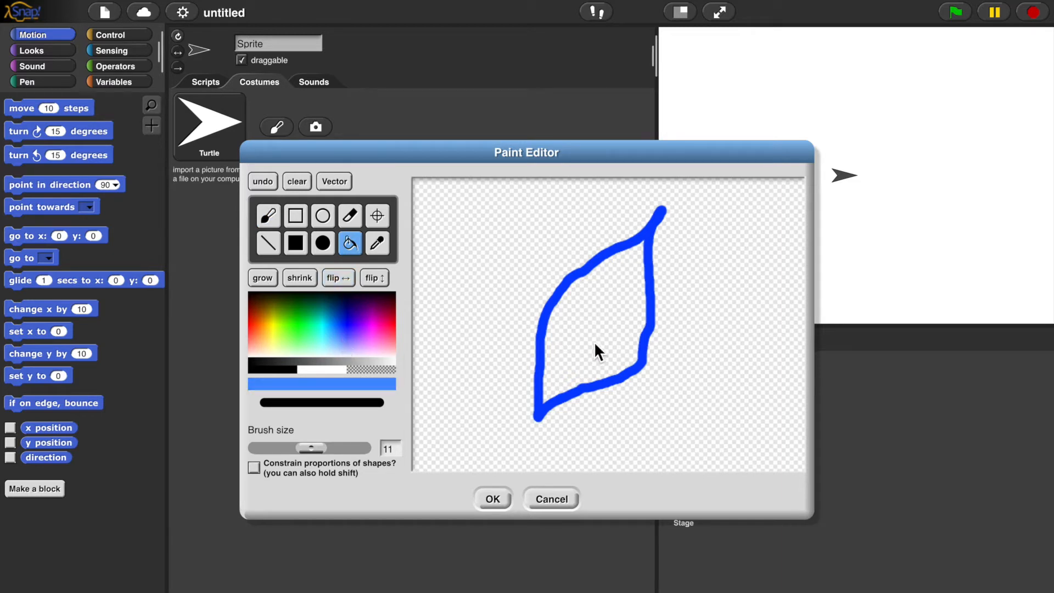
click(596, 353)
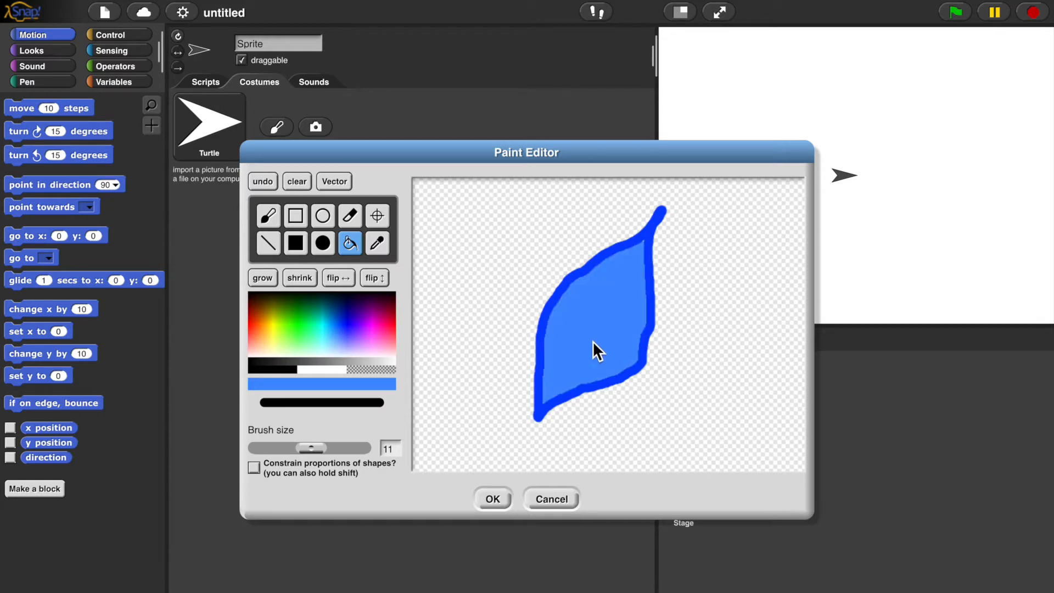
click(299, 278)
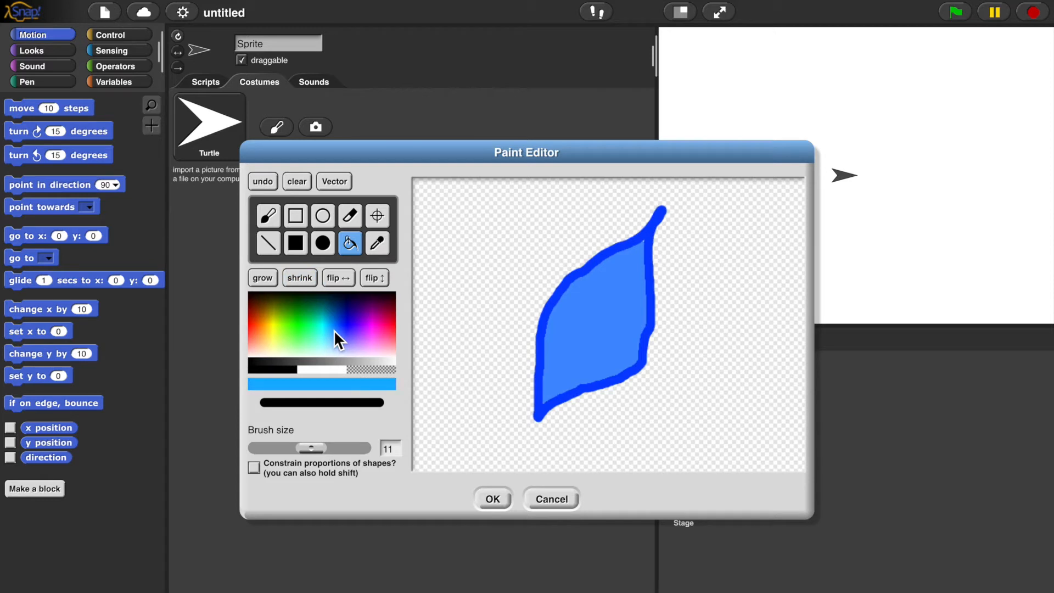
click(267, 215)
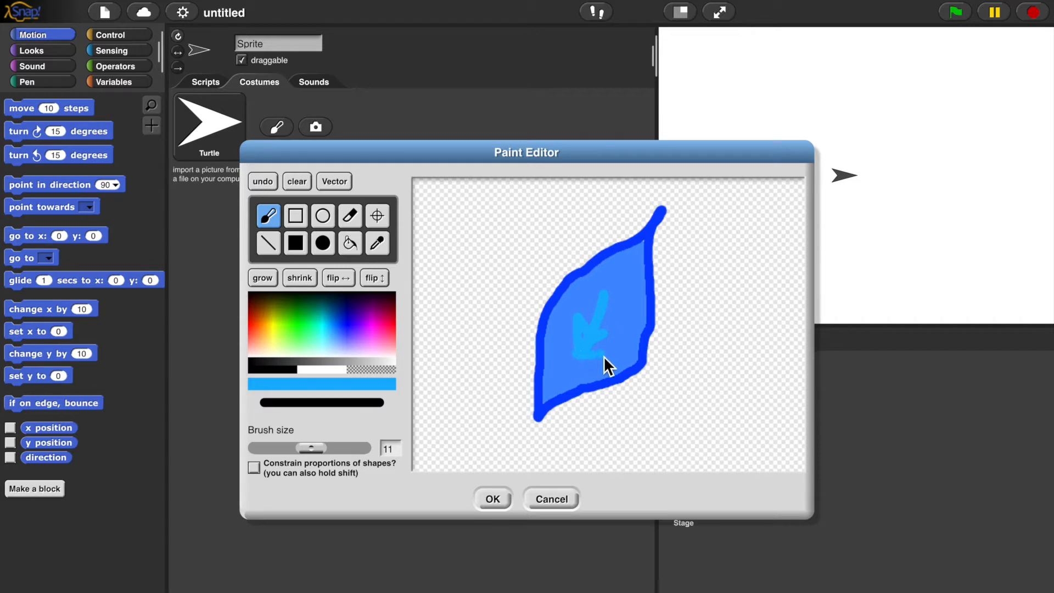
mouse_move(454, 362)
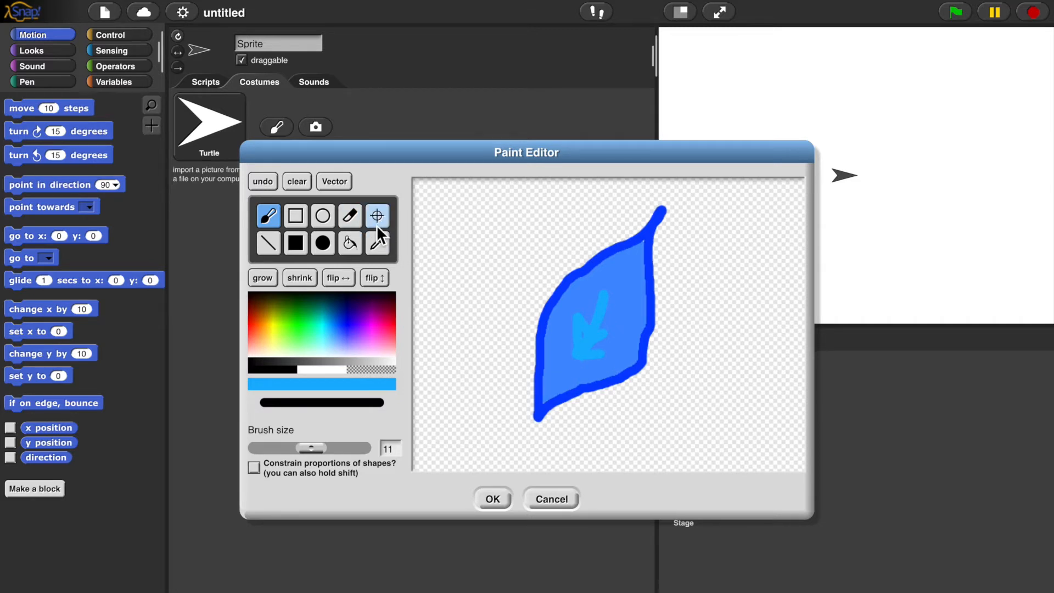
Set the rotation centre and save the blue leaf drawing as costume 'Untitled'
click(377, 215)
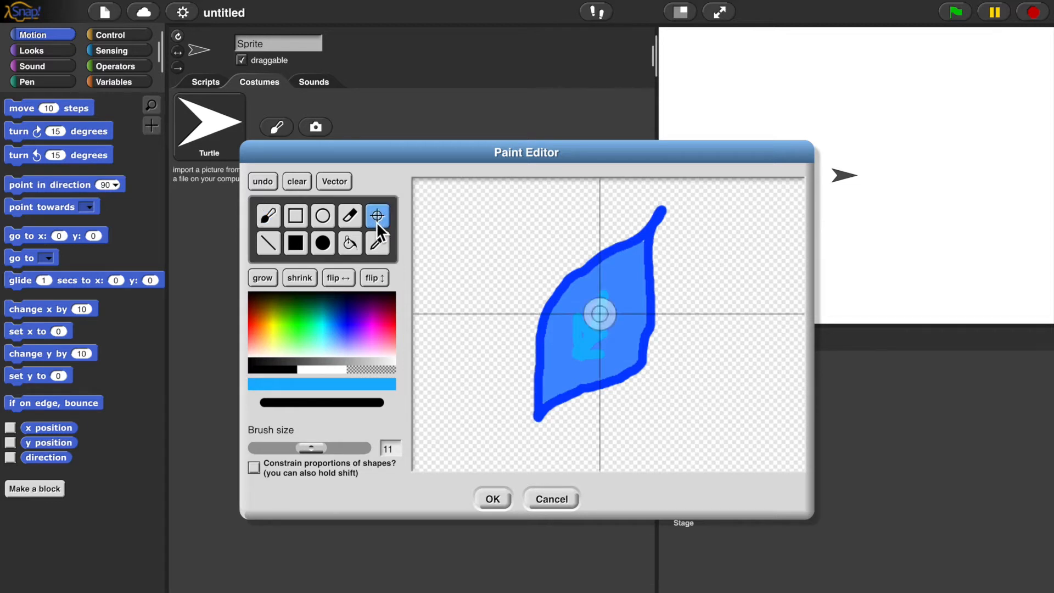
mouse_move(530, 380)
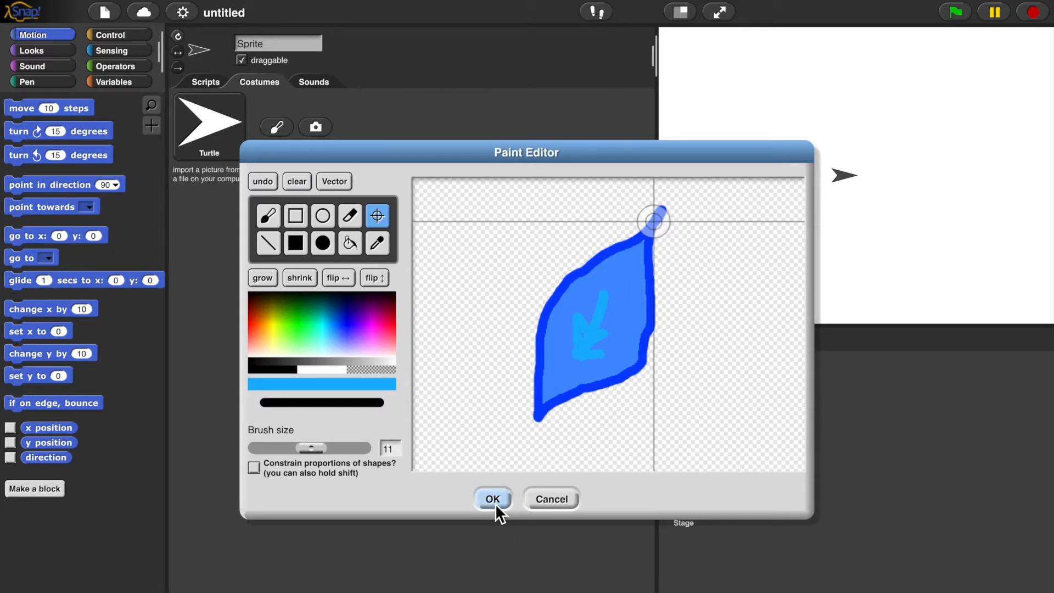
click(492, 499)
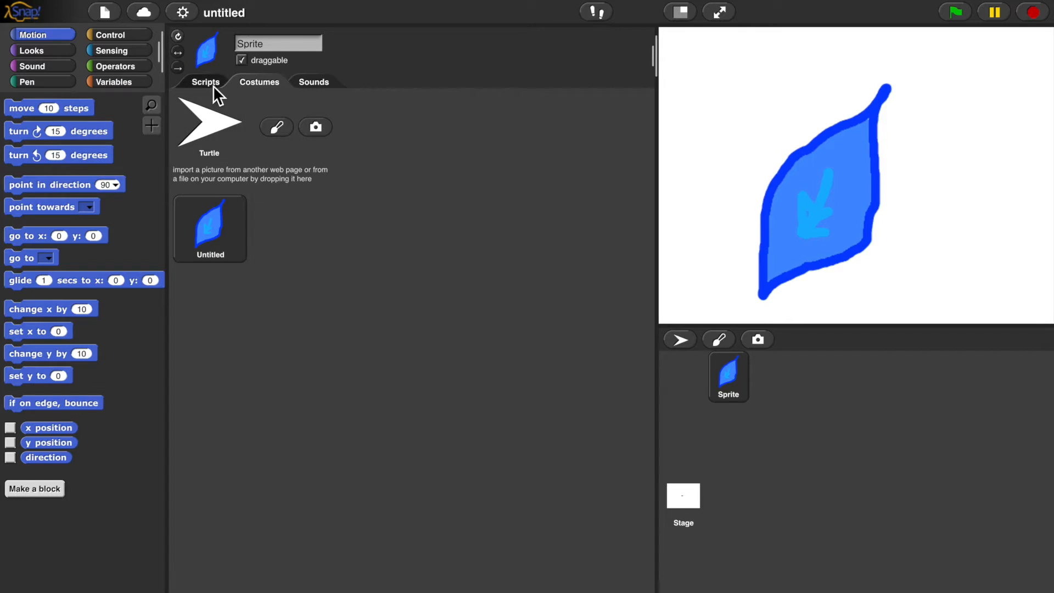
Go to the Scripts area and show the Looks blocks for sizing the petal to 40%
click(205, 82)
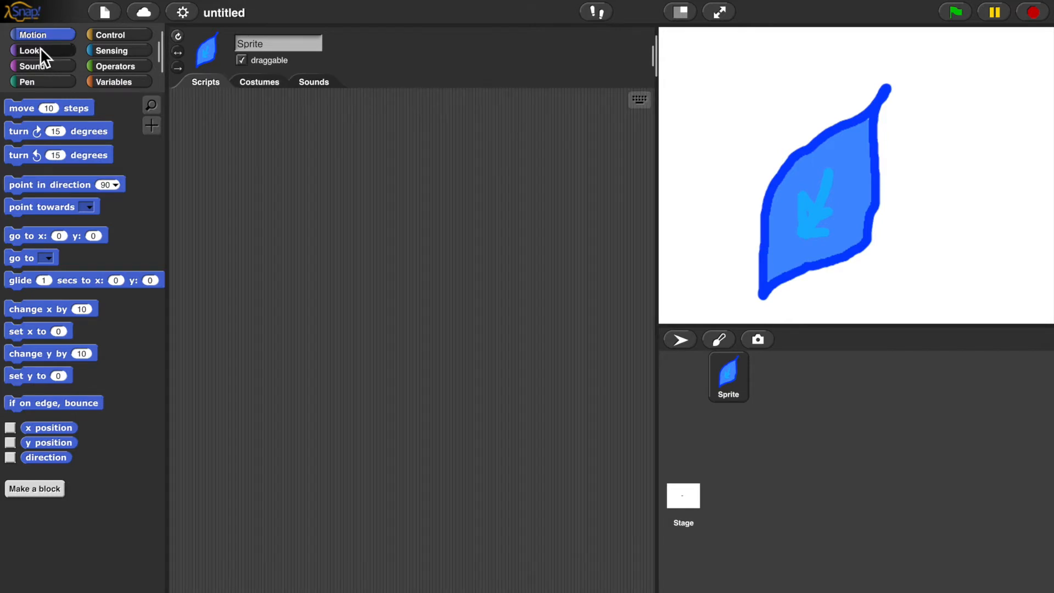
click(30, 50)
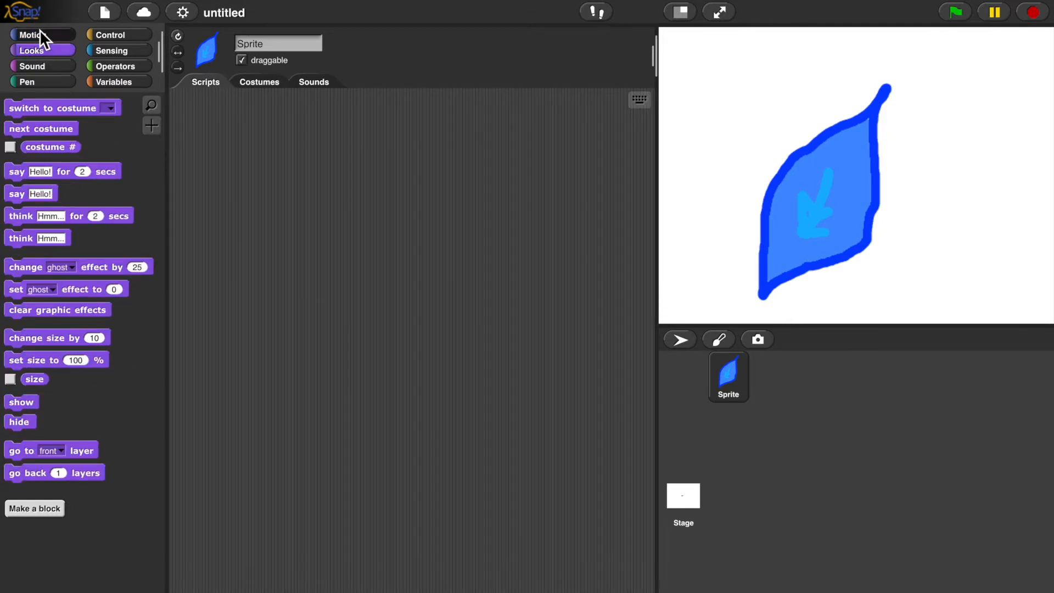
mouse_move(93, 167)
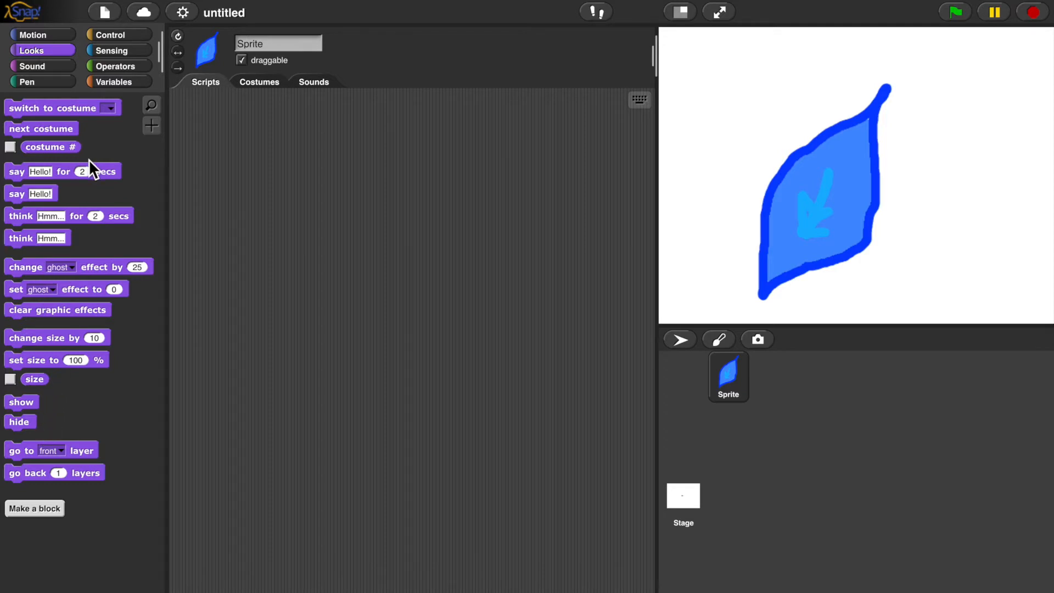
mouse_move(50, 374)
text(40)
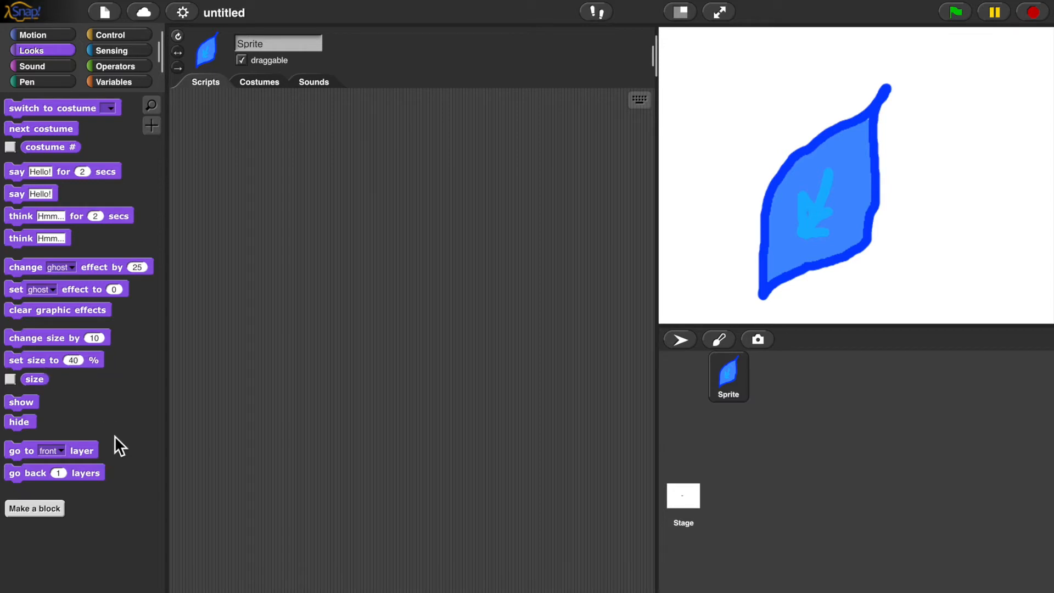
mouse_move(57, 369)
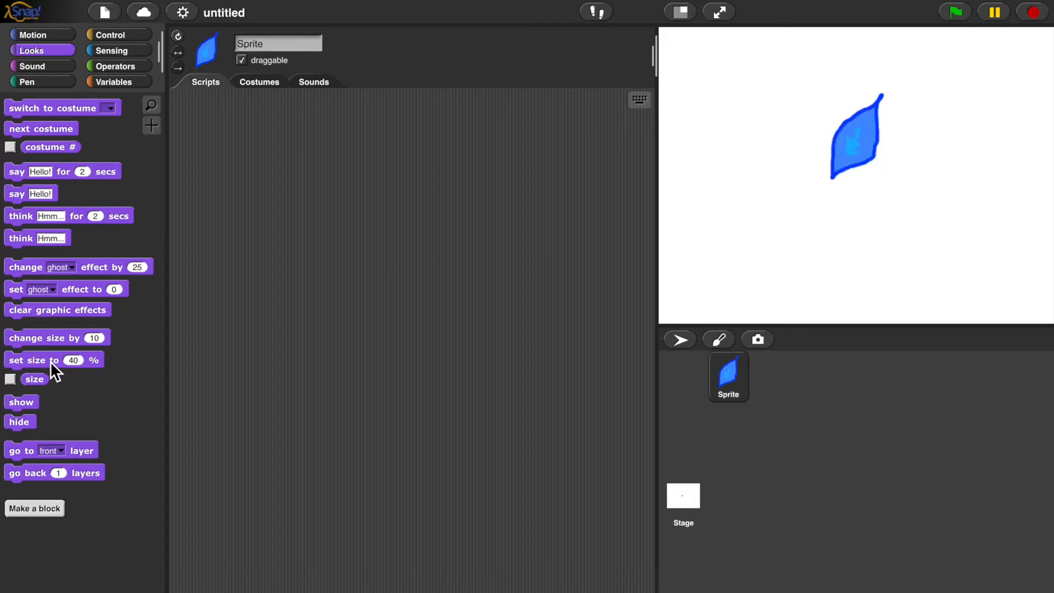
mouse_move(269, 336)
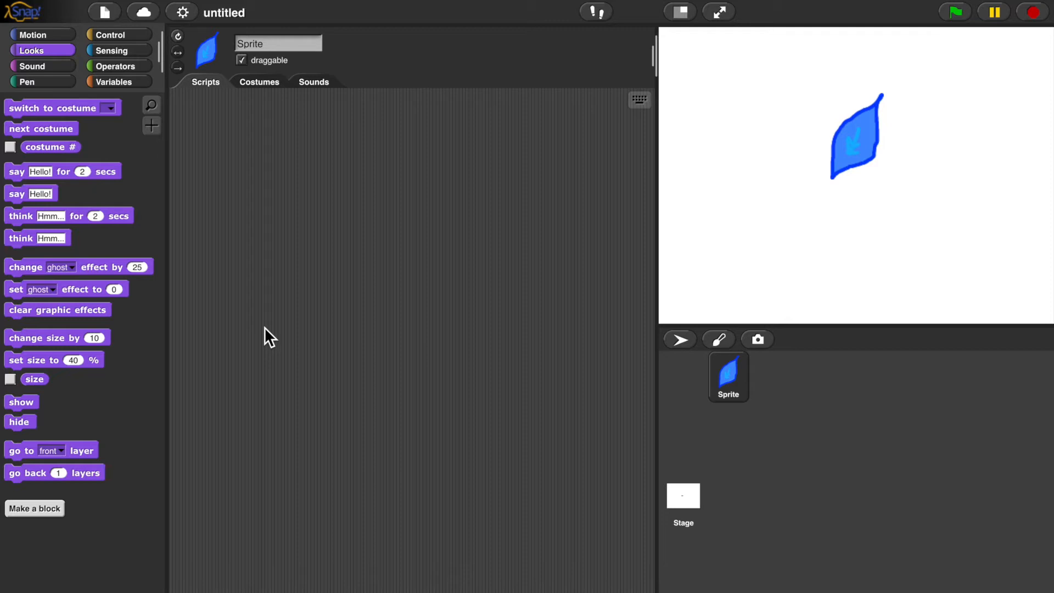
mouse_move(123, 383)
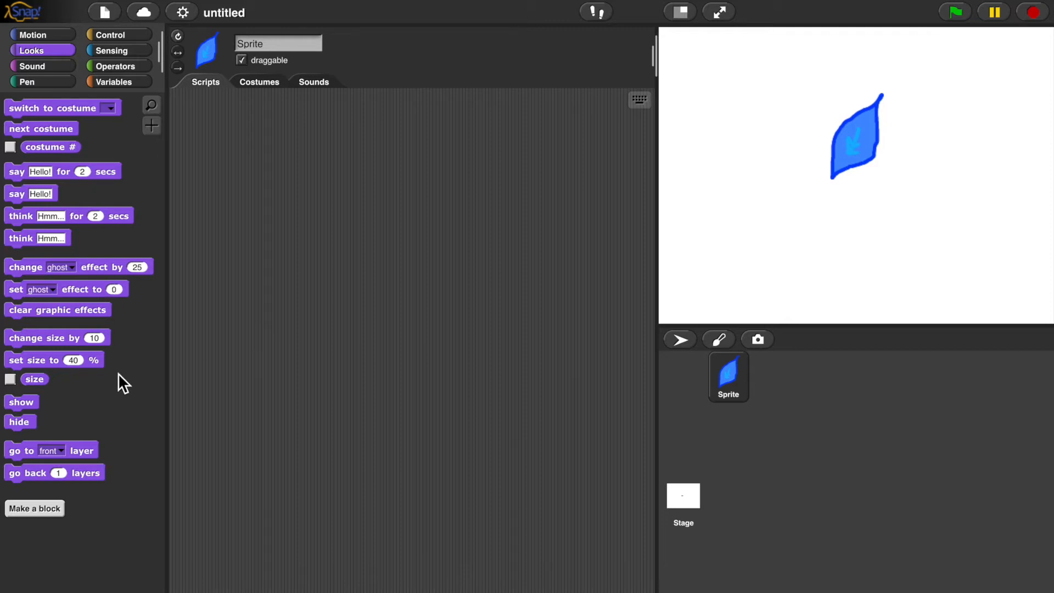
mouse_move(107, 252)
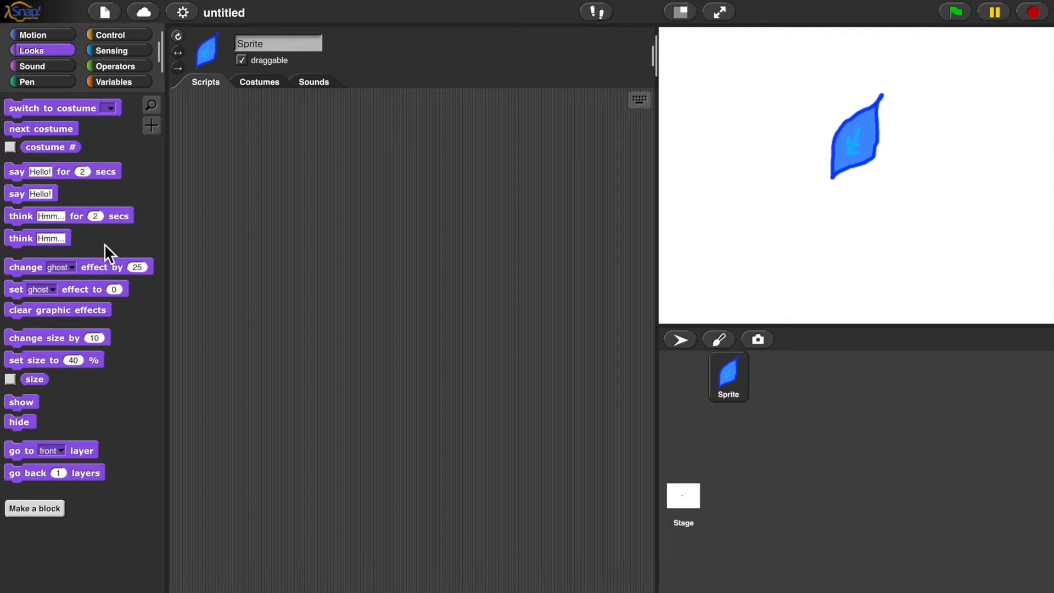
mouse_move(57, 98)
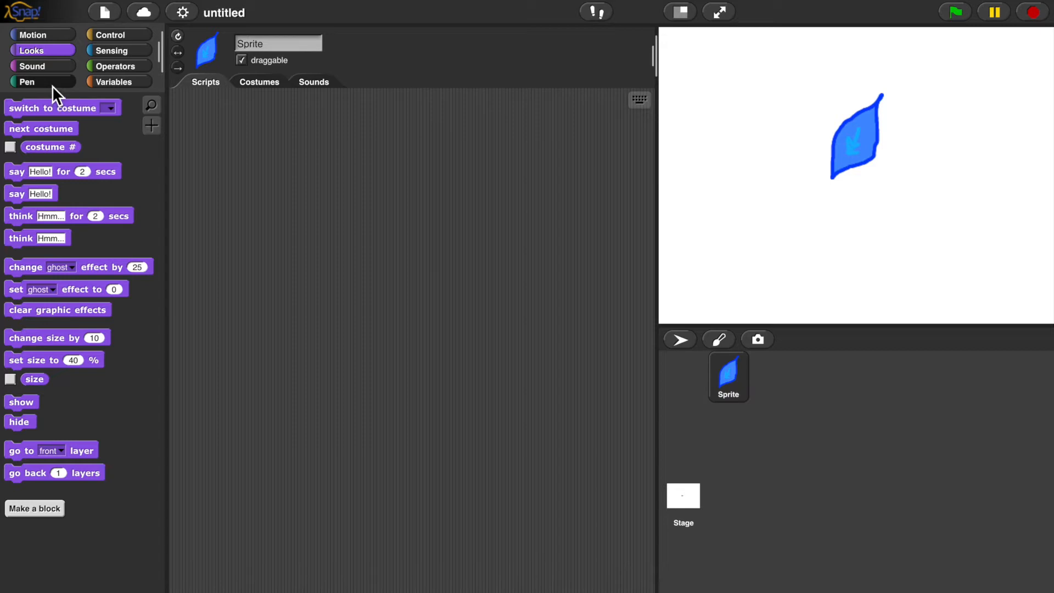
Add a Pen stamp block and stamp petal copies at several stage positions
click(27, 82)
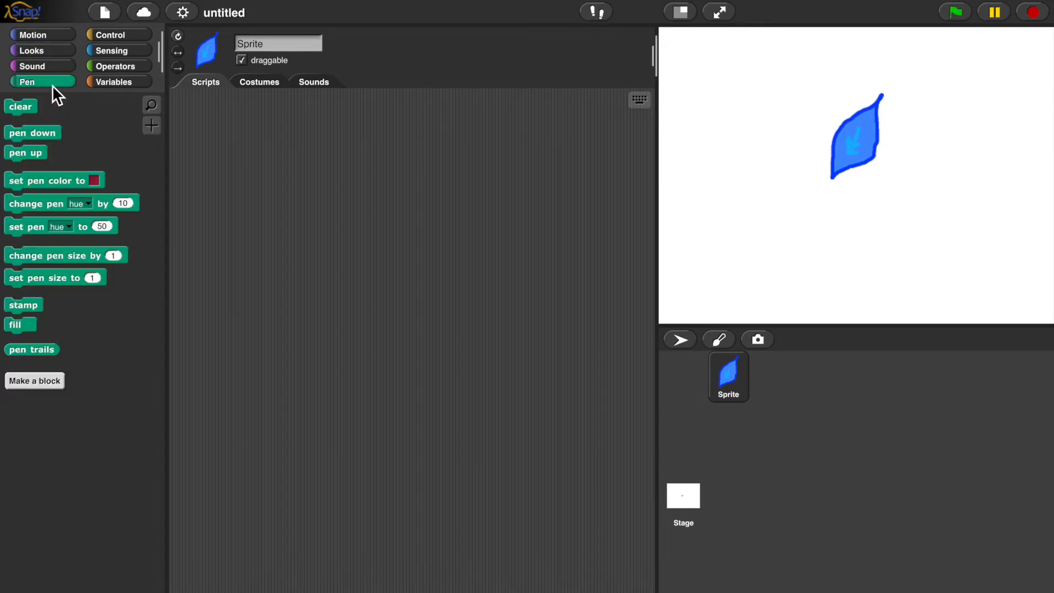
mouse_move(101, 150)
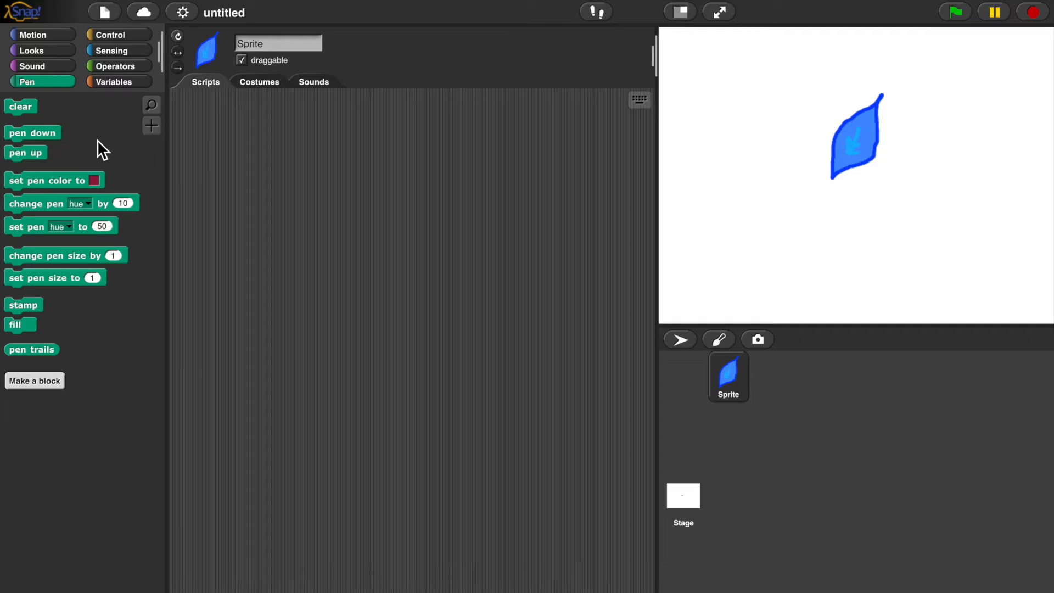
mouse_move(33, 274)
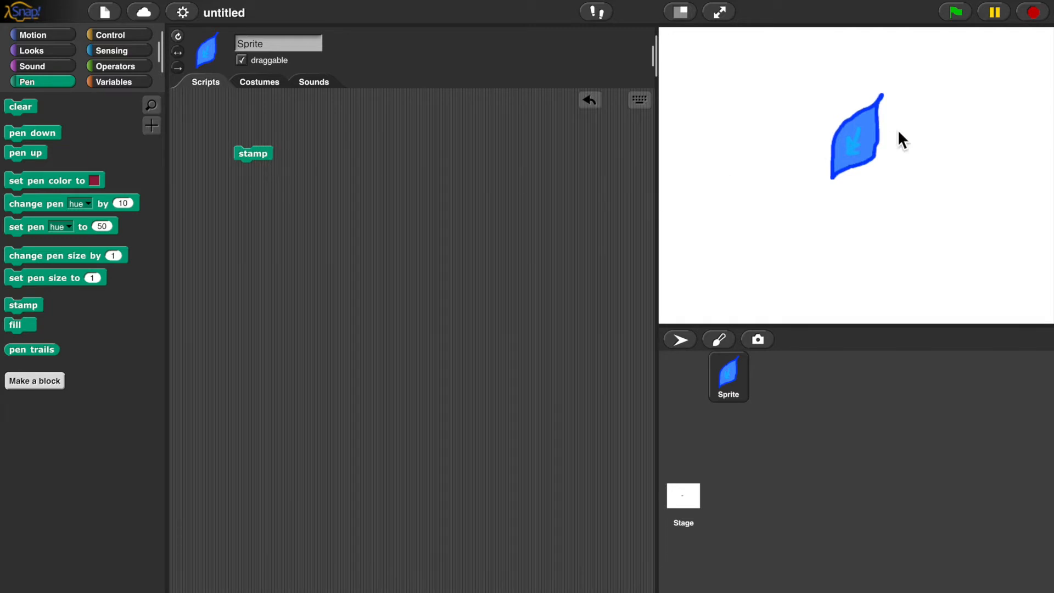
click(253, 153)
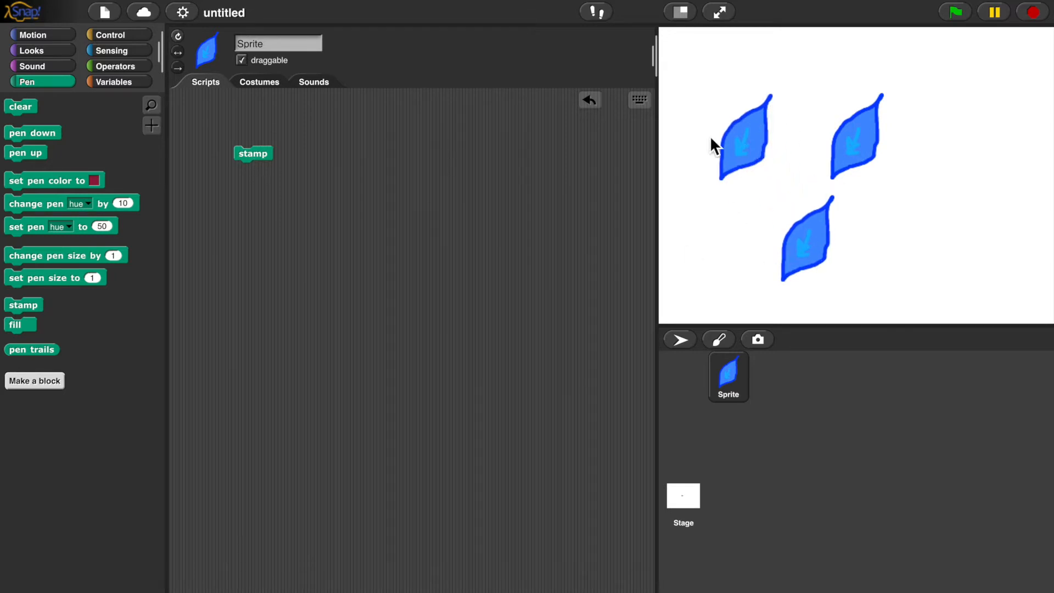
mouse_move(749, 138)
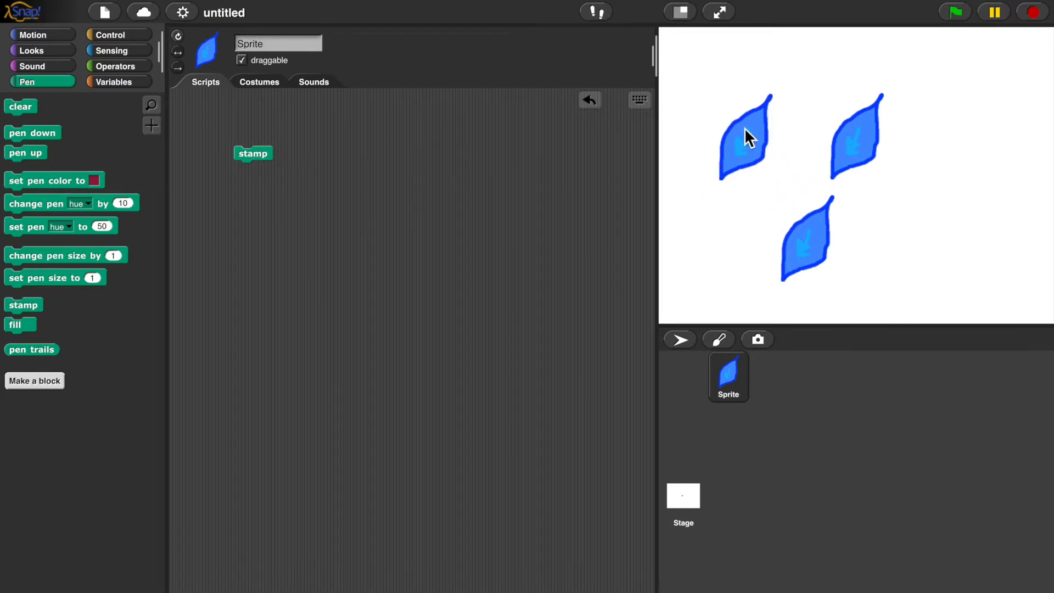
click(252, 153)
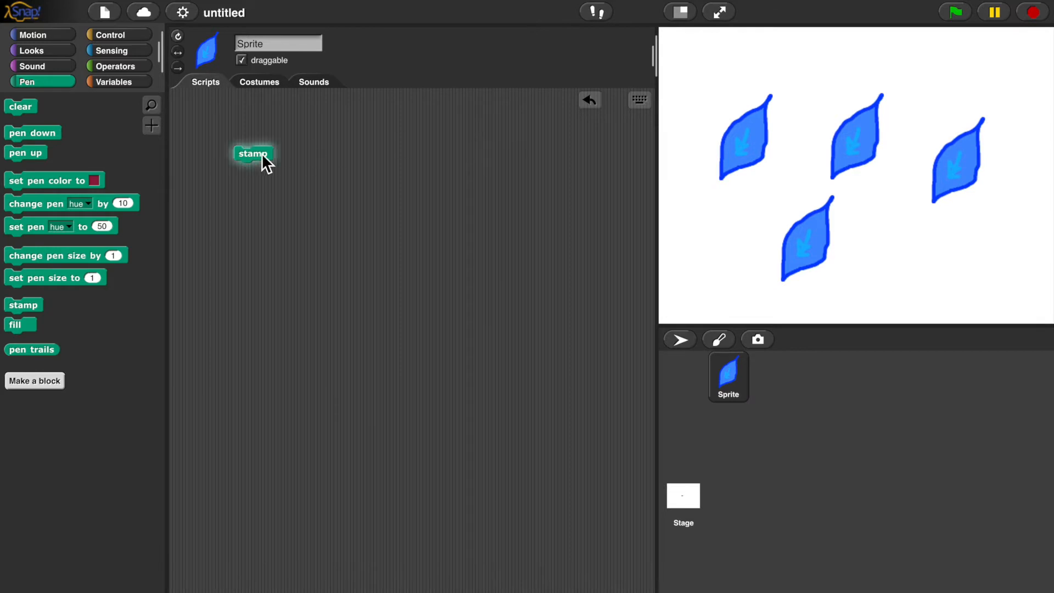
mouse_move(213, 301)
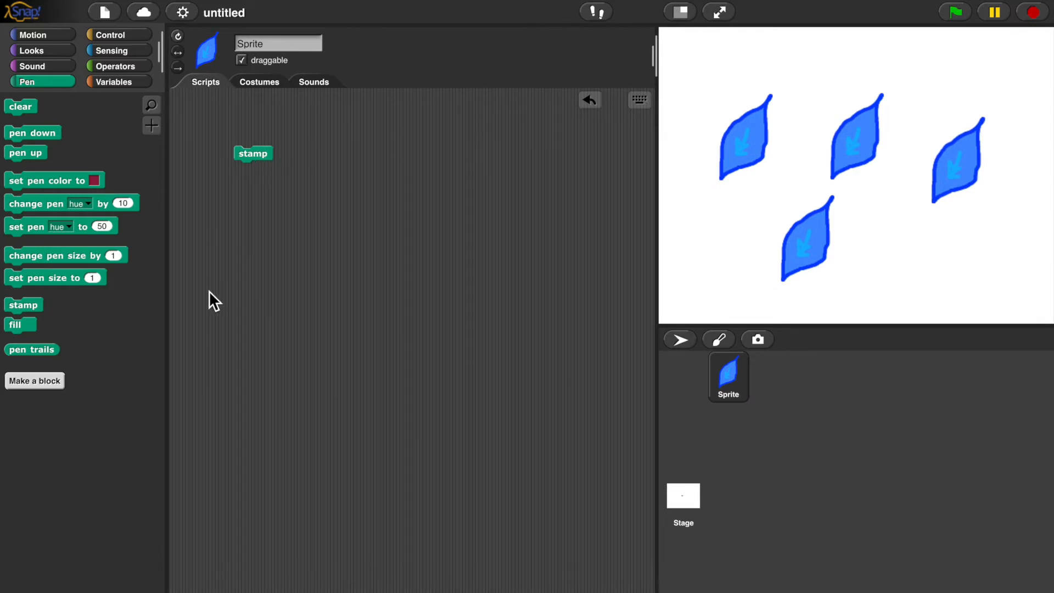
mouse_move(128, 219)
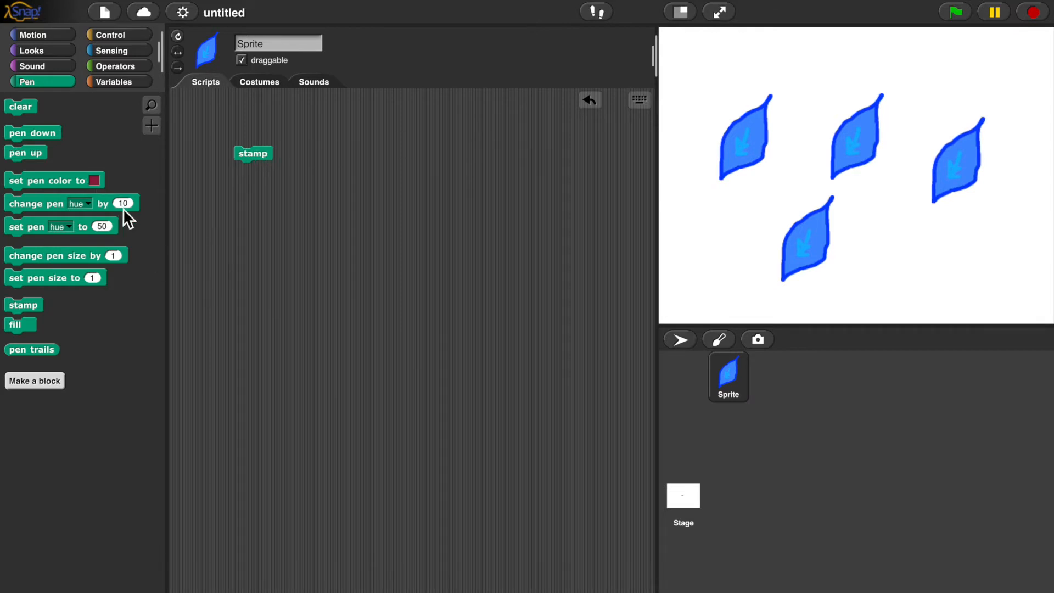
mouse_move(71, 125)
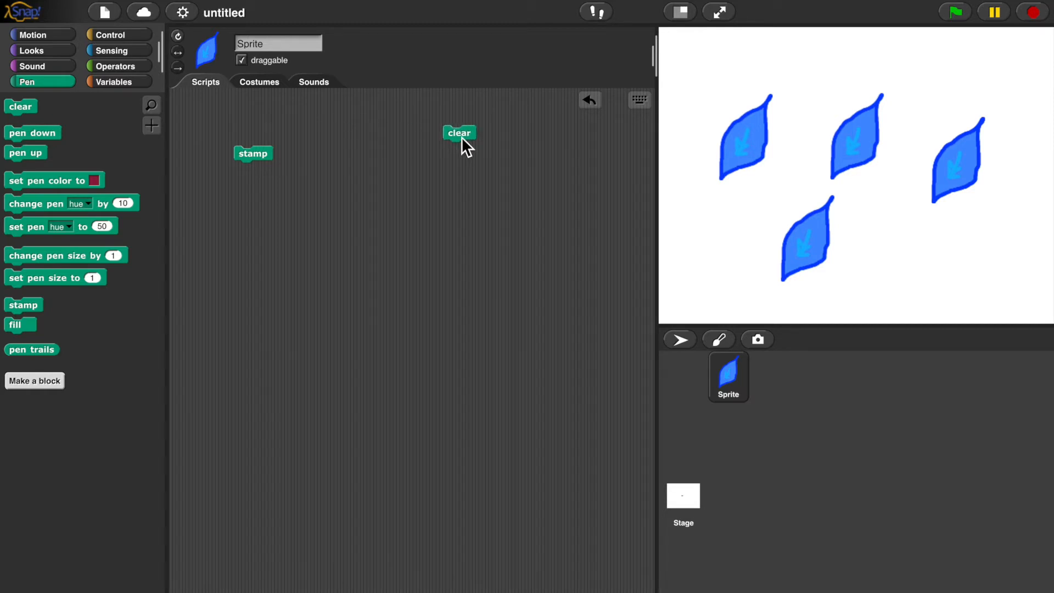
Clear the stage, attach go to x: 0 y: 0 under clear, and stamp fresh petals
click(458, 132)
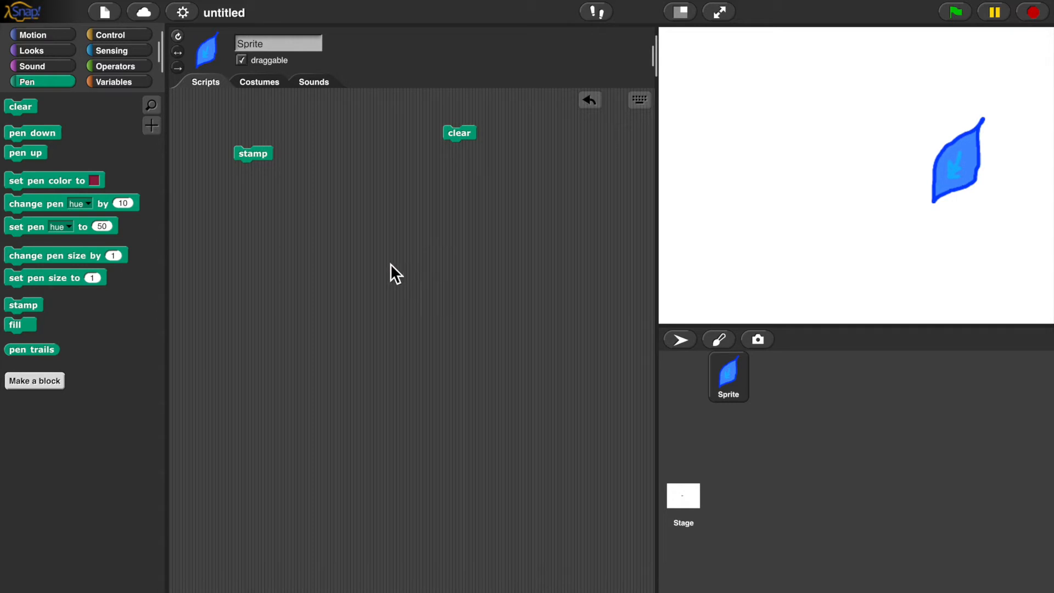
mouse_move(69, 43)
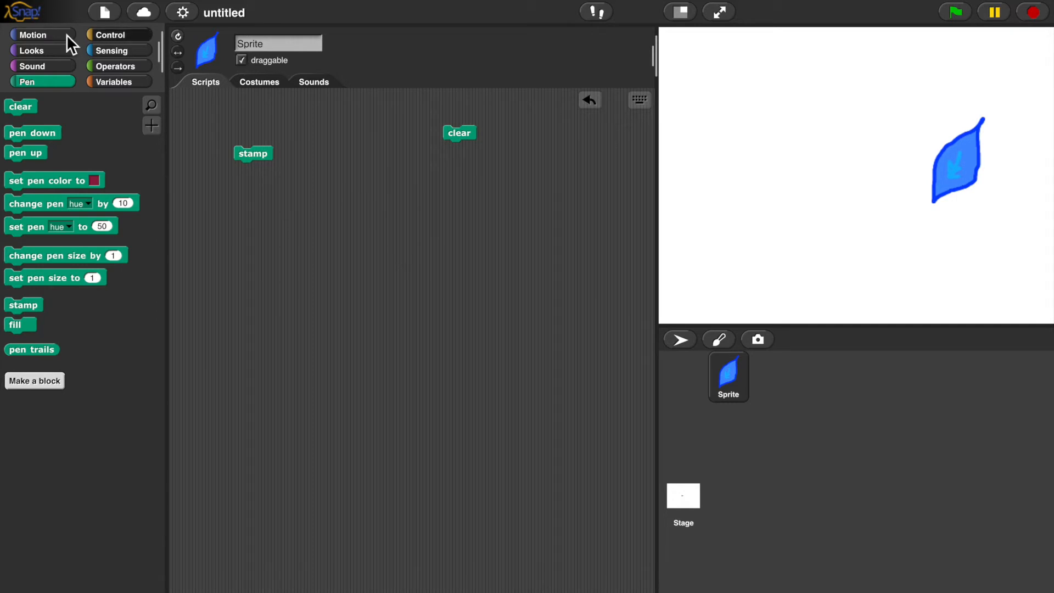
click(32, 35)
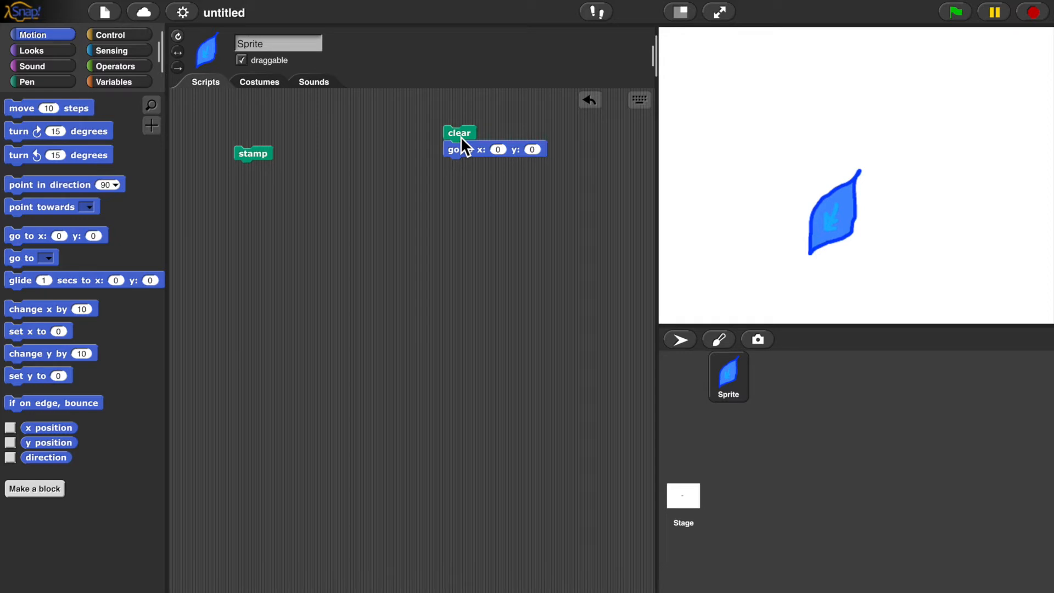
mouse_move(626, 223)
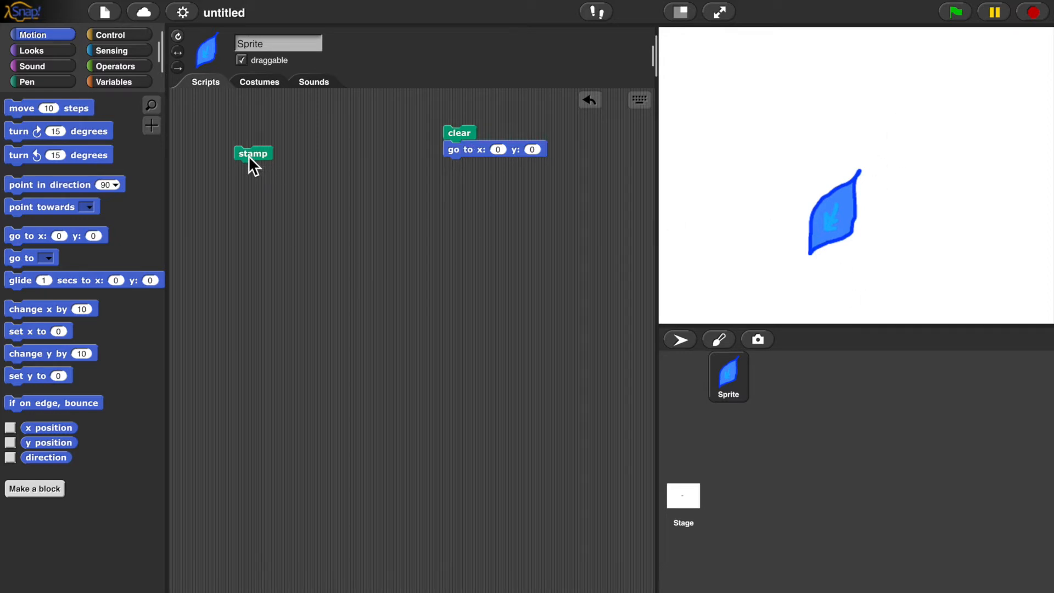
mouse_move(252, 177)
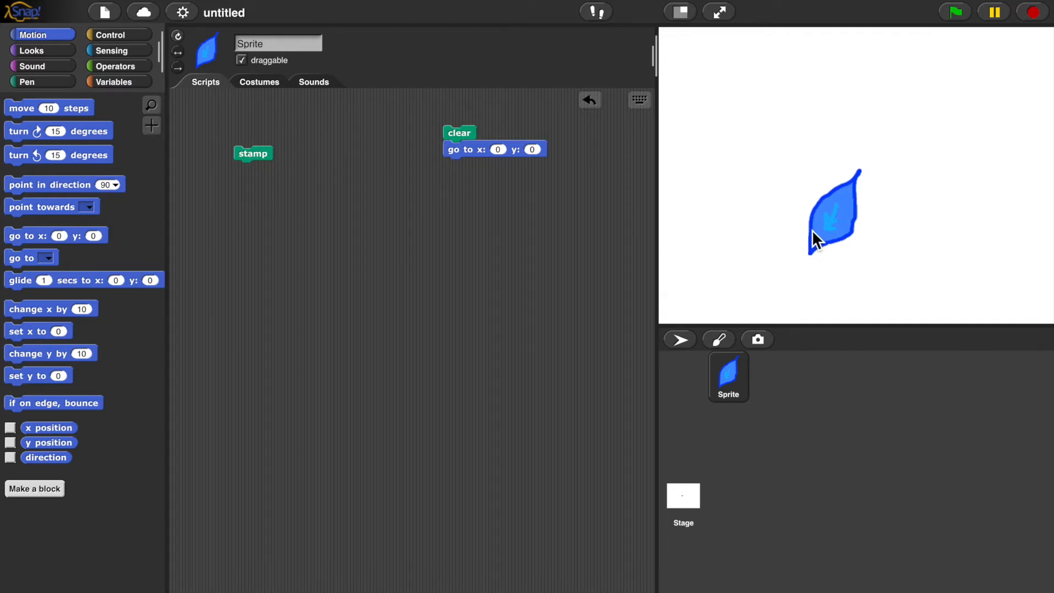
click(254, 153)
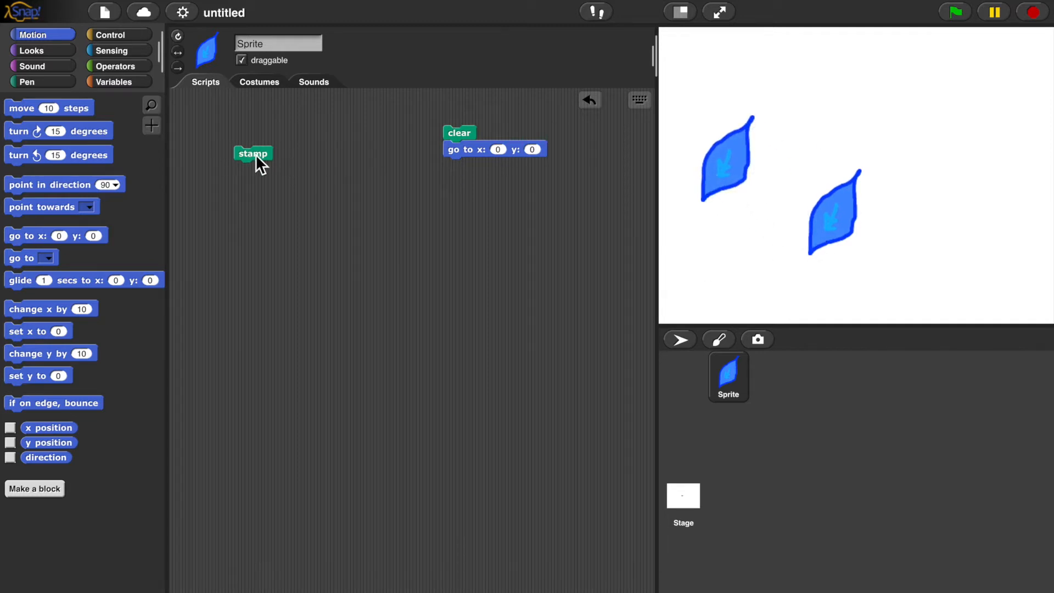
click(252, 153)
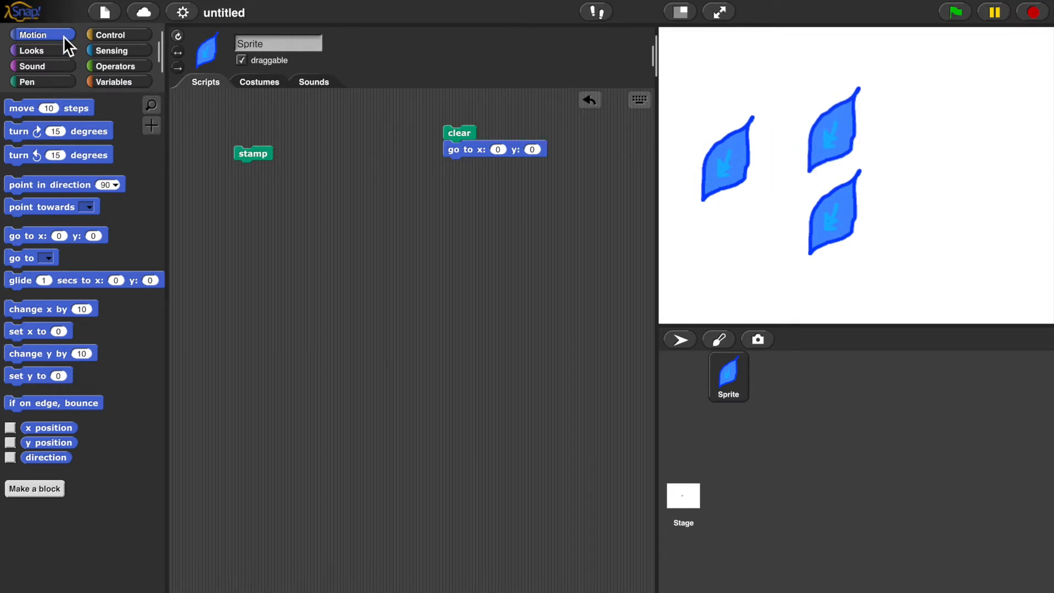
mouse_move(46, 115)
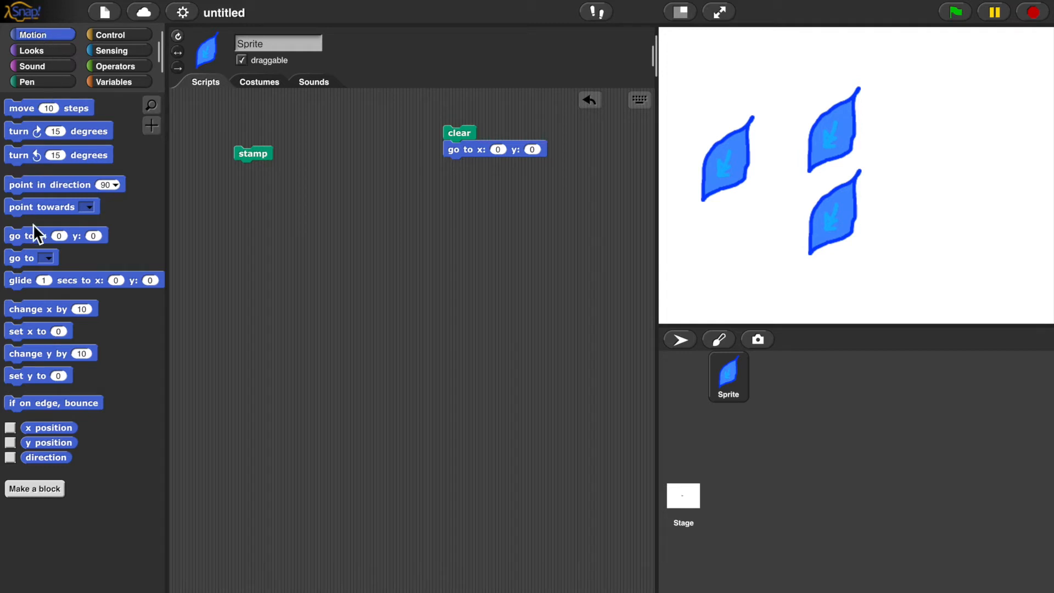
mouse_move(133, 217)
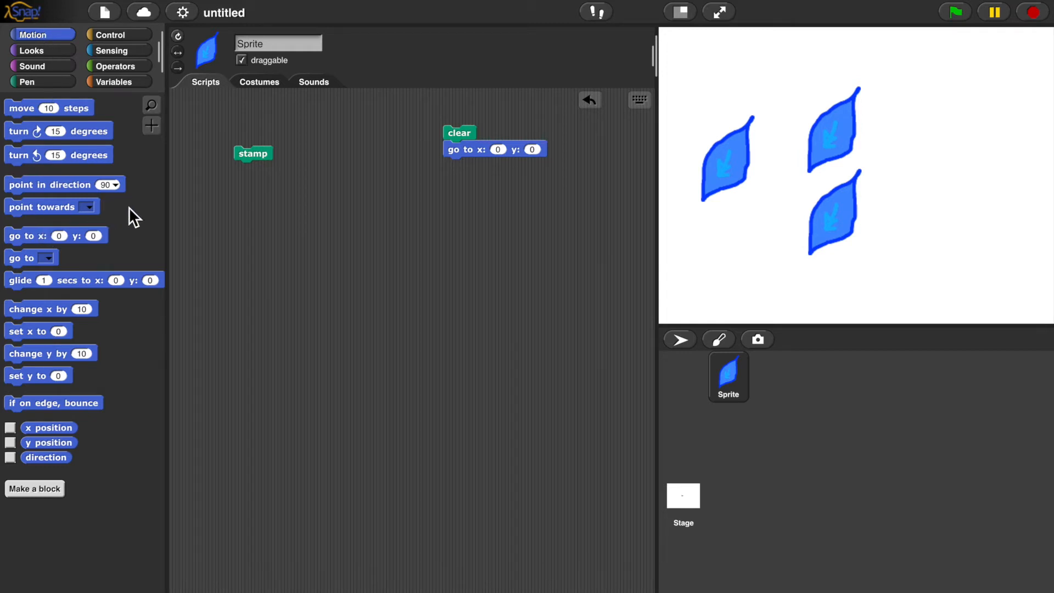
mouse_move(73, 202)
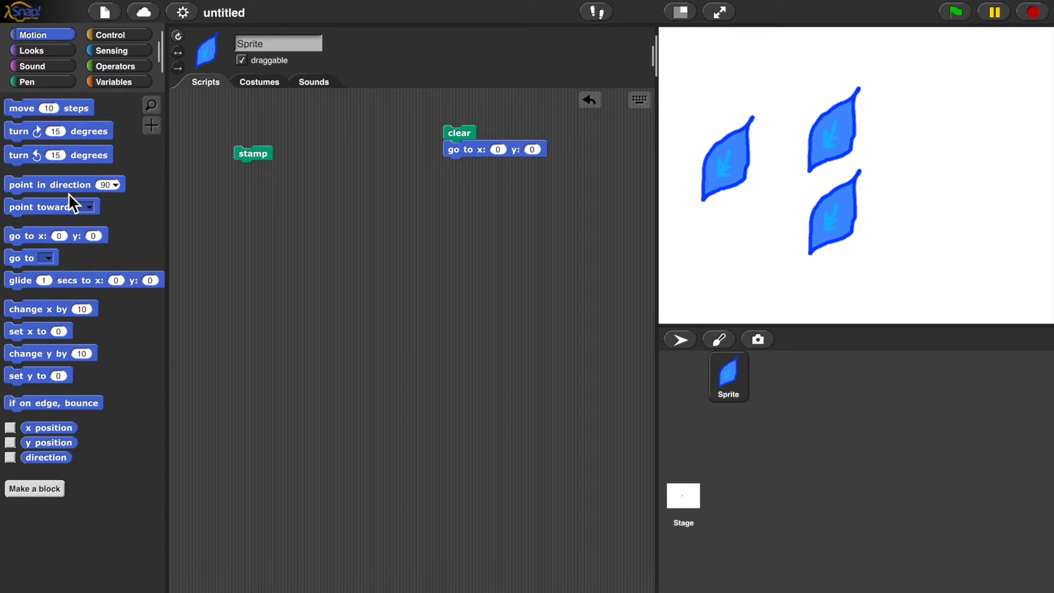
mouse_move(35, 142)
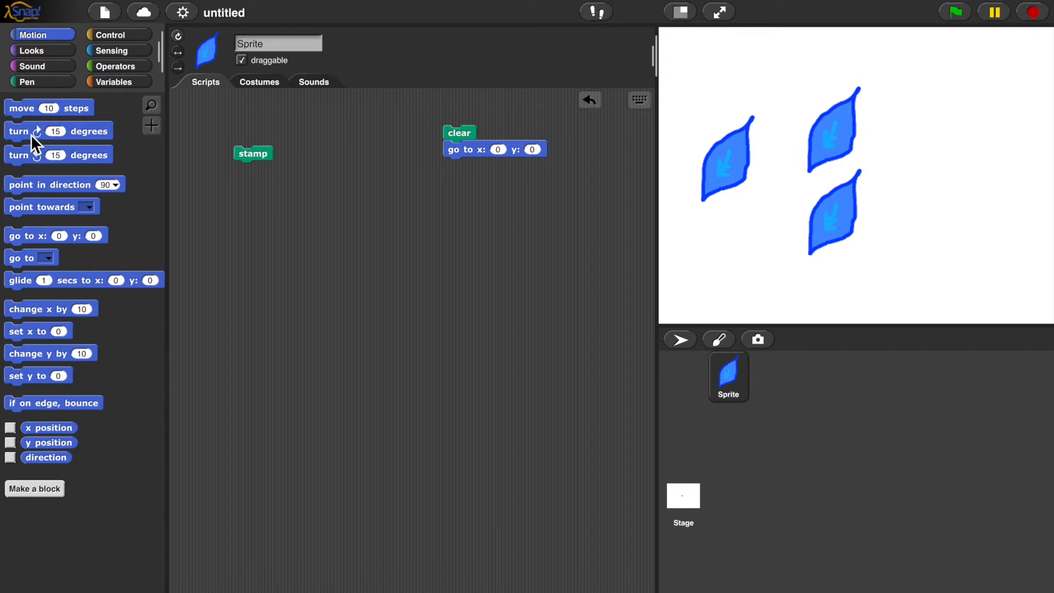
Attach turn 15 degrees under stamp, reset the stage, and stamp rotated leaf copies
drag(36, 131, 275, 179)
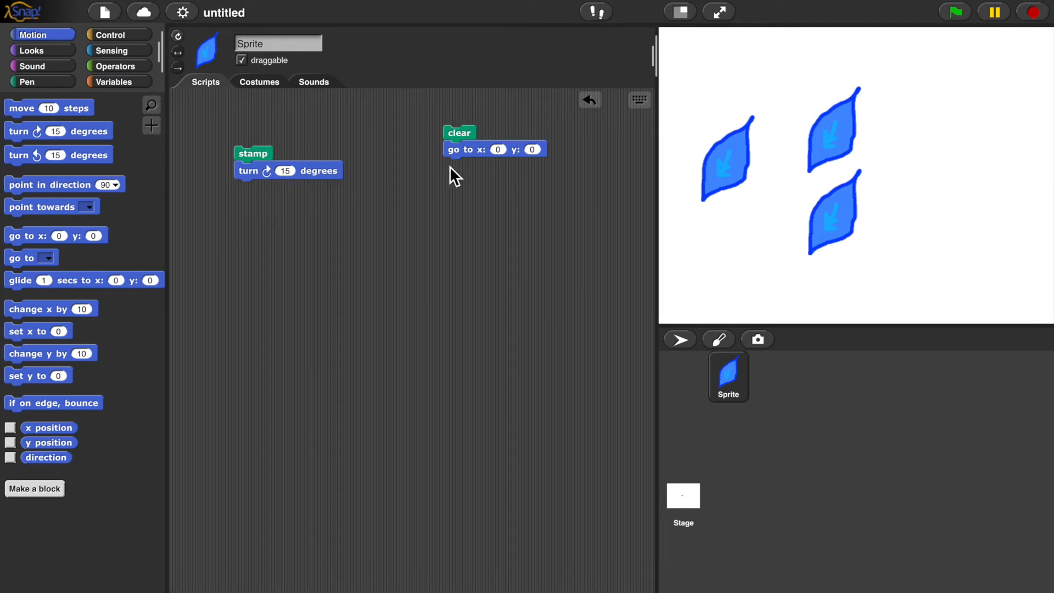
click(459, 132)
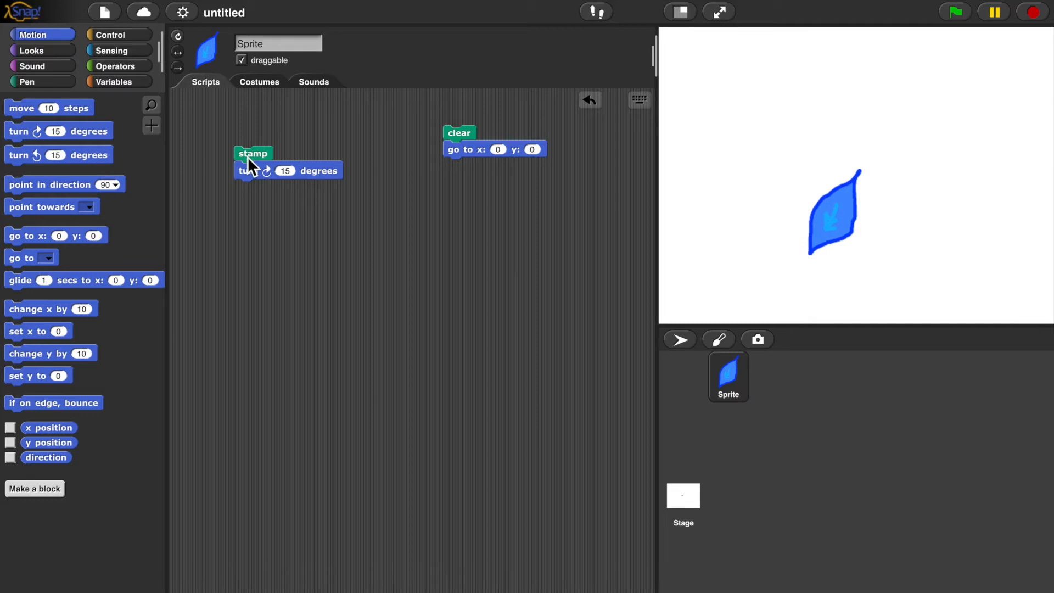
click(248, 170)
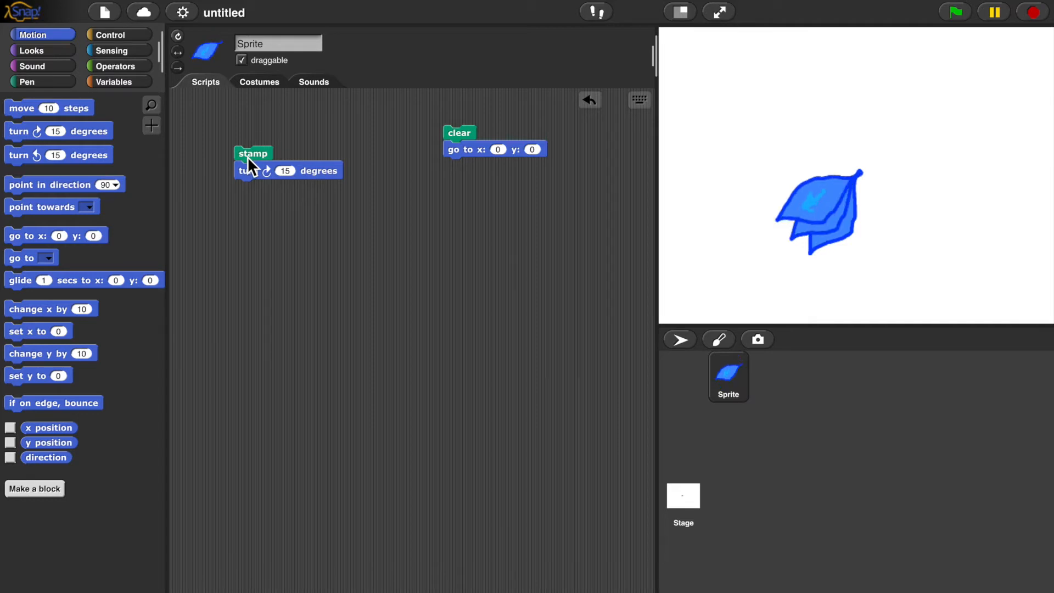
click(253, 153)
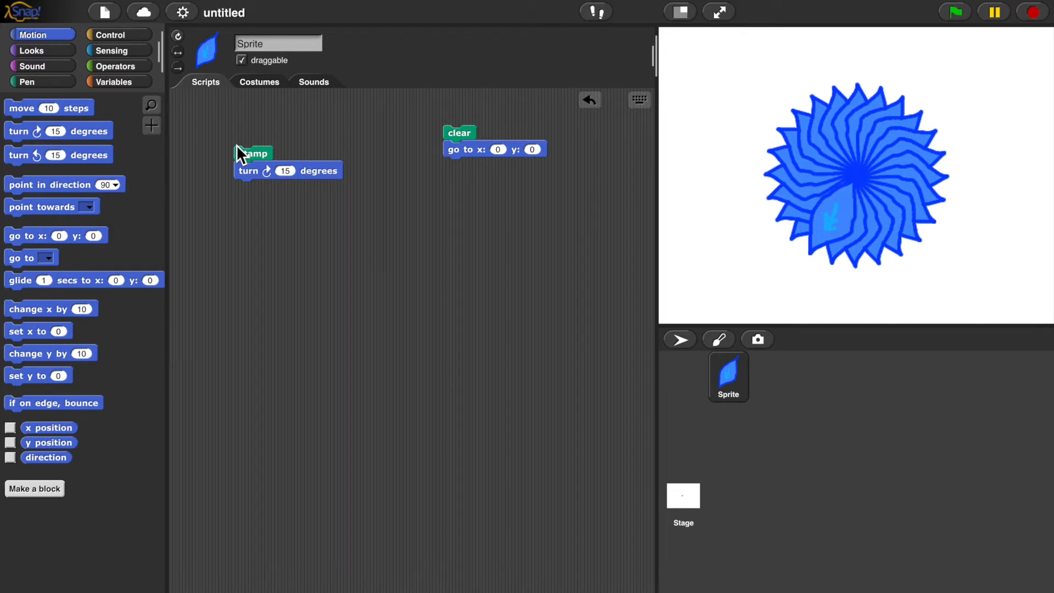
Wrap stamp and turn 15 degrees in a repeat 24 loop and clear the stage
click(111, 34)
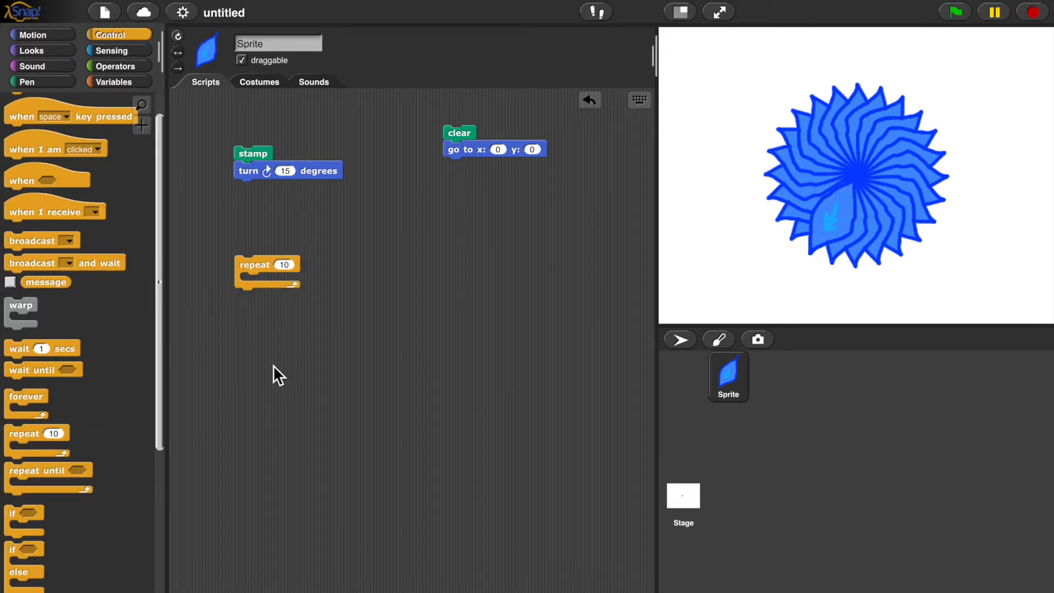
mouse_move(290, 279)
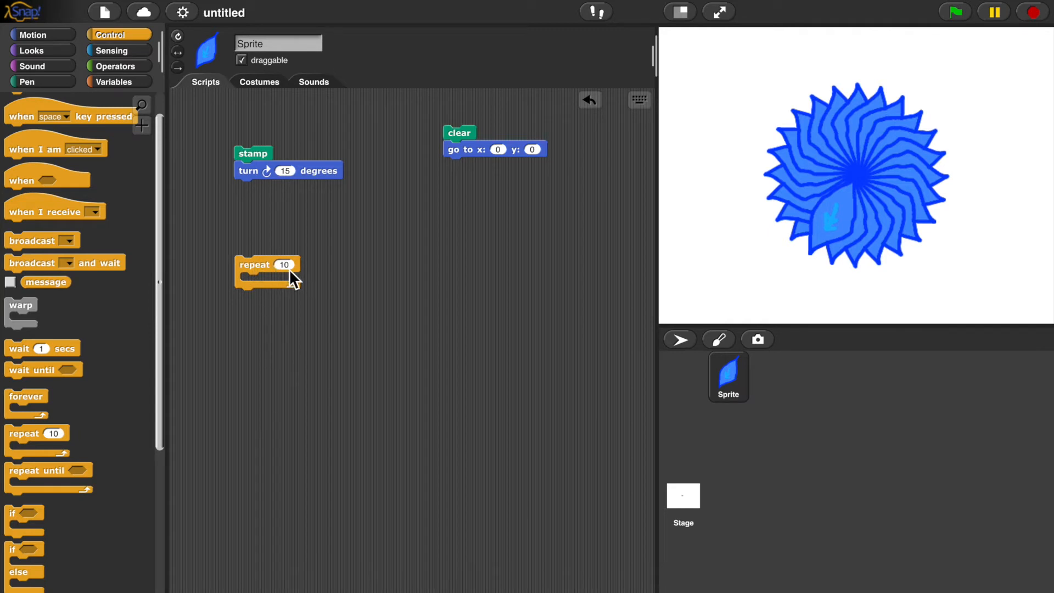
mouse_move(246, 289)
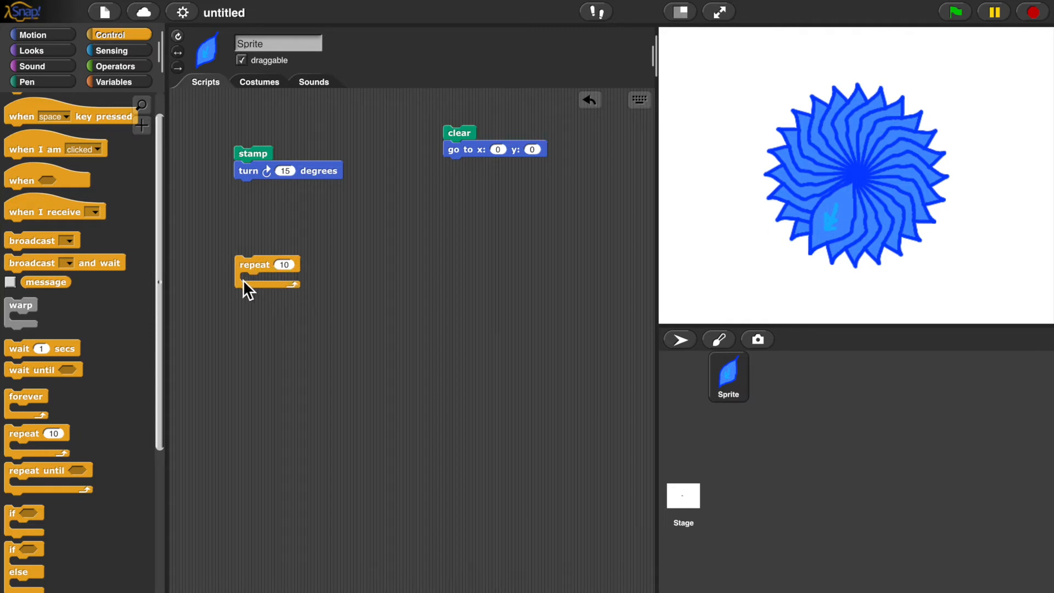
mouse_move(294, 290)
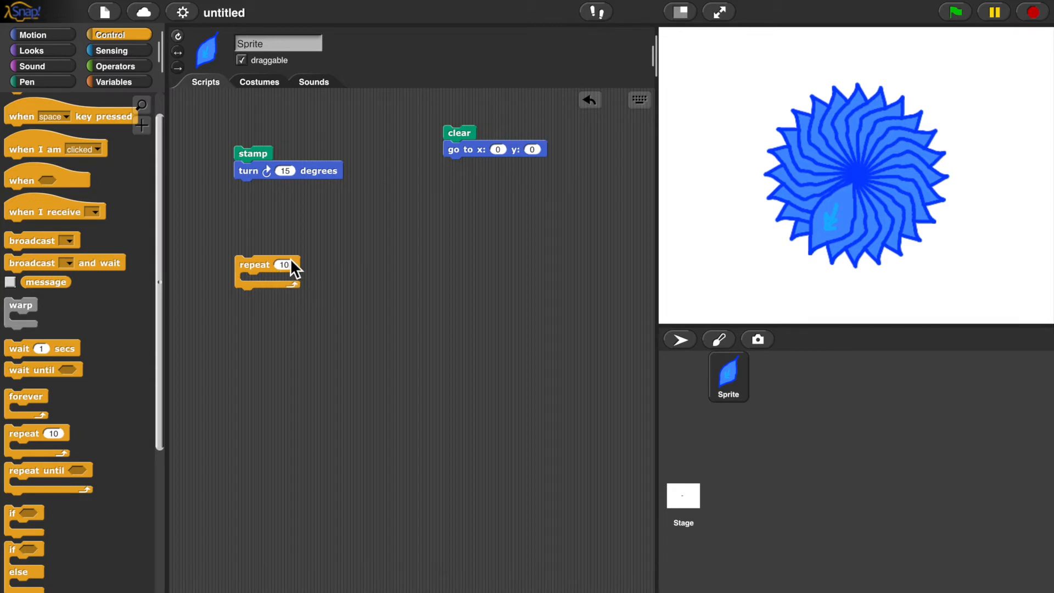
mouse_move(309, 270)
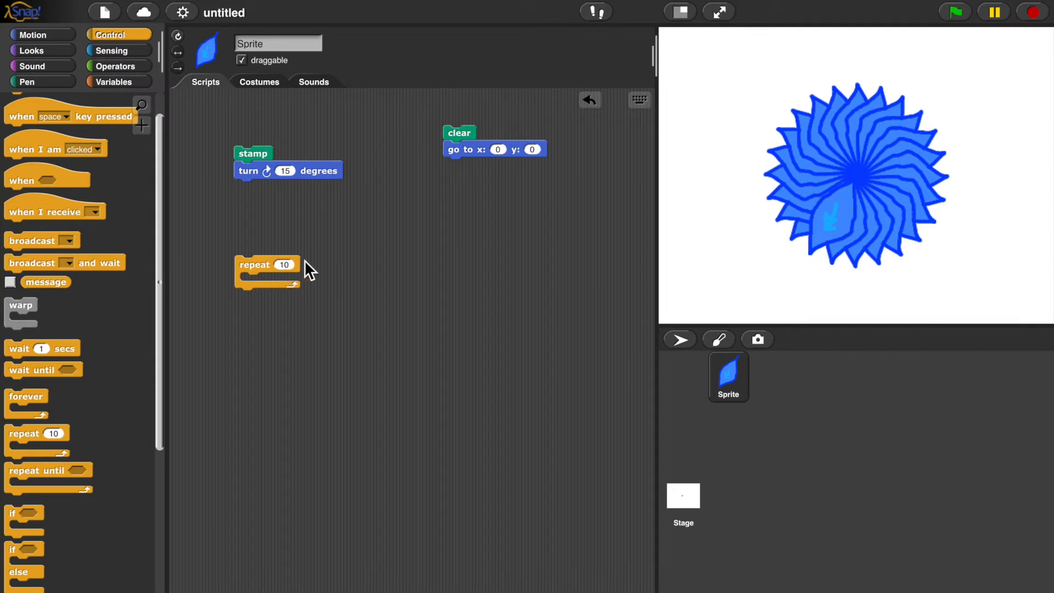
mouse_move(286, 273)
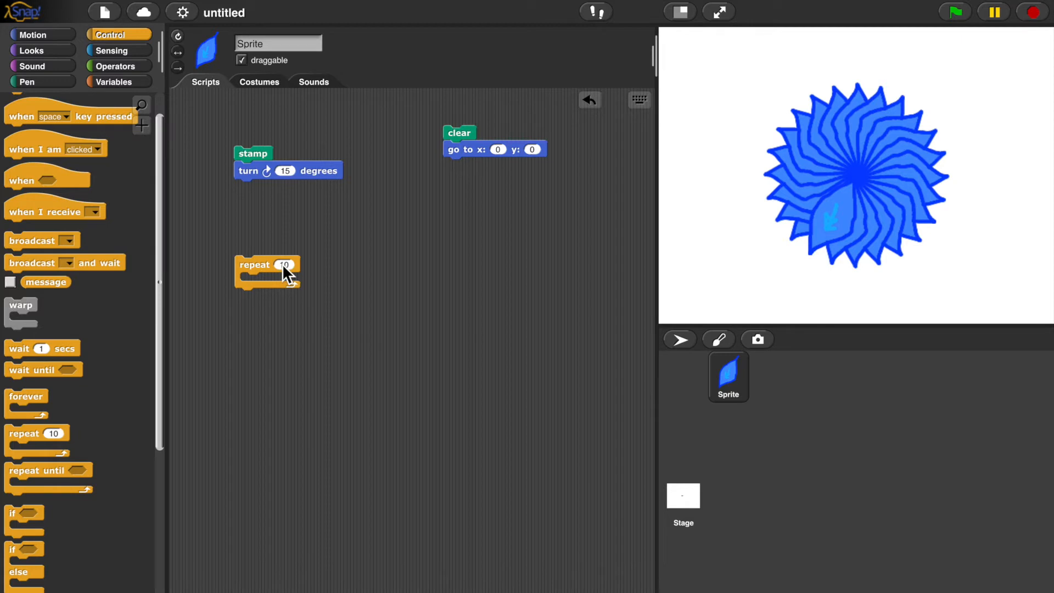
mouse_move(255, 175)
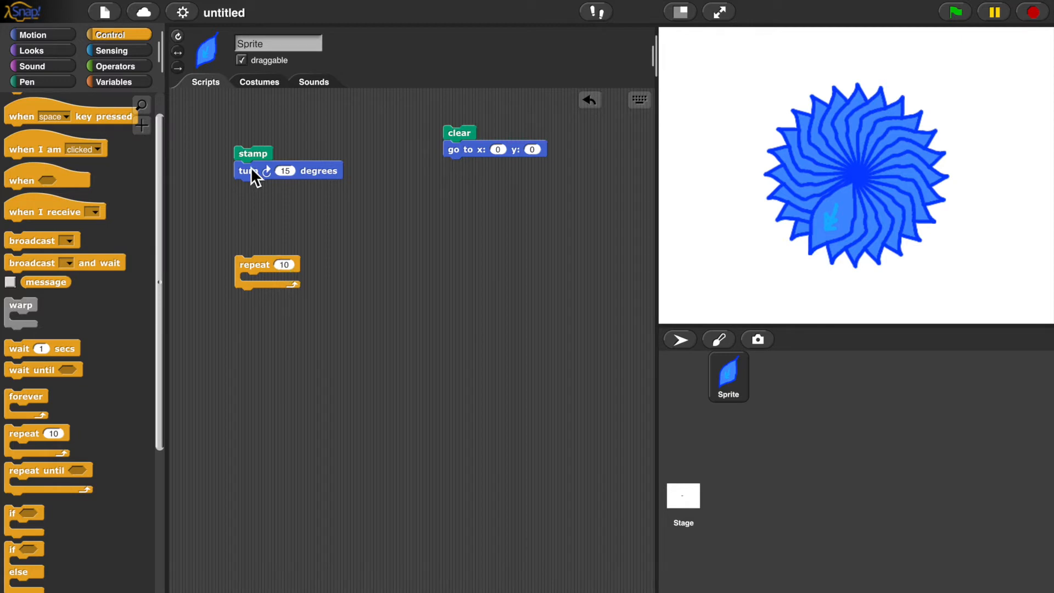
mouse_move(462, 149)
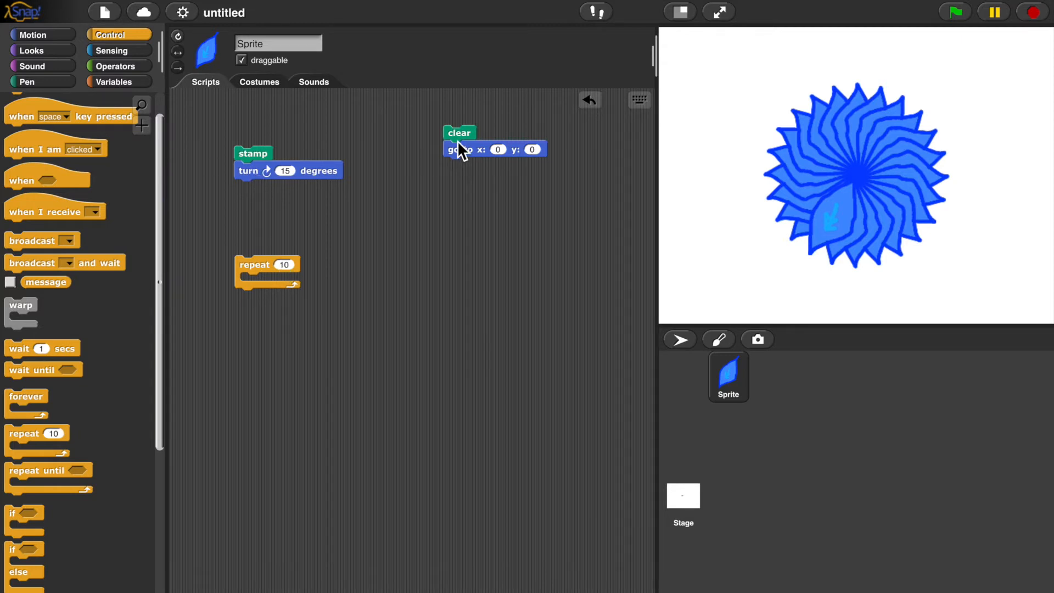
click(459, 131)
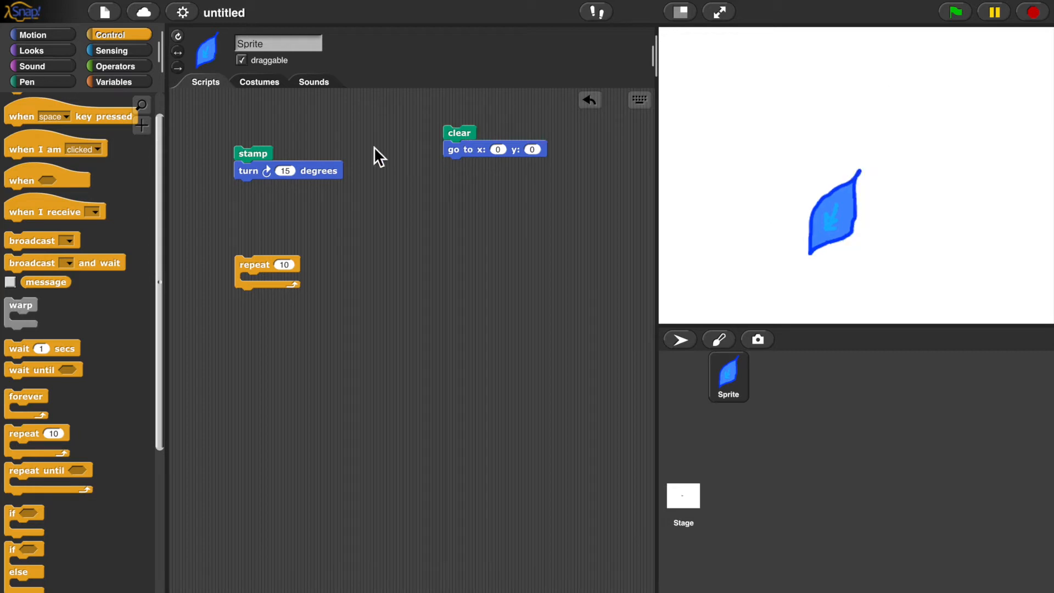
mouse_move(261, 165)
text(24)
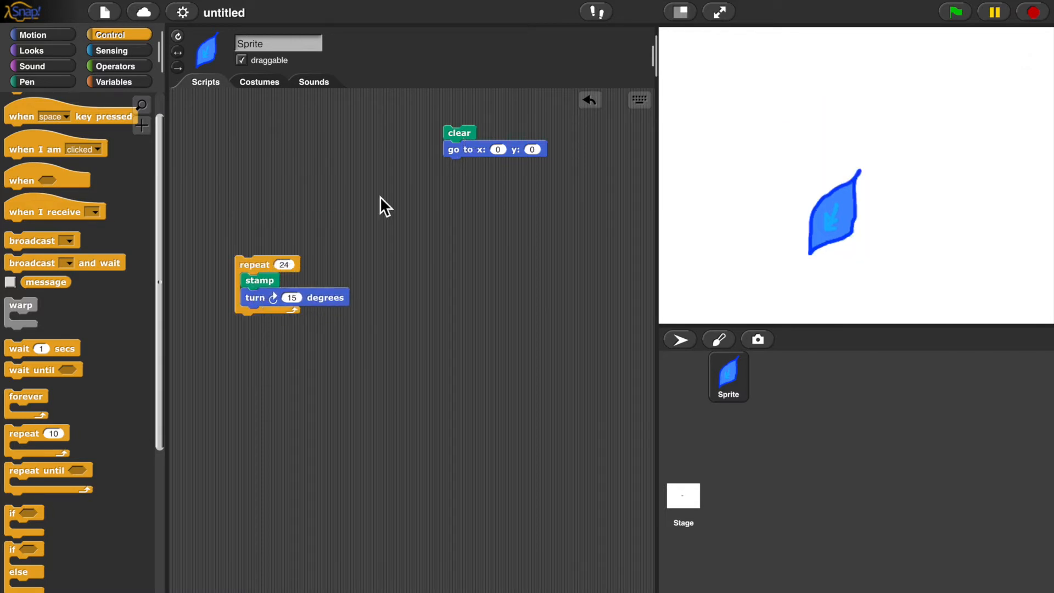
click(254, 263)
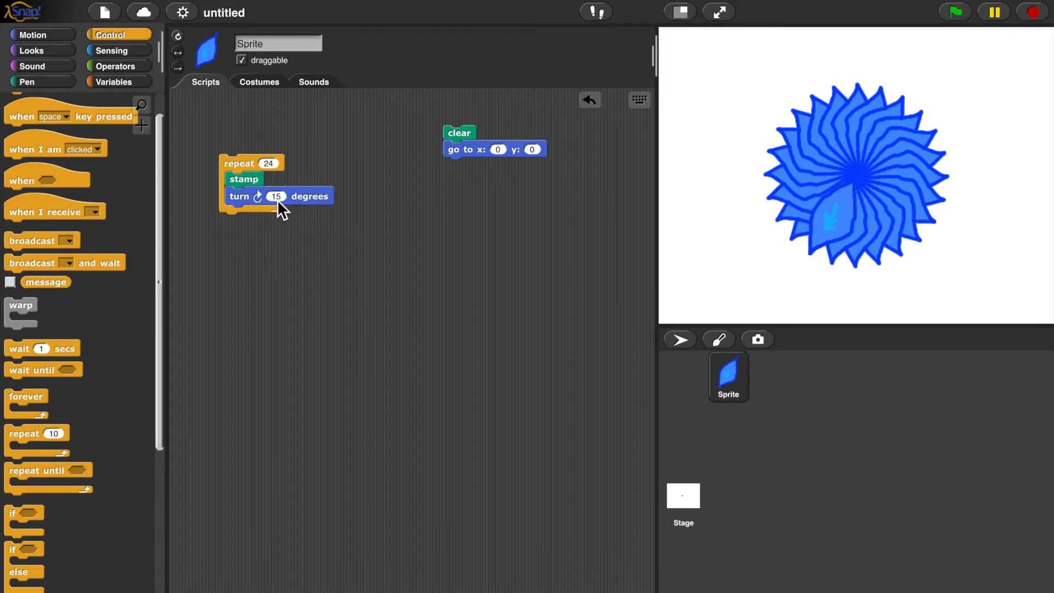
mouse_move(284, 304)
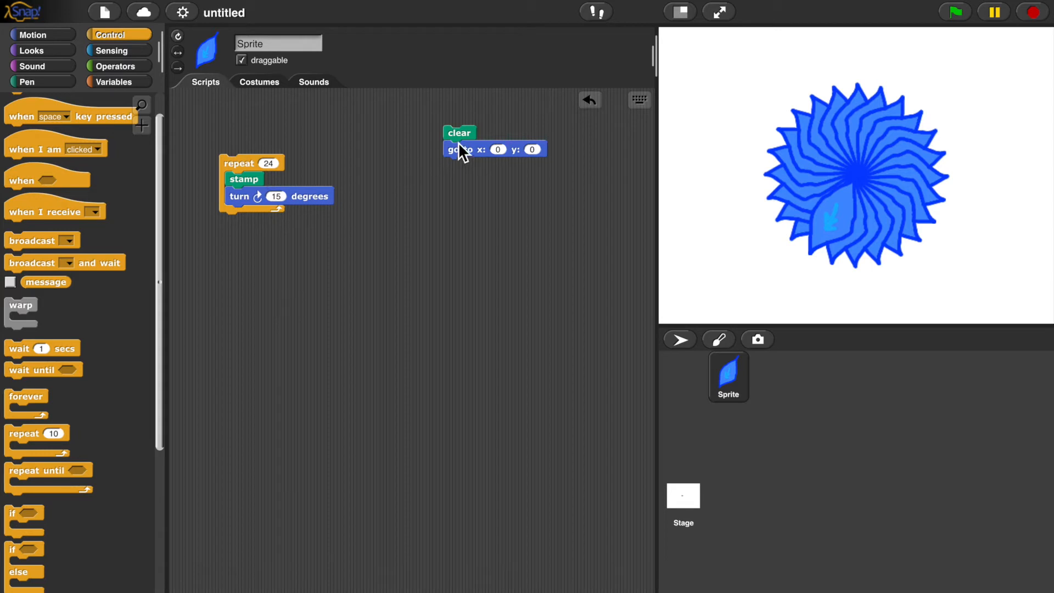
Clear the stage and run the repeat 2, turn 180 loop to stamp two opposite leaves
click(459, 132)
text(2)
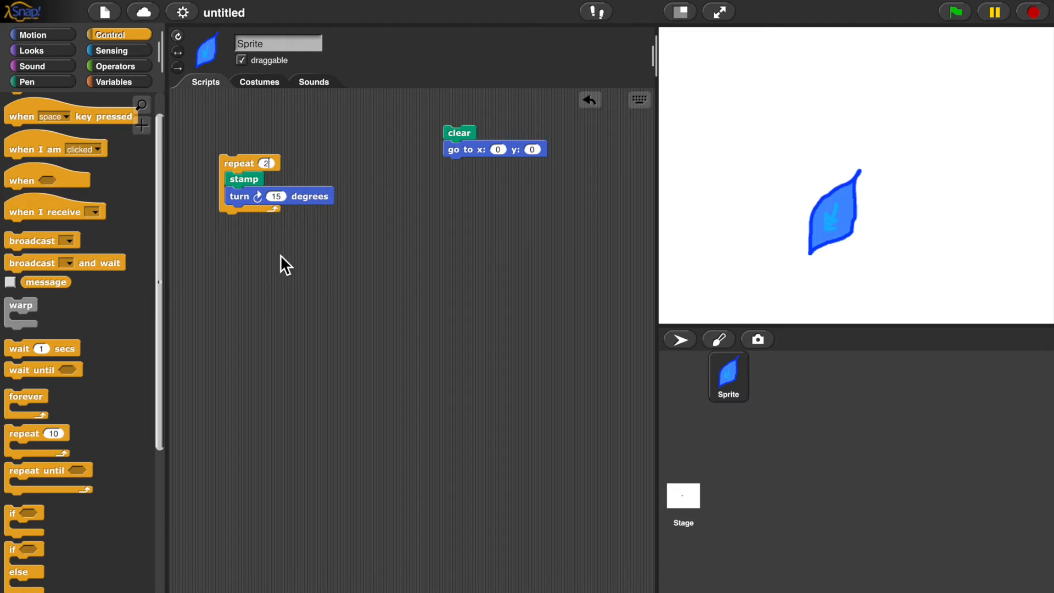
mouse_move(283, 332)
text(180)
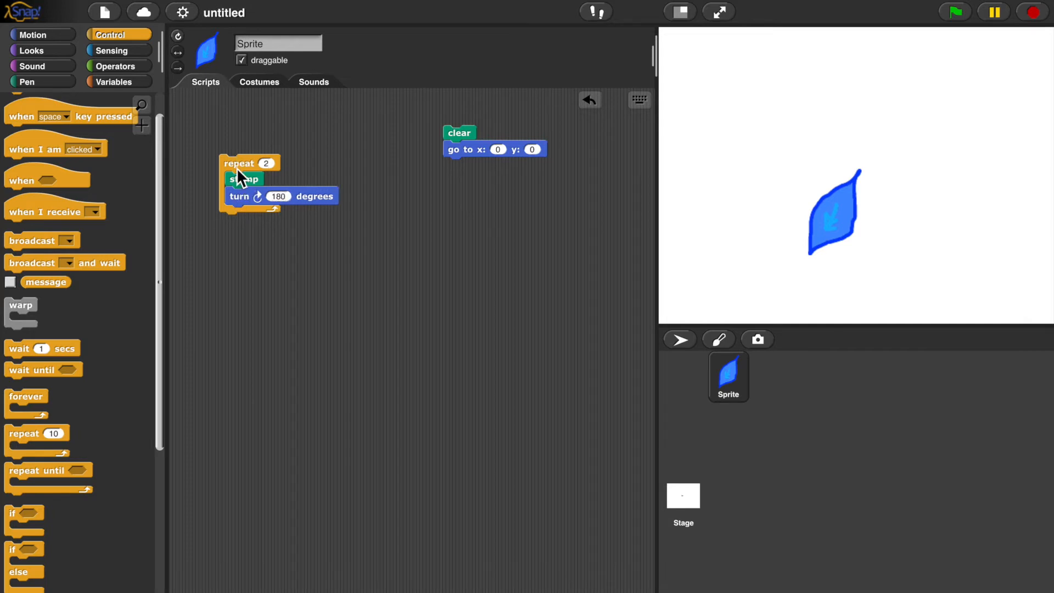
click(238, 163)
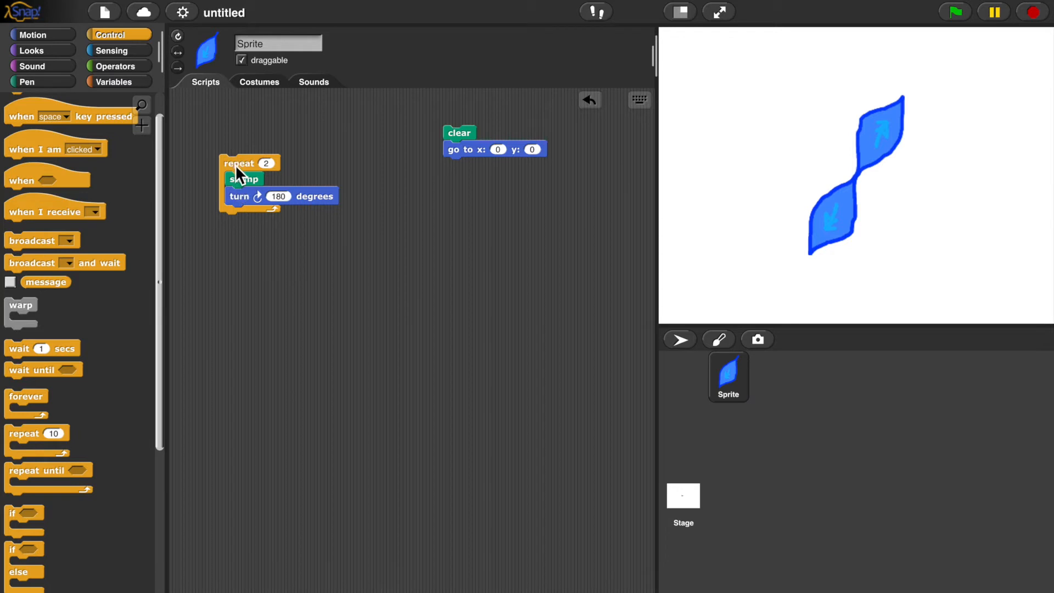
Duplicate the repeat-2 stamp-and-turn-180 loop script
right_click(239, 168)
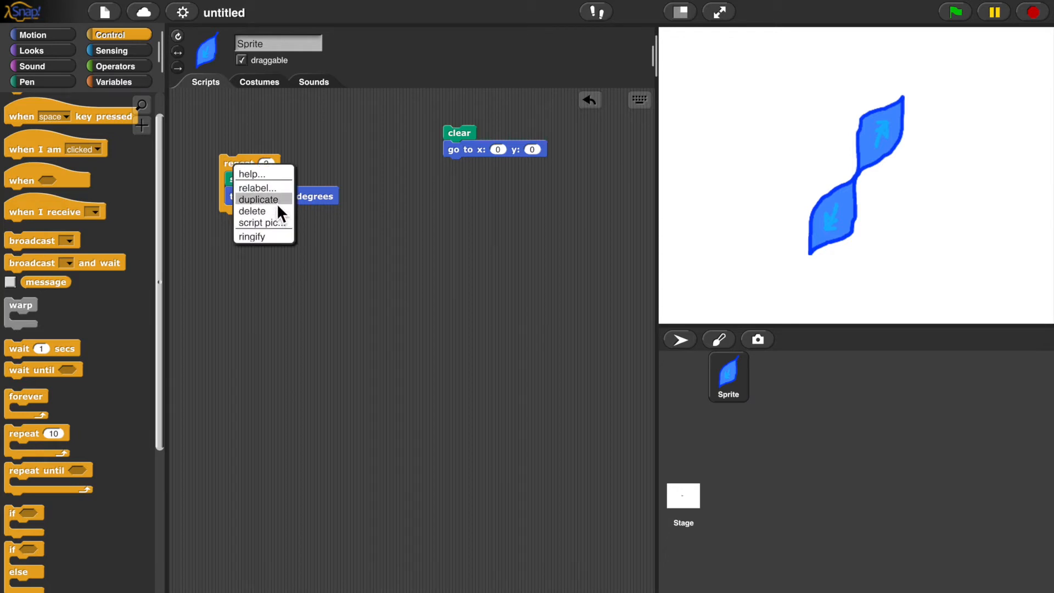
click(258, 199)
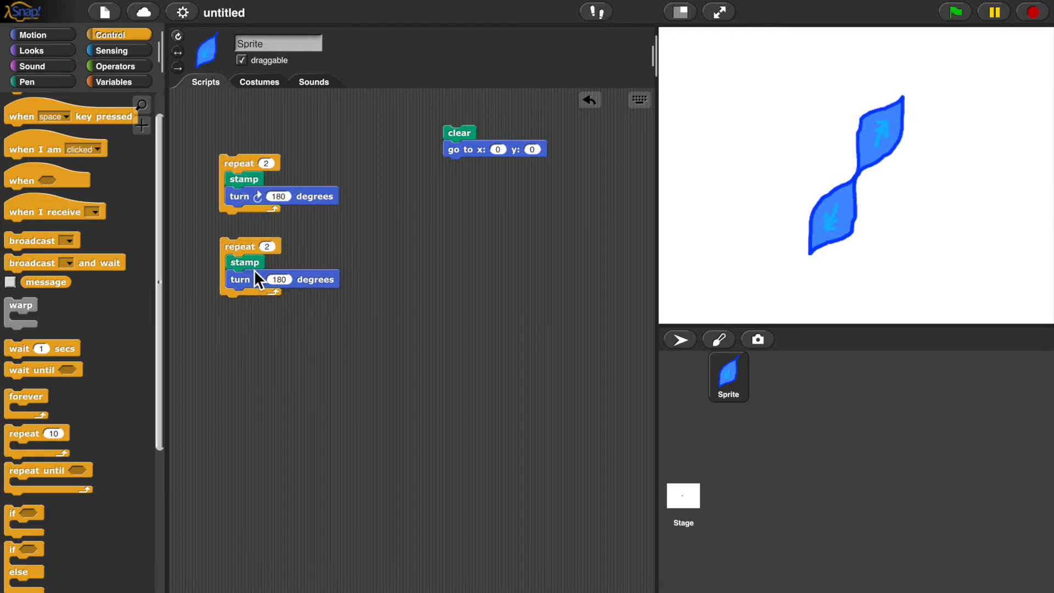
mouse_move(305, 257)
text(4)
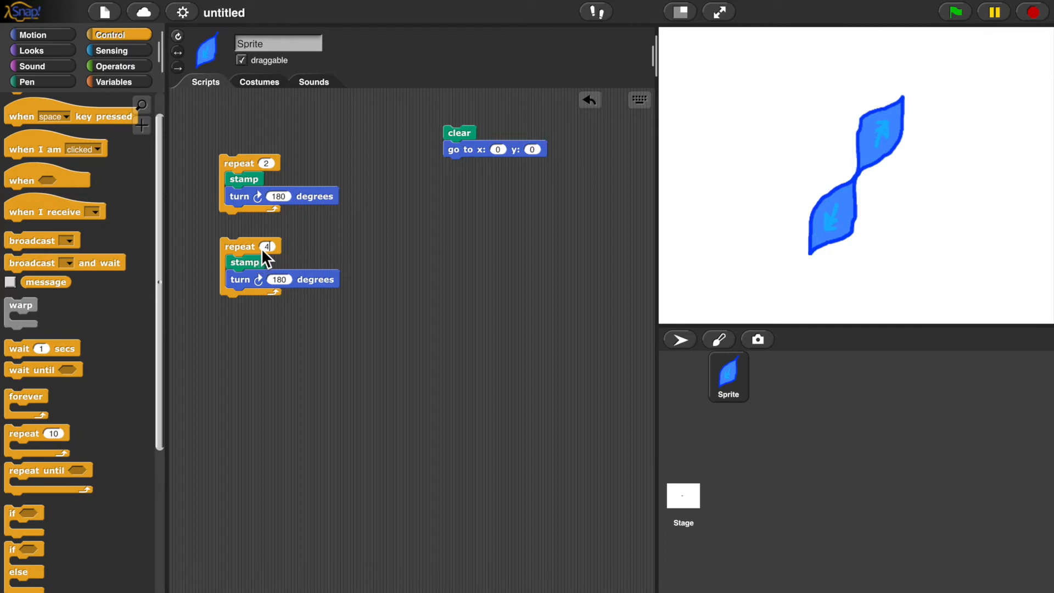
mouse_move(281, 260)
text(90)
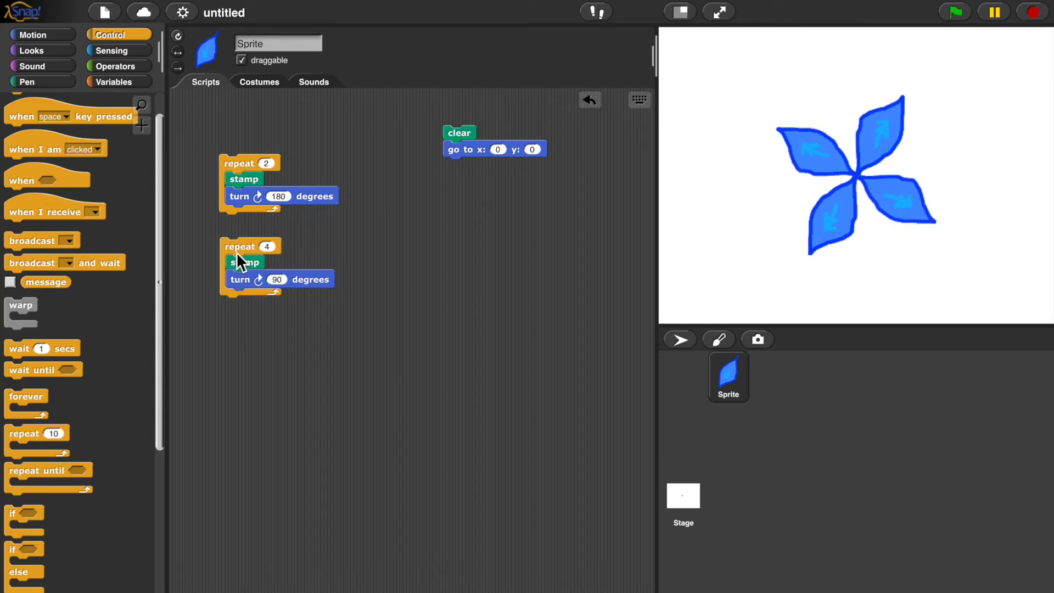
Duplicate the four-petal script and run the repeat 8, turn 45 loop
right_click(243, 261)
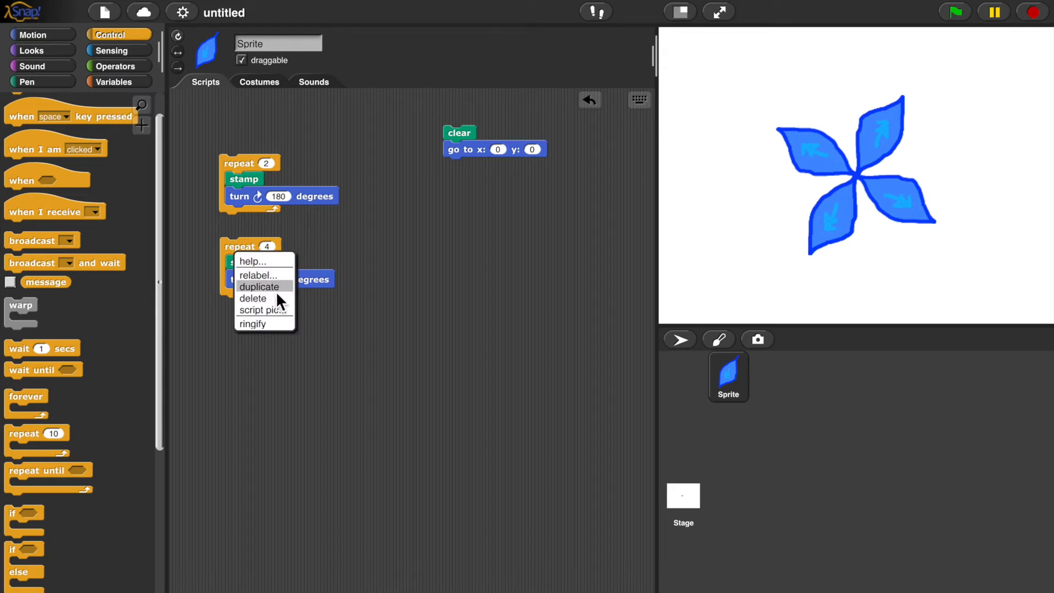
click(260, 287)
text(45)
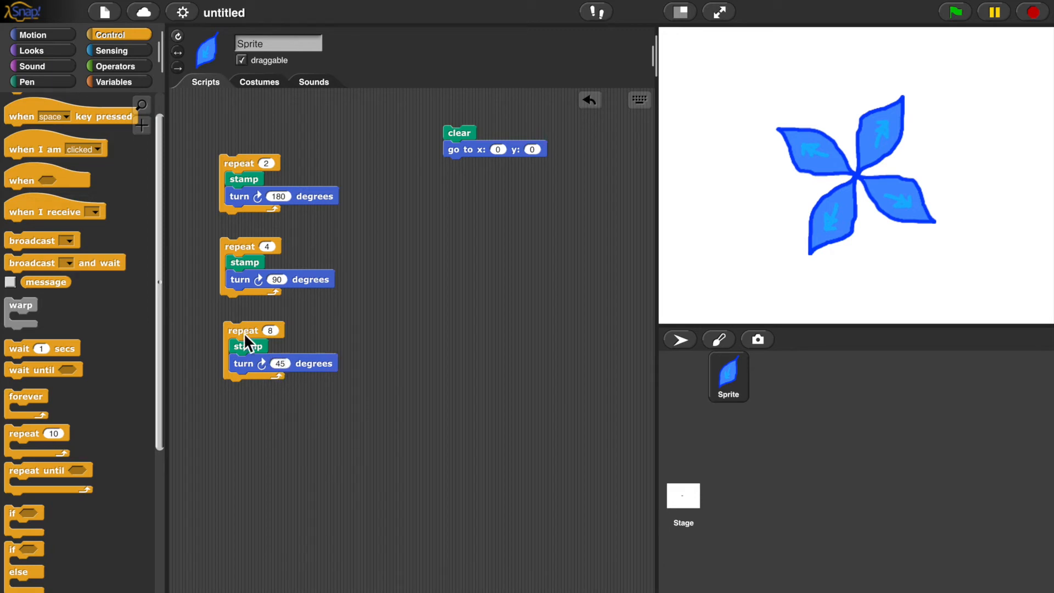
click(242, 330)
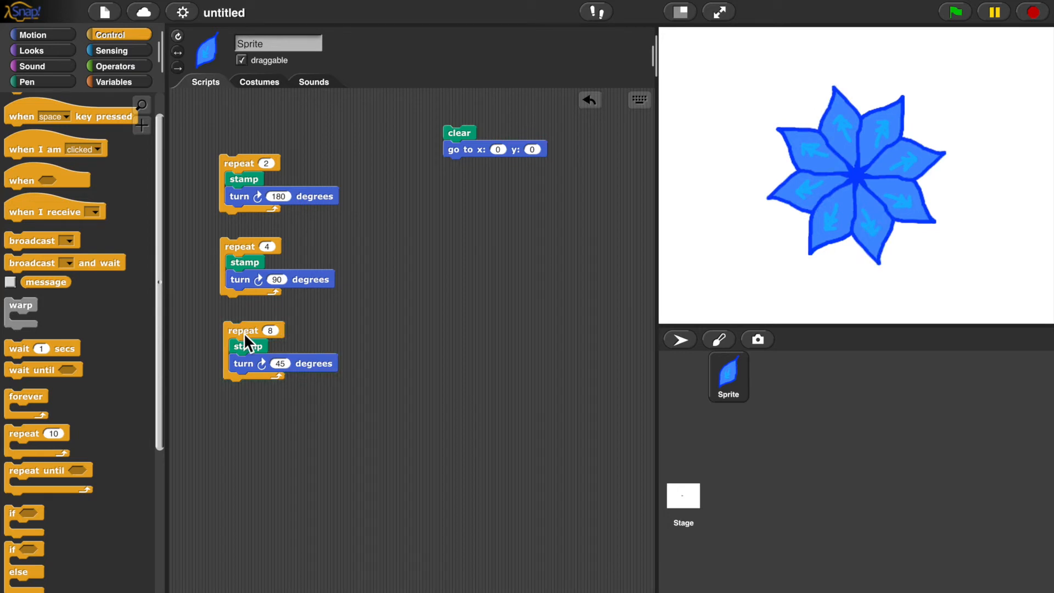
mouse_move(242, 371)
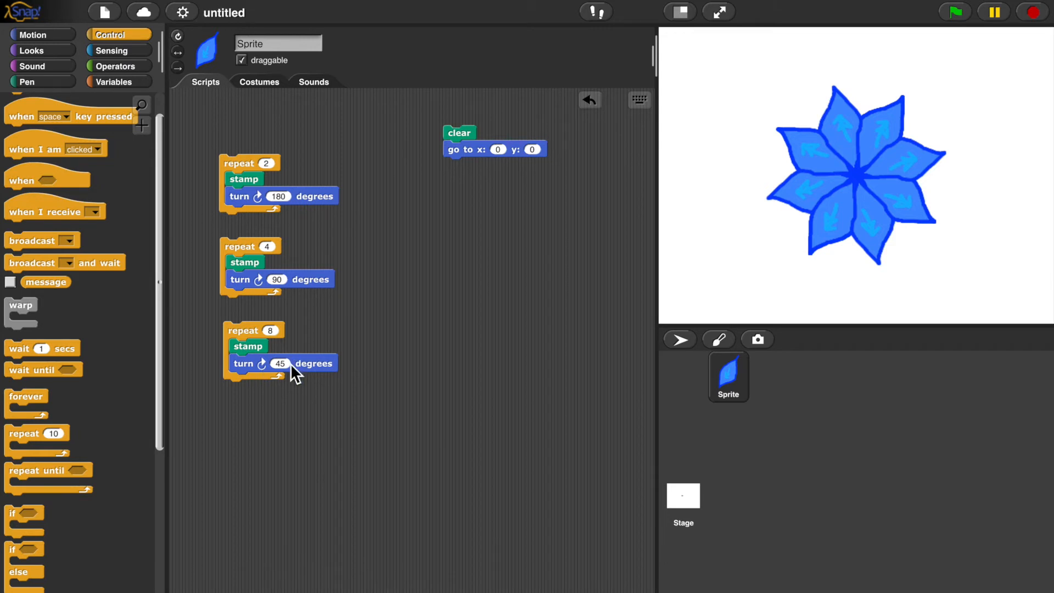
mouse_move(290, 377)
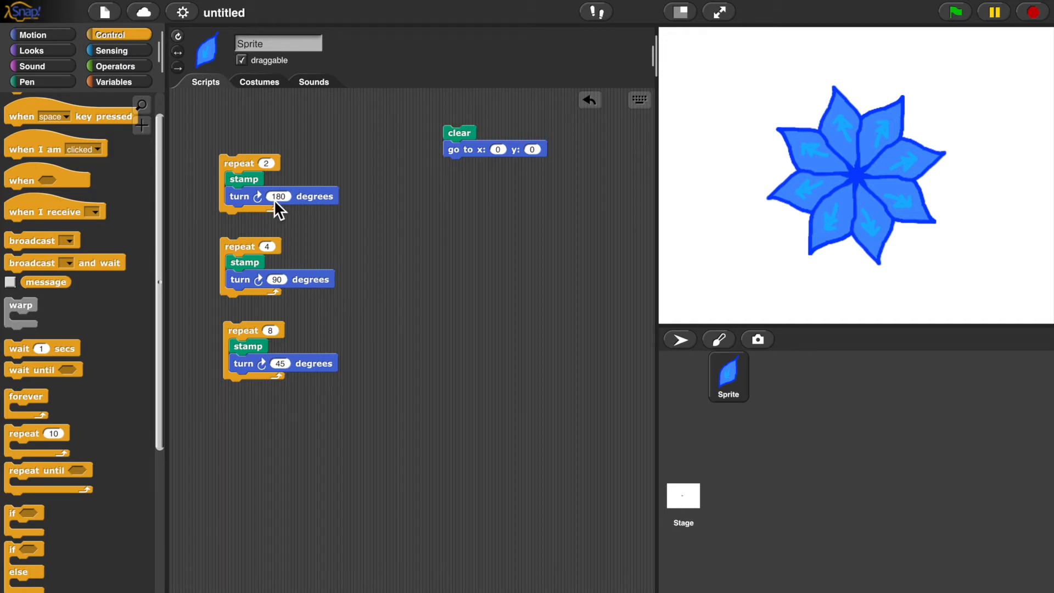
mouse_move(289, 292)
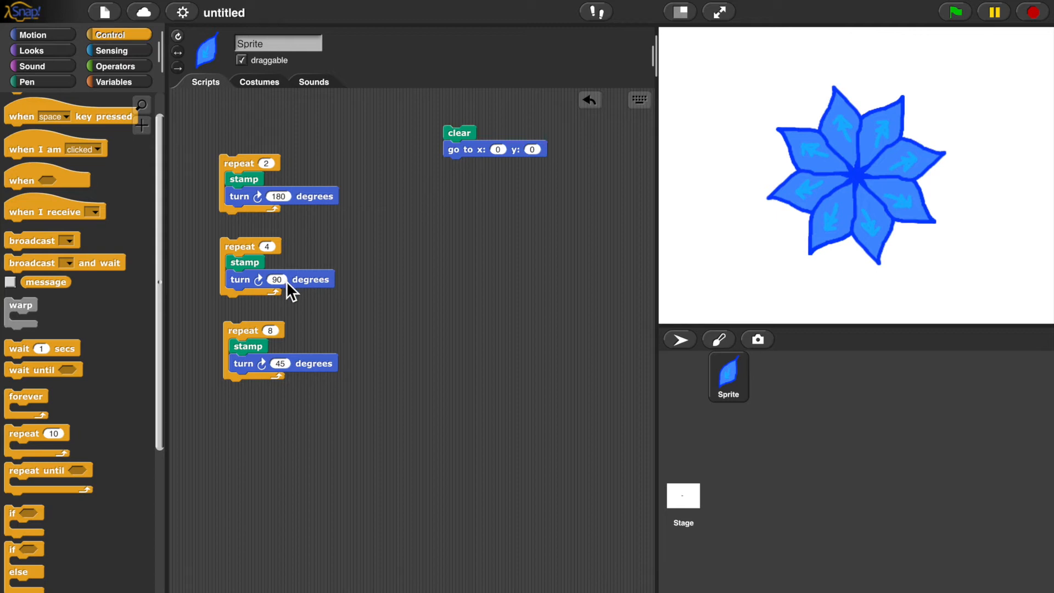
mouse_move(290, 292)
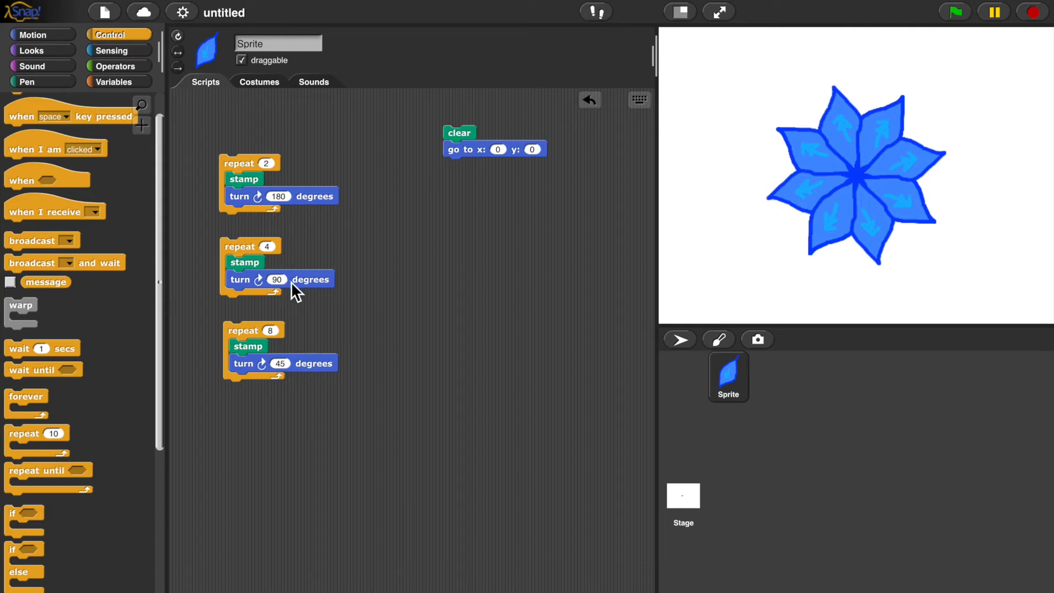
mouse_move(296, 380)
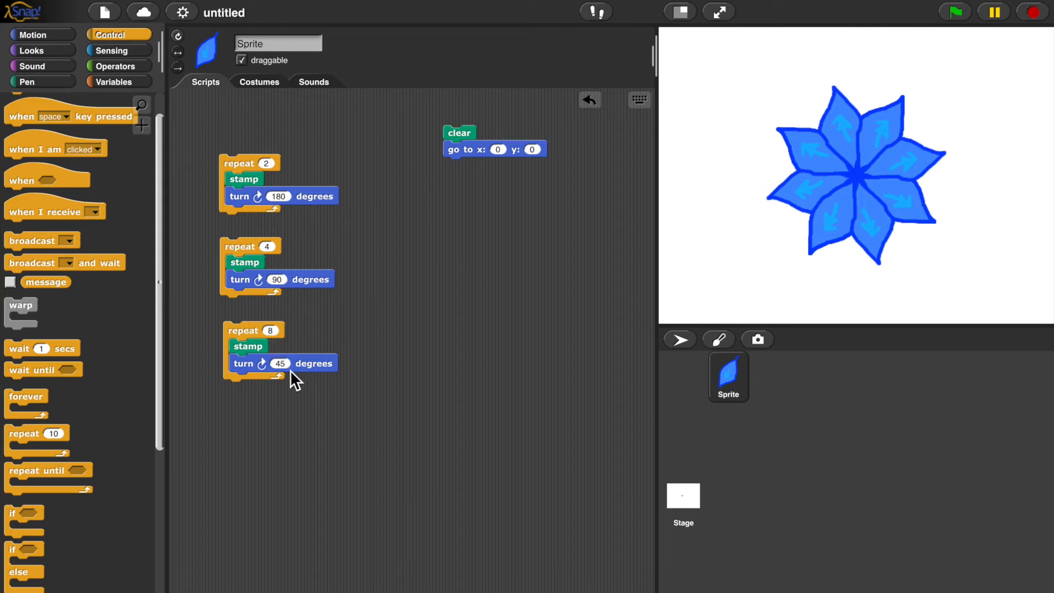
mouse_move(309, 383)
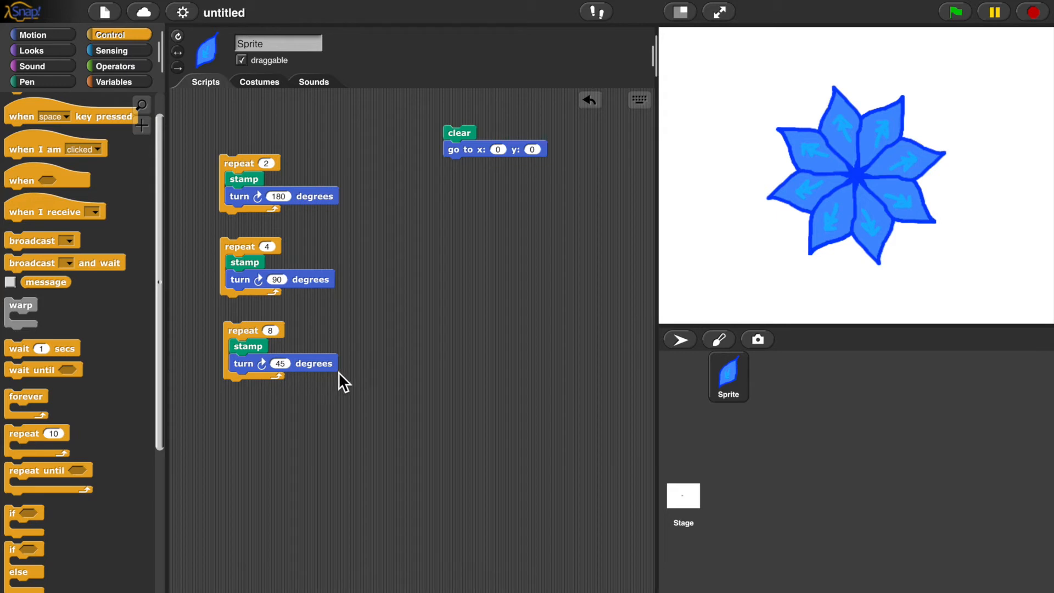
mouse_move(334, 181)
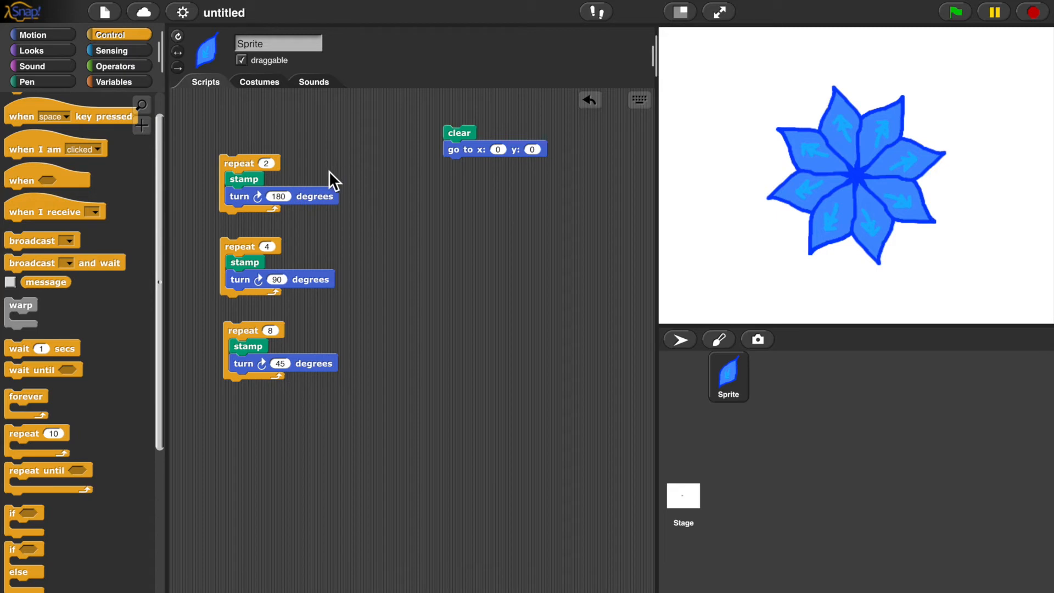
mouse_move(354, 227)
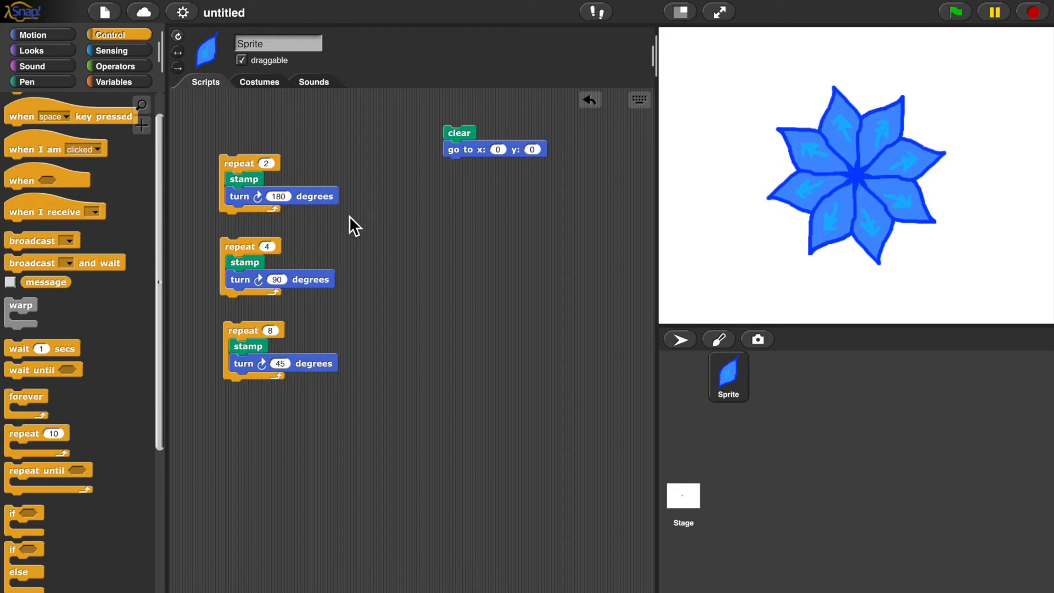
mouse_move(378, 289)
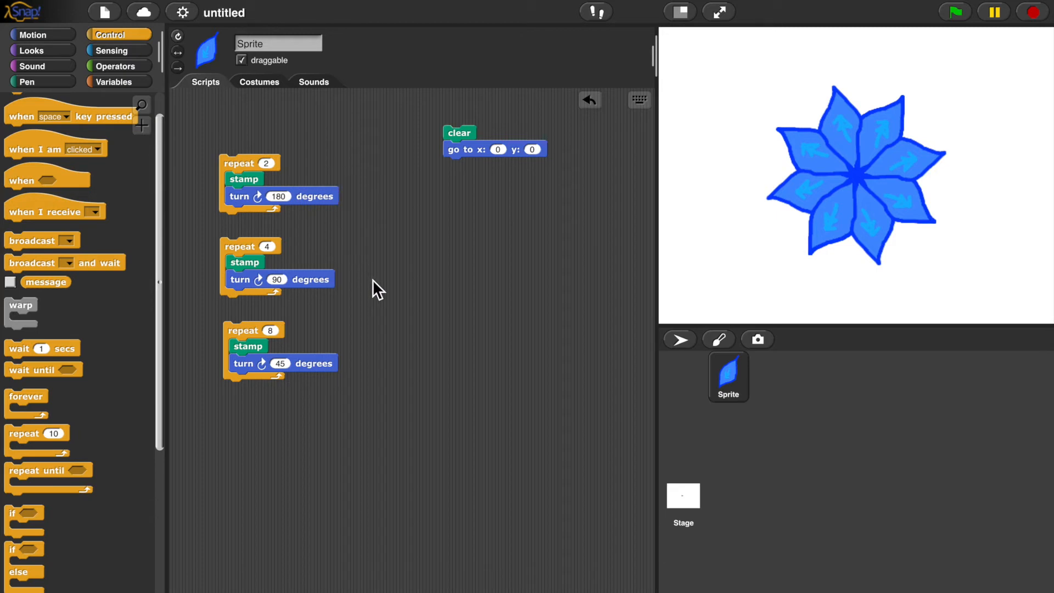
mouse_move(416, 343)
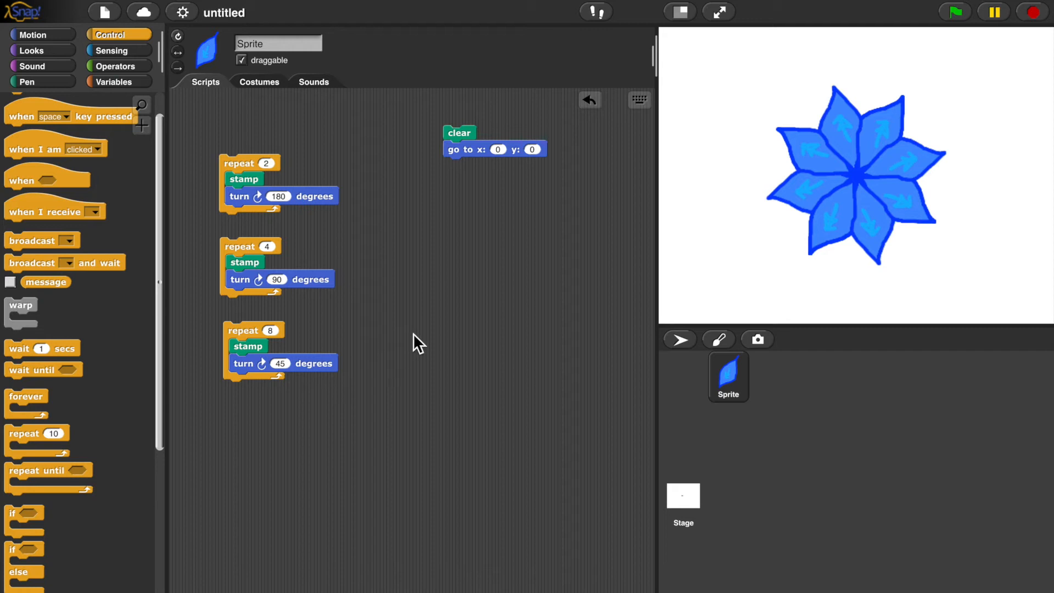
mouse_move(398, 282)
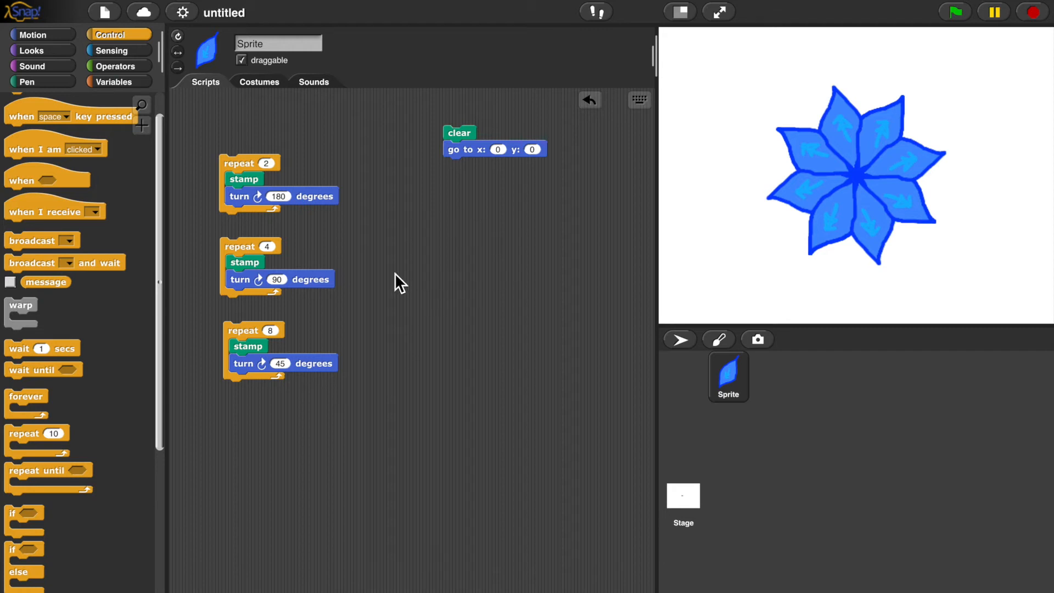
mouse_move(400, 252)
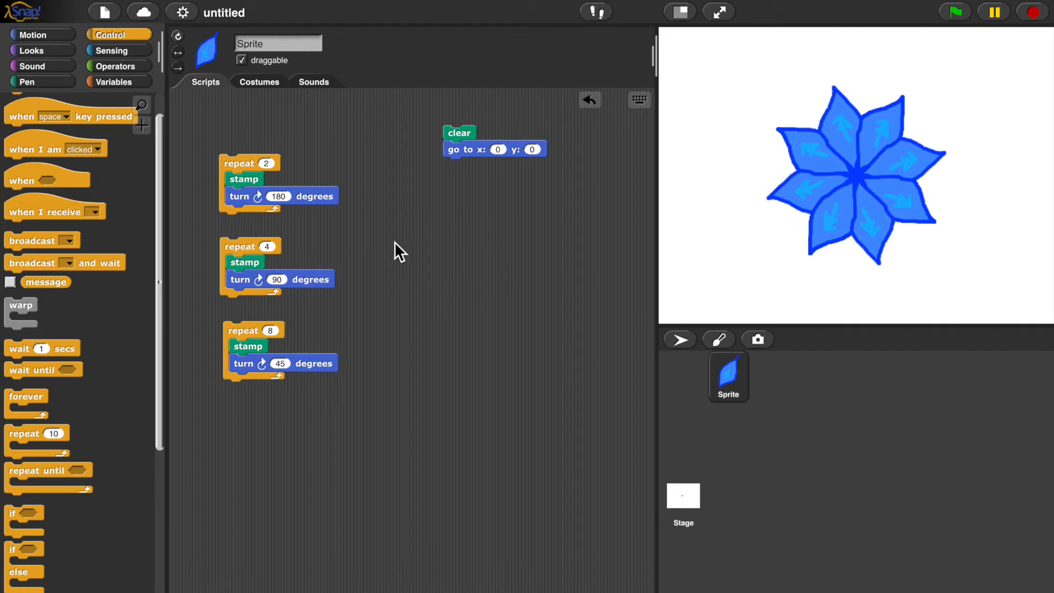
Show the Operators palette to get a division block for 360 / 8
click(116, 65)
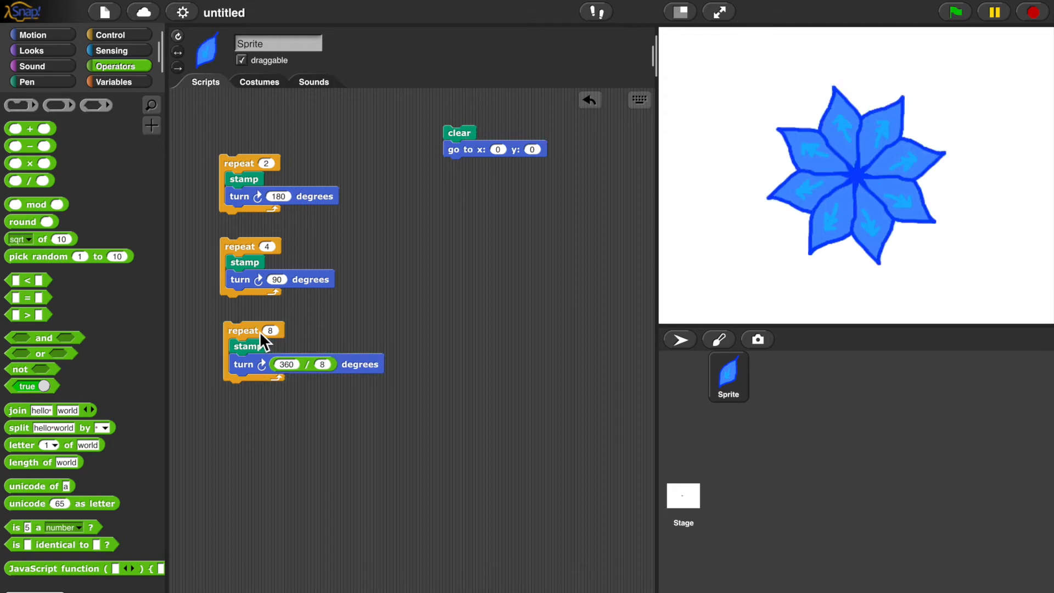
mouse_move(258, 461)
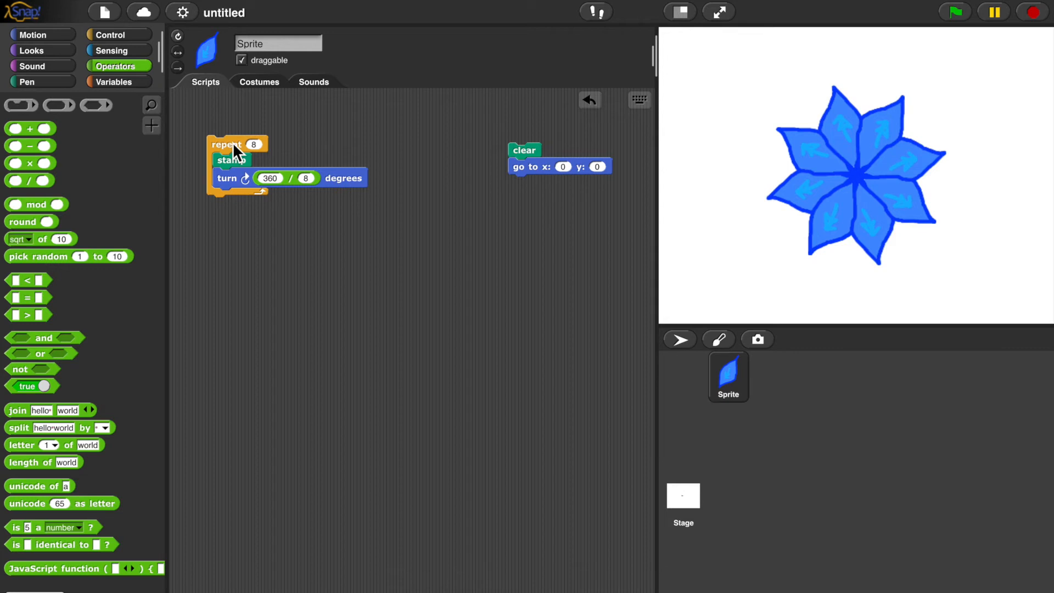
mouse_move(218, 129)
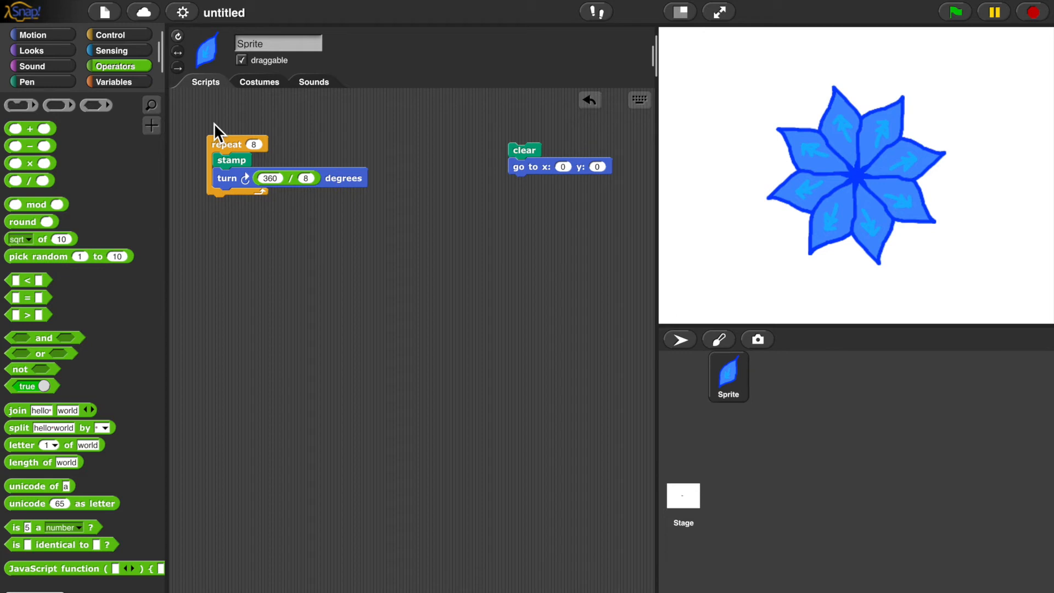
Add a script variables block and rename its variable to 'size'
click(114, 81)
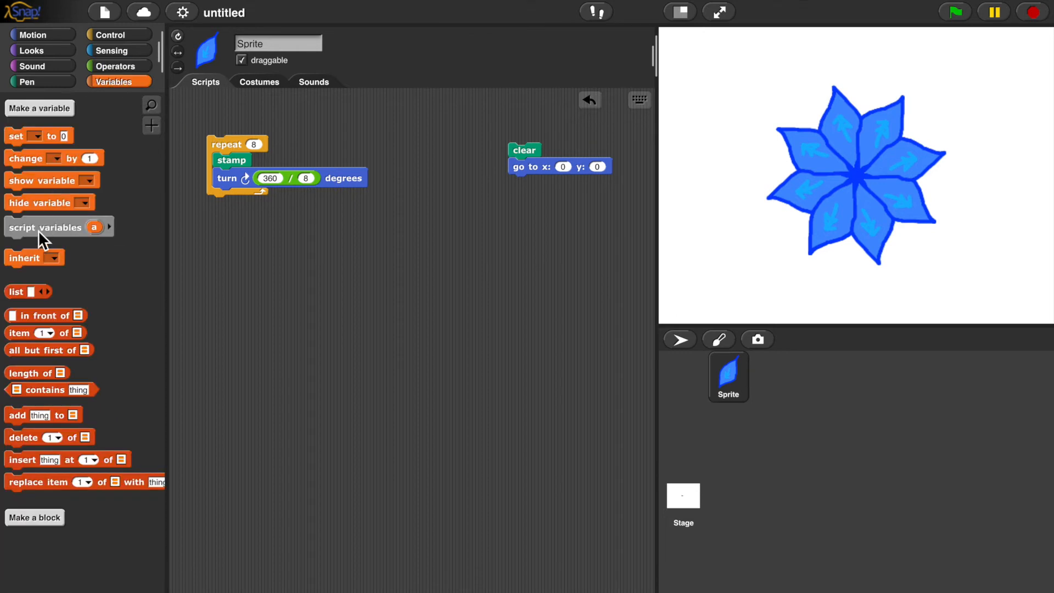
drag(57, 227, 255, 256)
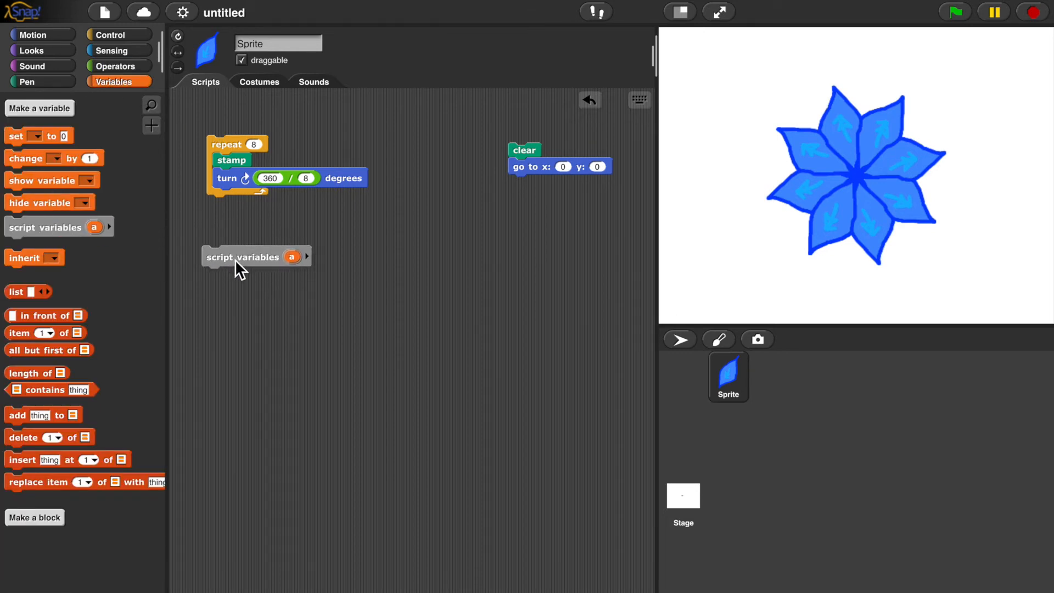
mouse_move(288, 368)
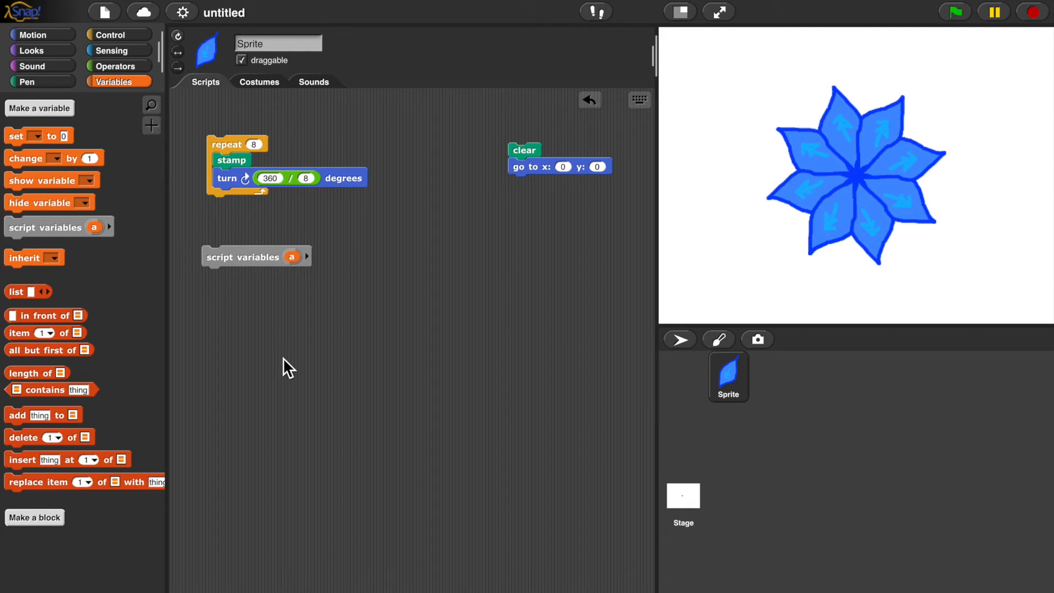
mouse_move(289, 267)
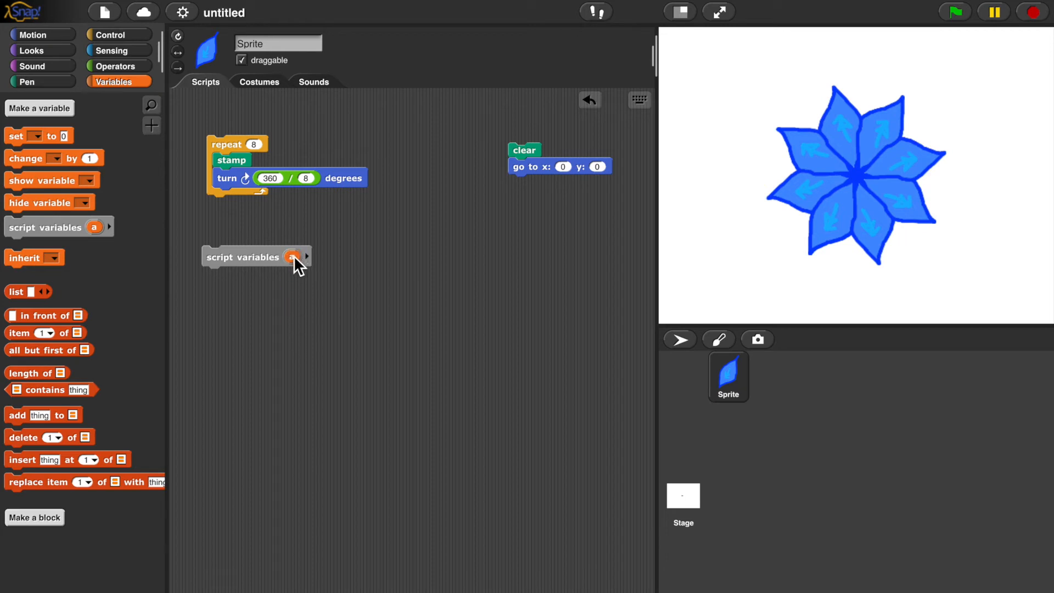
mouse_move(346, 329)
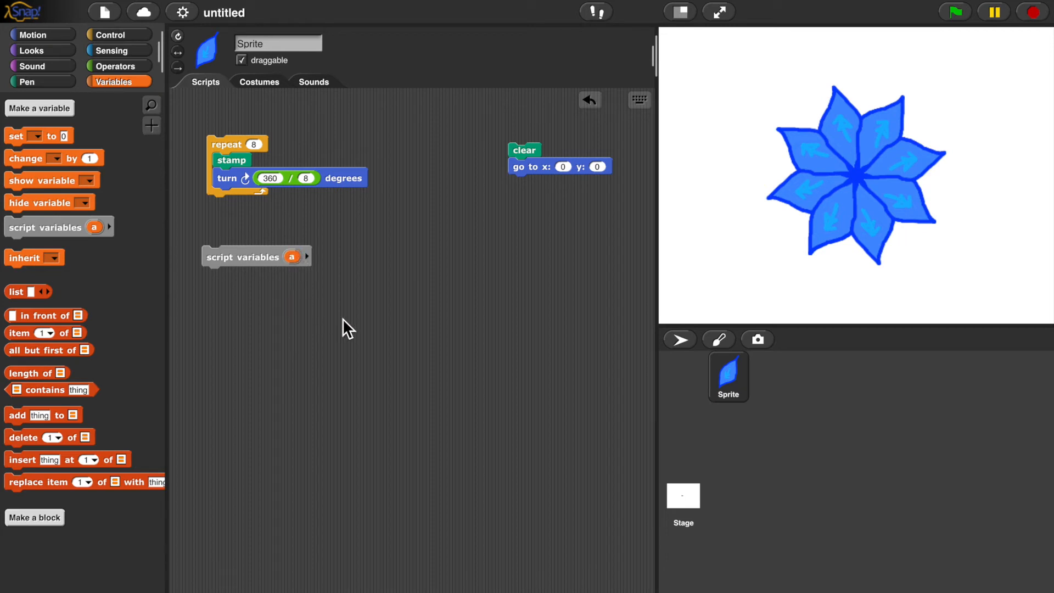
mouse_move(300, 304)
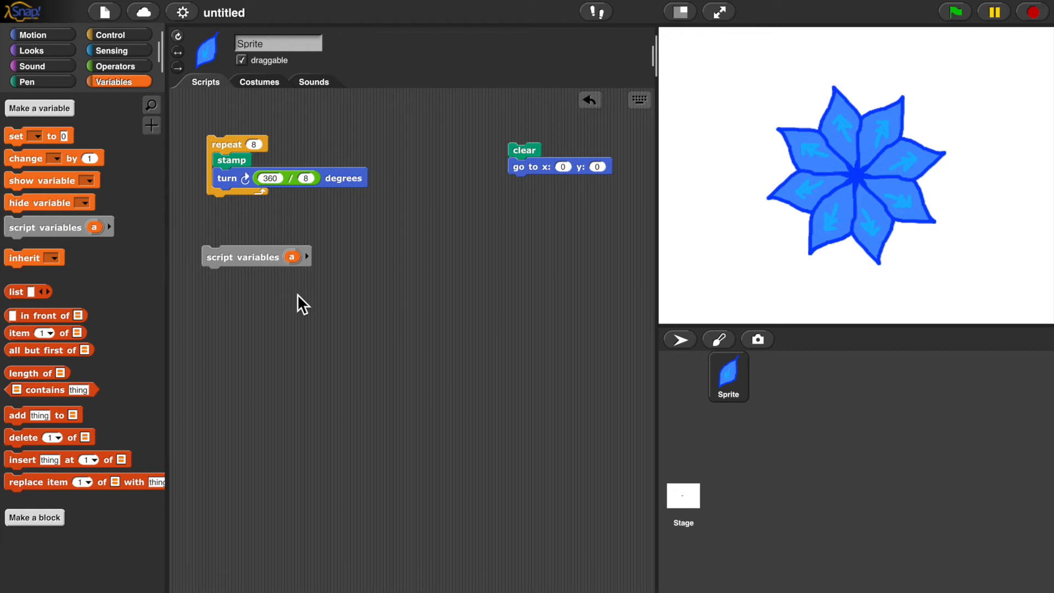
mouse_move(308, 334)
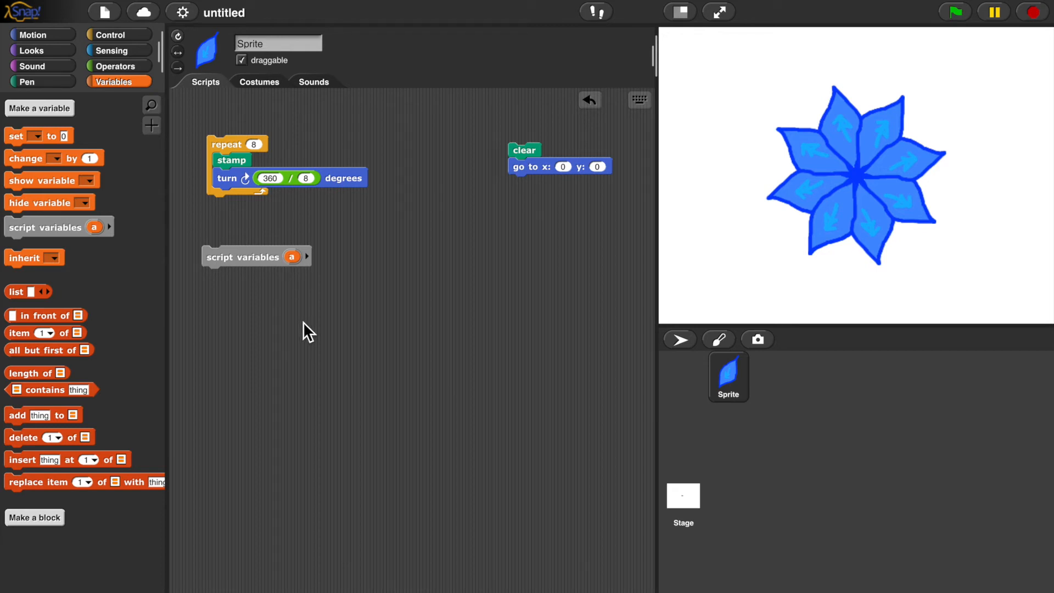
mouse_move(281, 272)
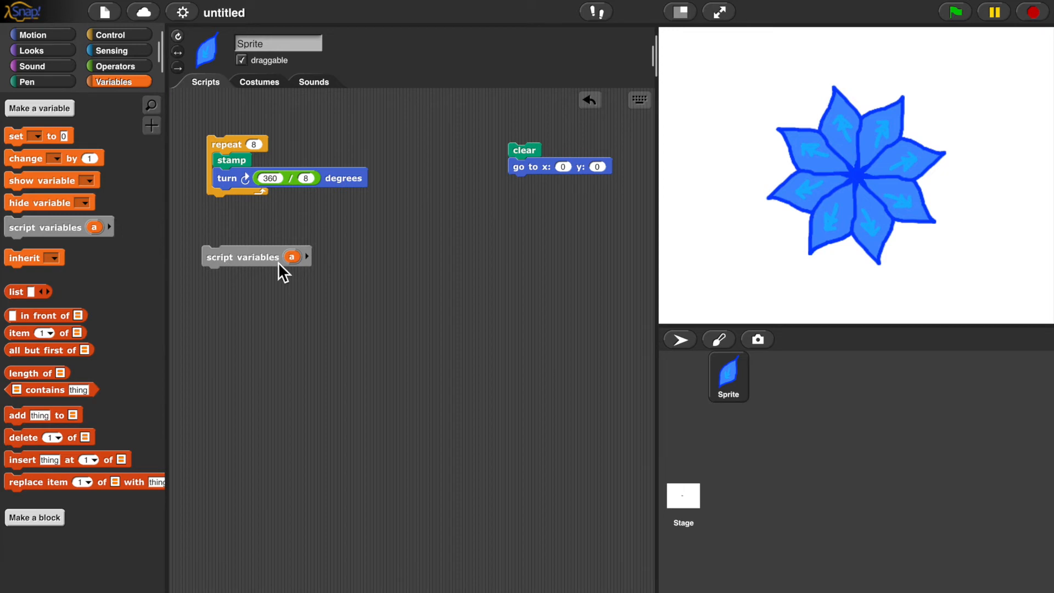
mouse_move(298, 281)
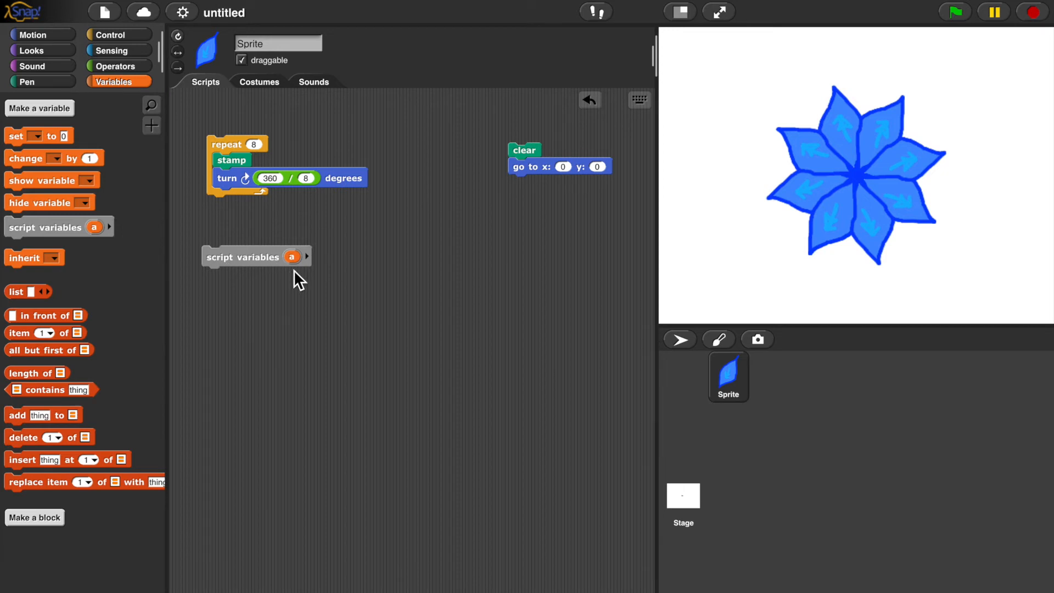
mouse_move(300, 275)
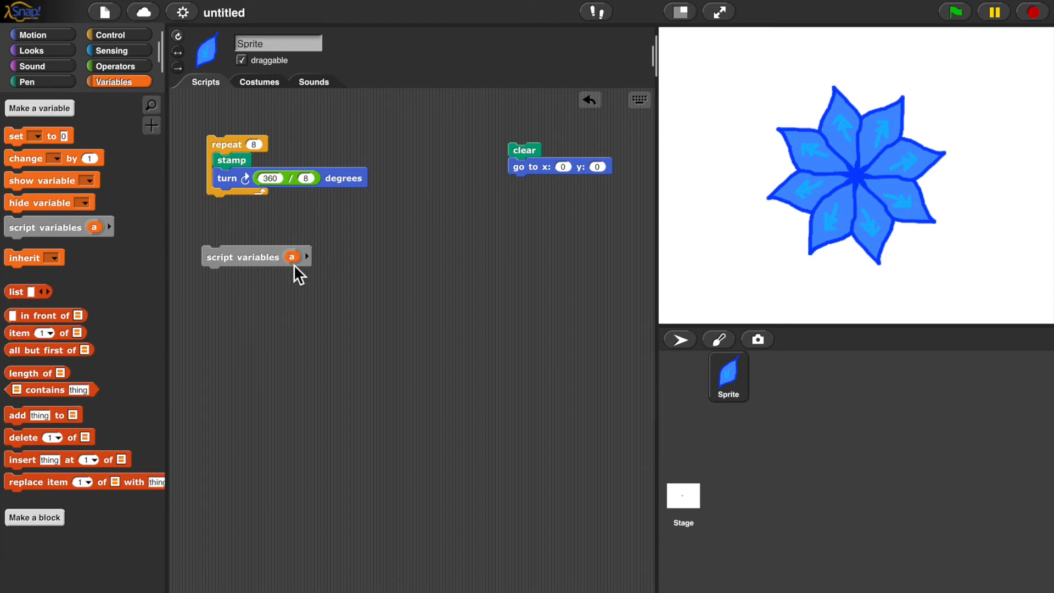
click(291, 257)
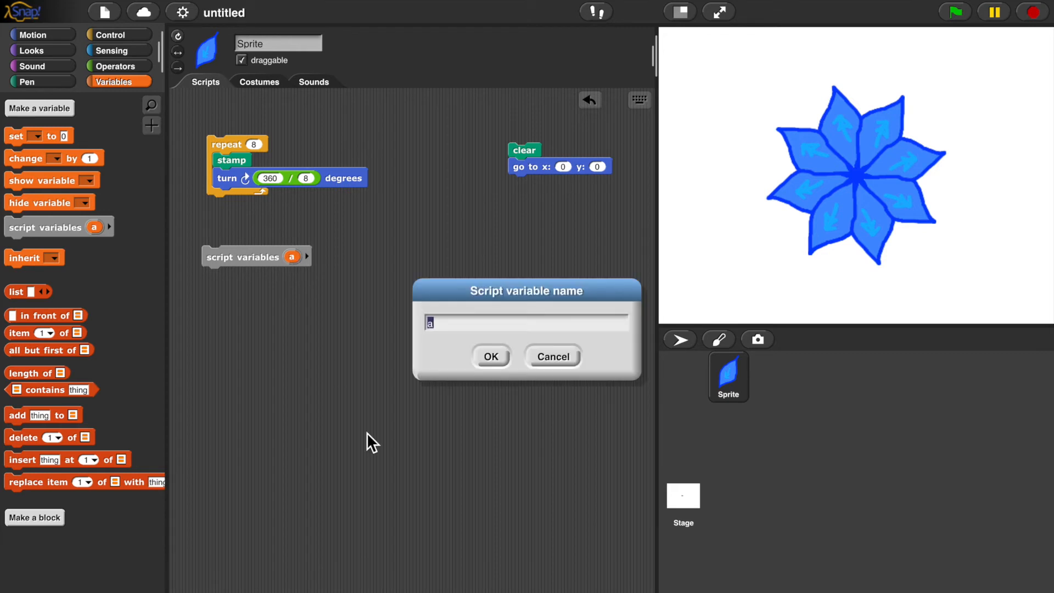
click(490, 356)
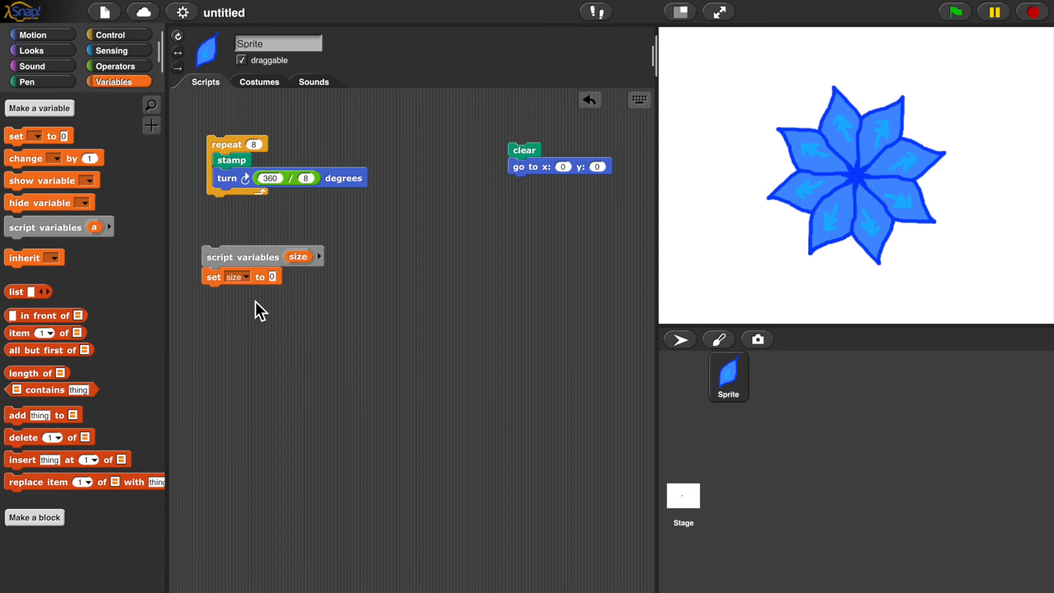
click(114, 65)
text(30)
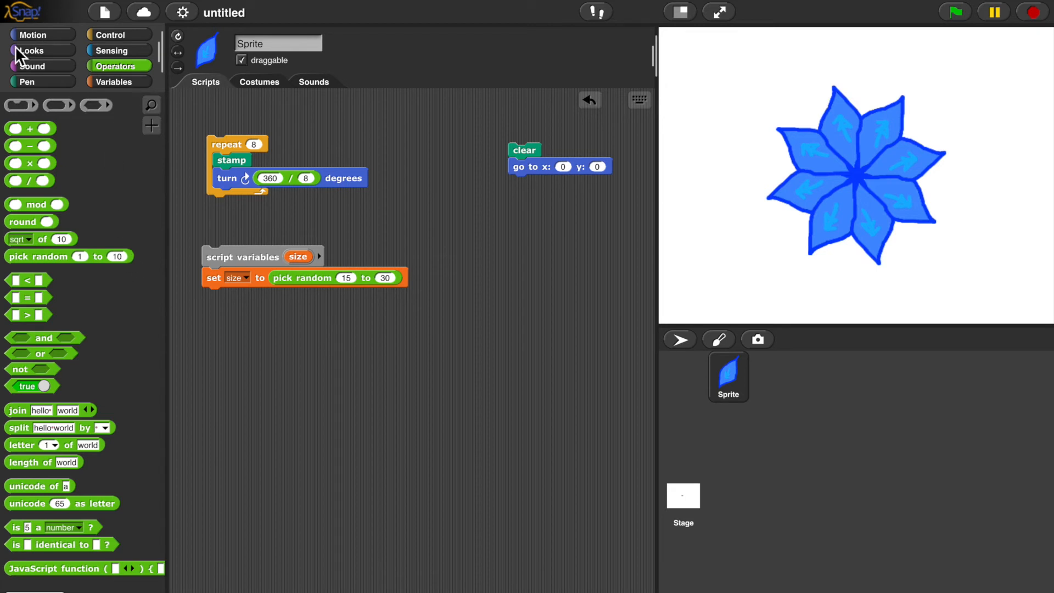
Show the Looks palette to get the set size to % block
click(31, 50)
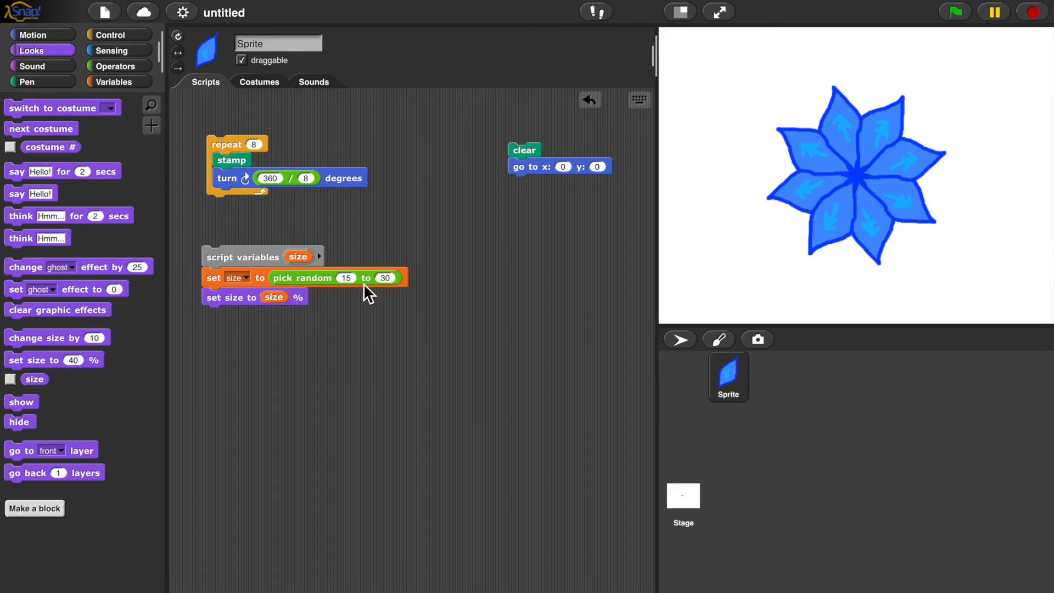
mouse_move(266, 305)
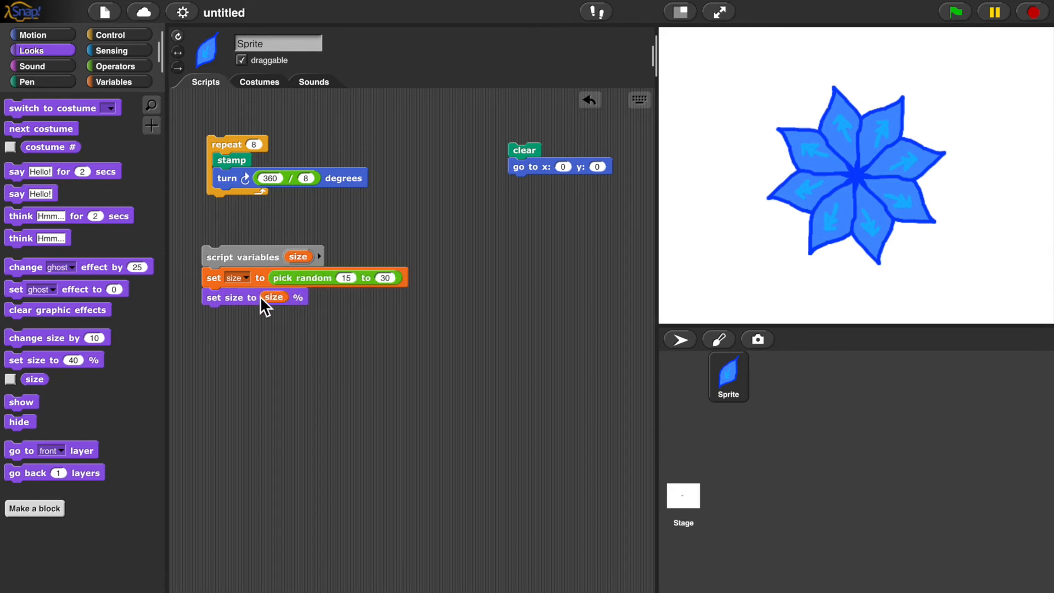
mouse_move(268, 291)
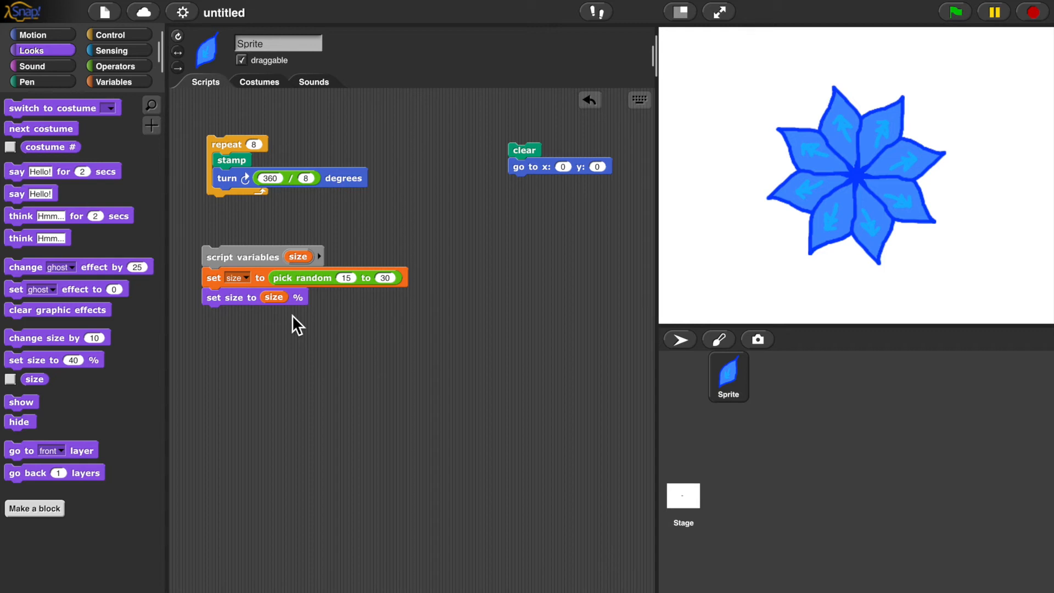
mouse_move(236, 198)
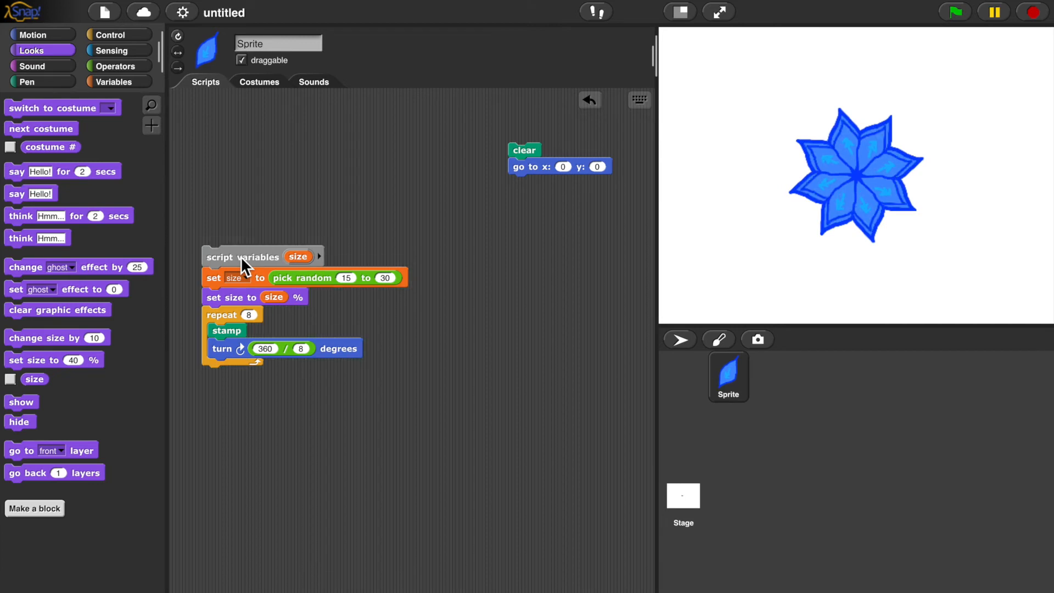
mouse_move(204, 195)
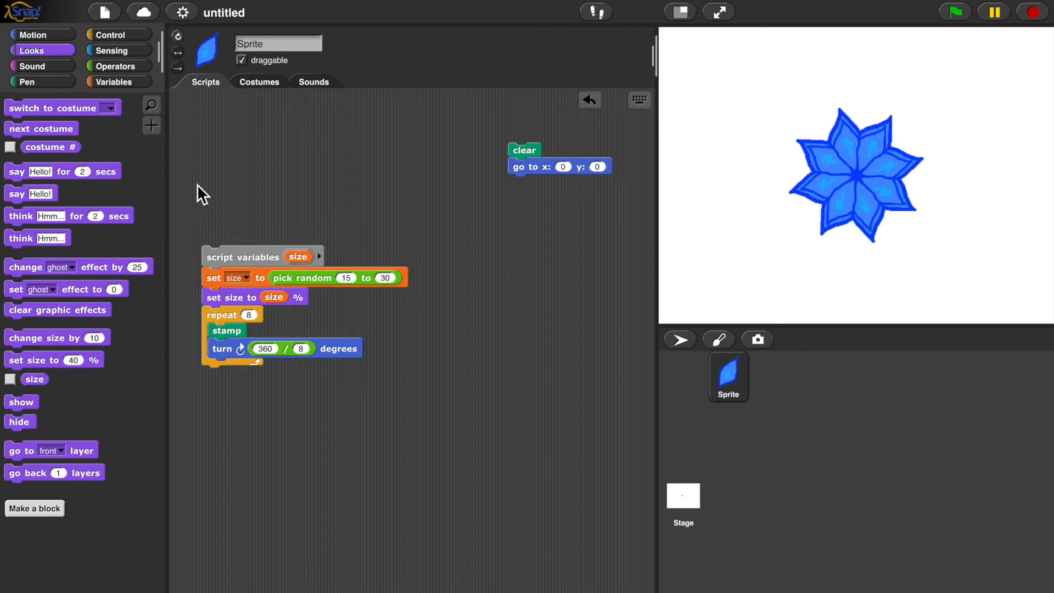
mouse_move(31, 34)
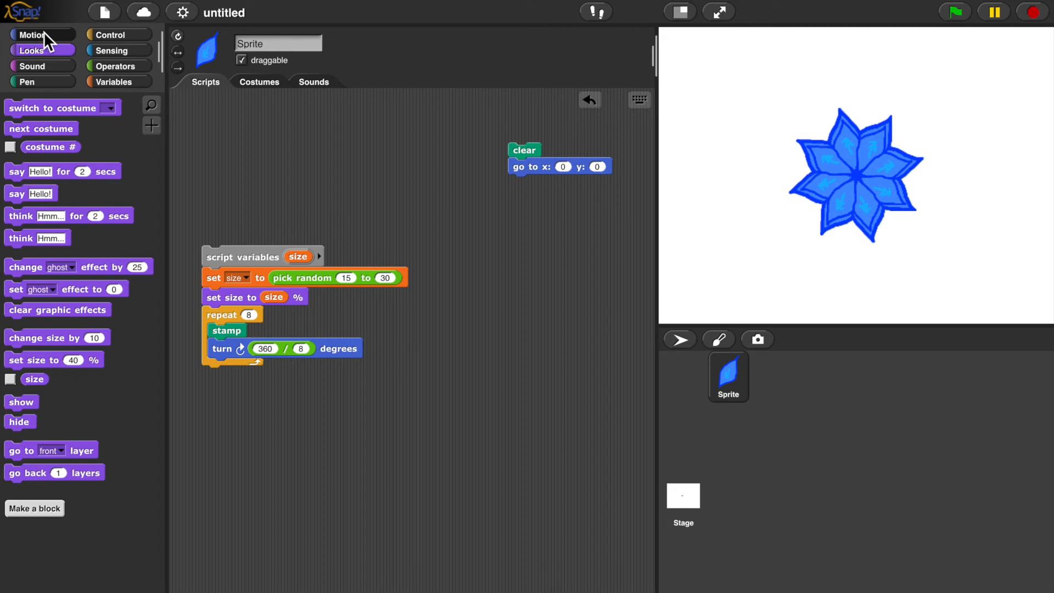
Set a go to block to random position, test it, and attach it atop the script
click(32, 34)
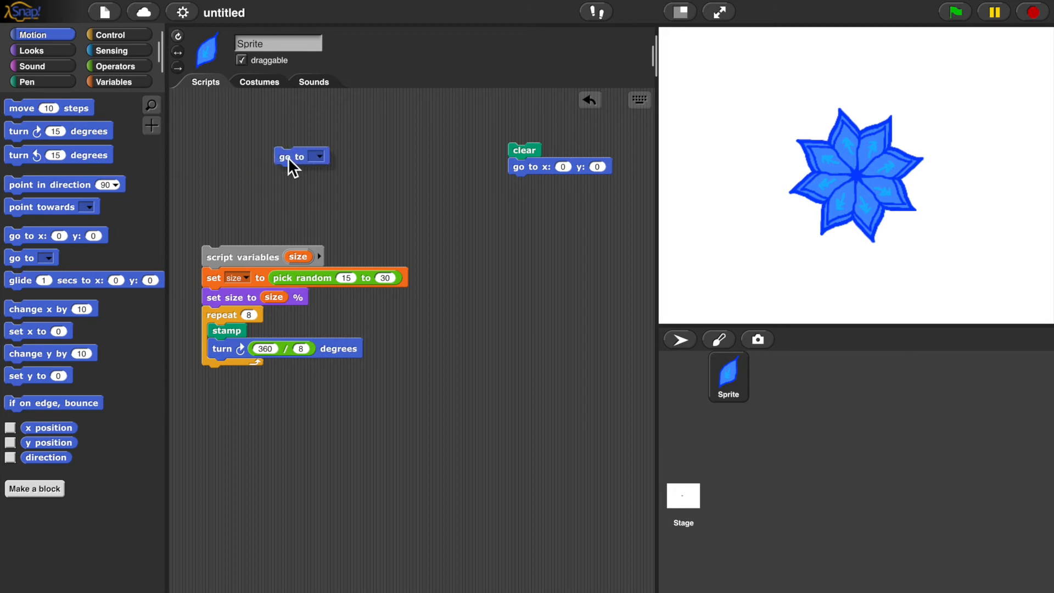
click(318, 156)
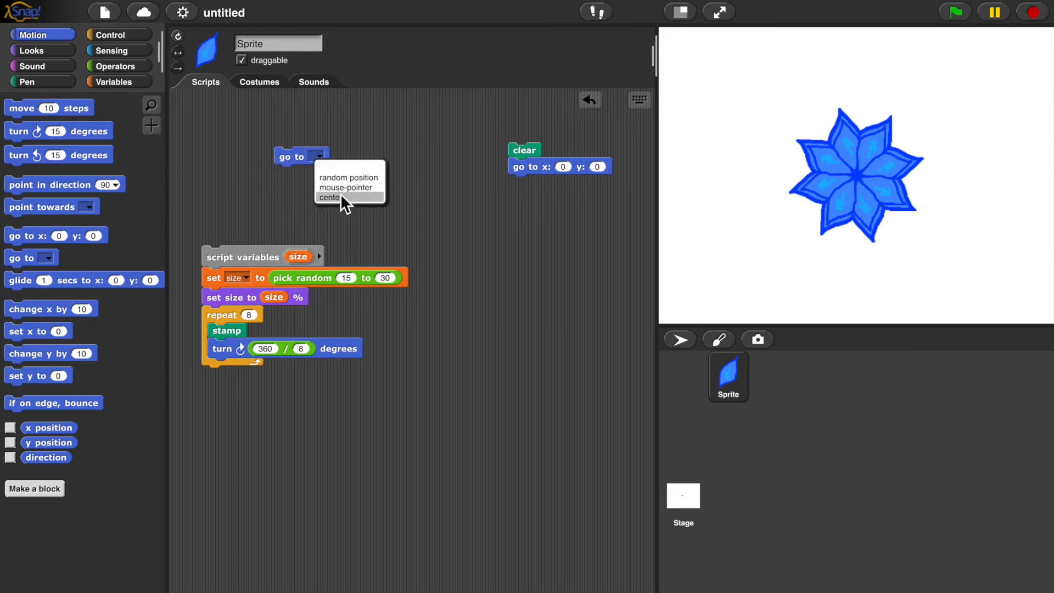
click(349, 177)
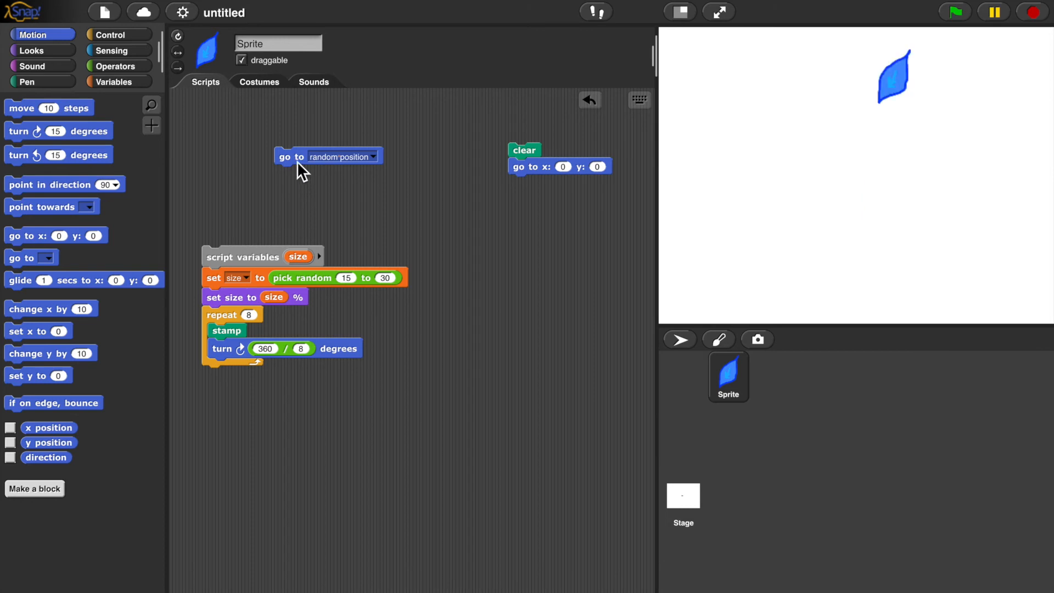
click(328, 156)
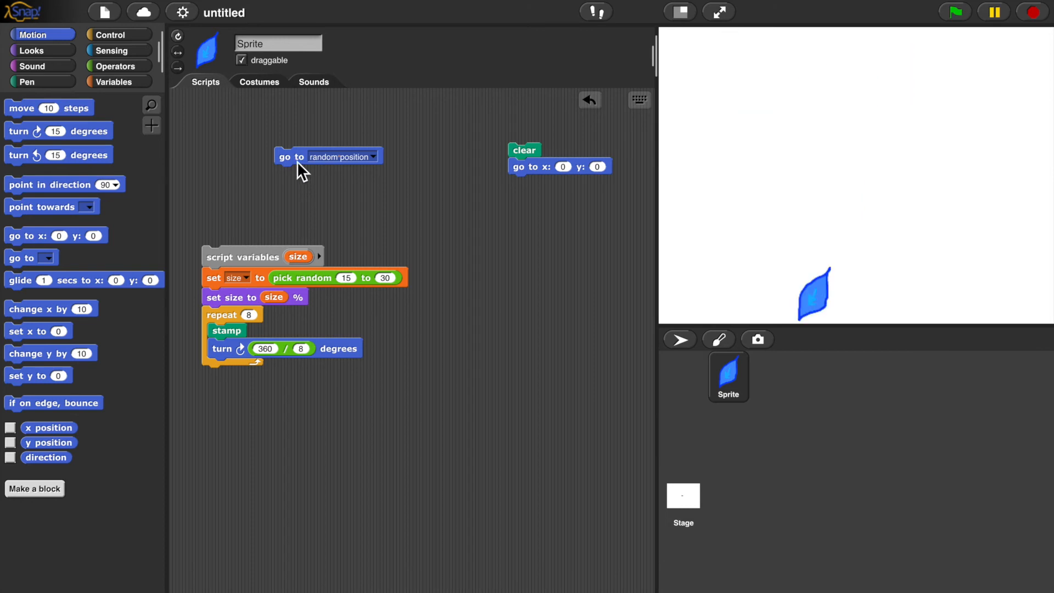
click(328, 157)
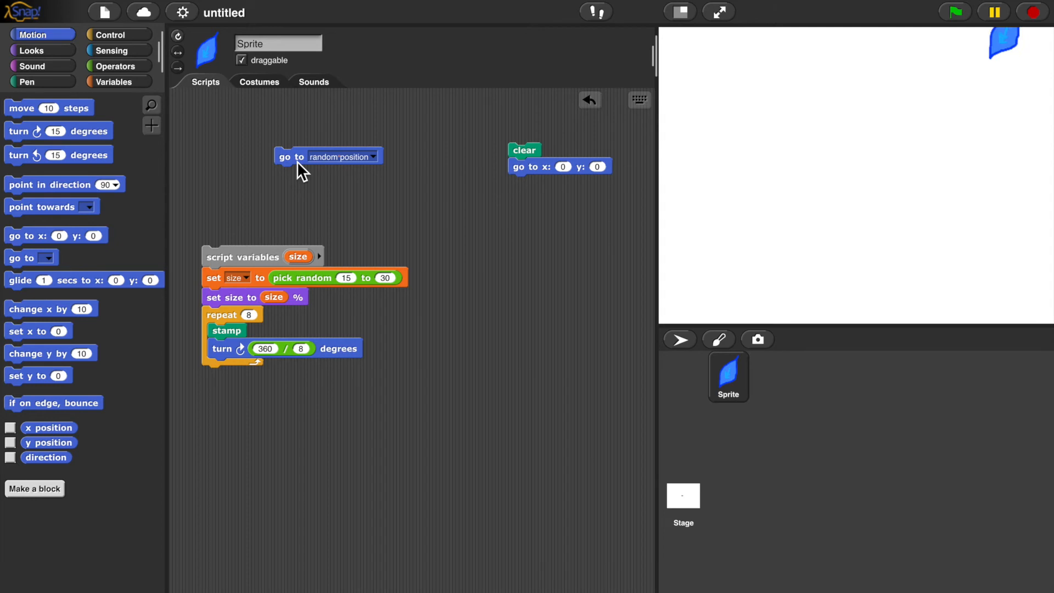
drag(291, 156, 219, 237)
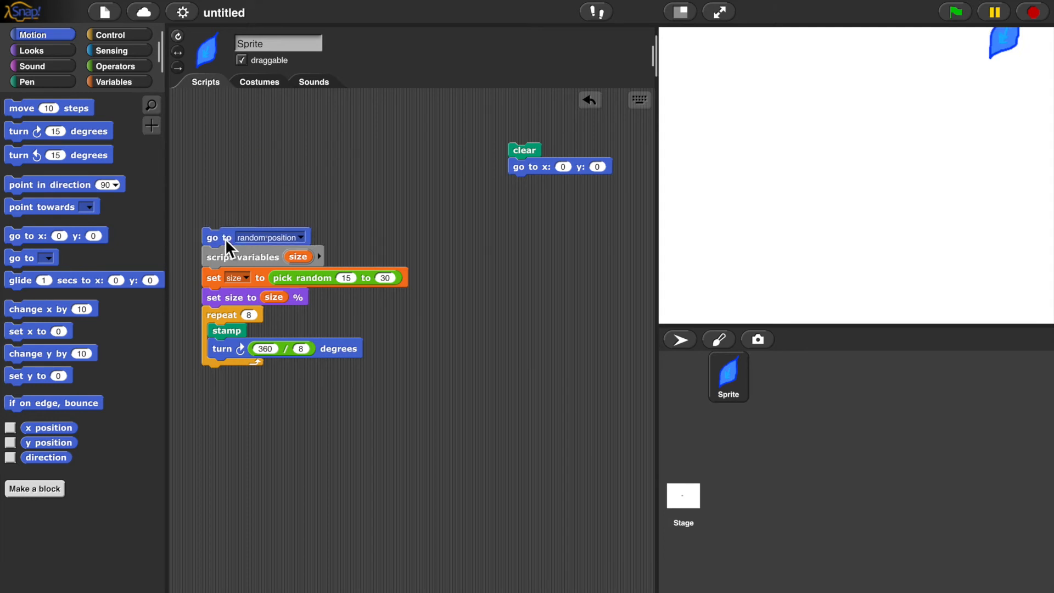
mouse_move(230, 258)
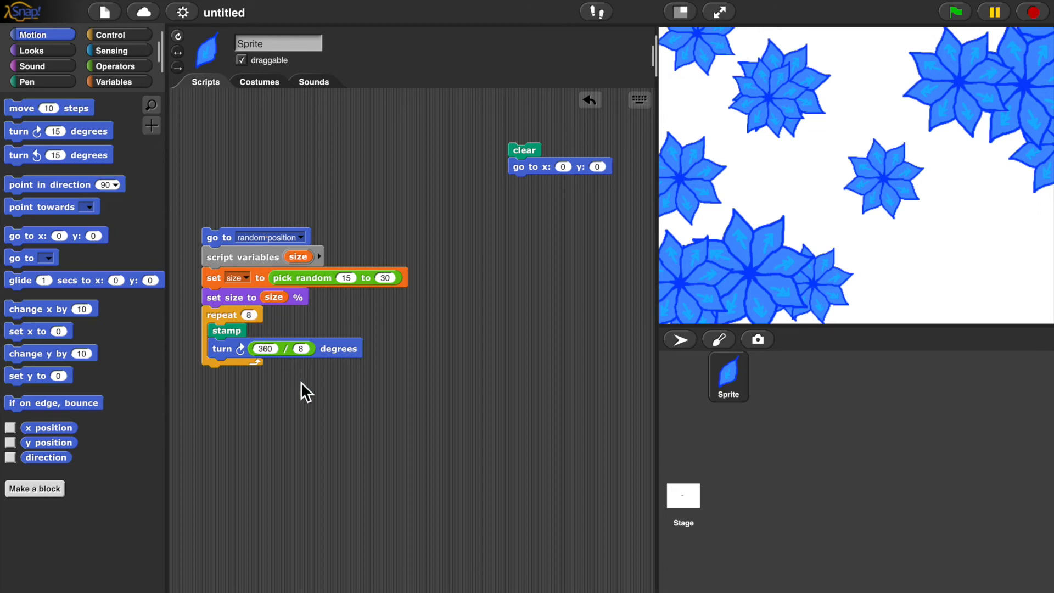
mouse_move(326, 276)
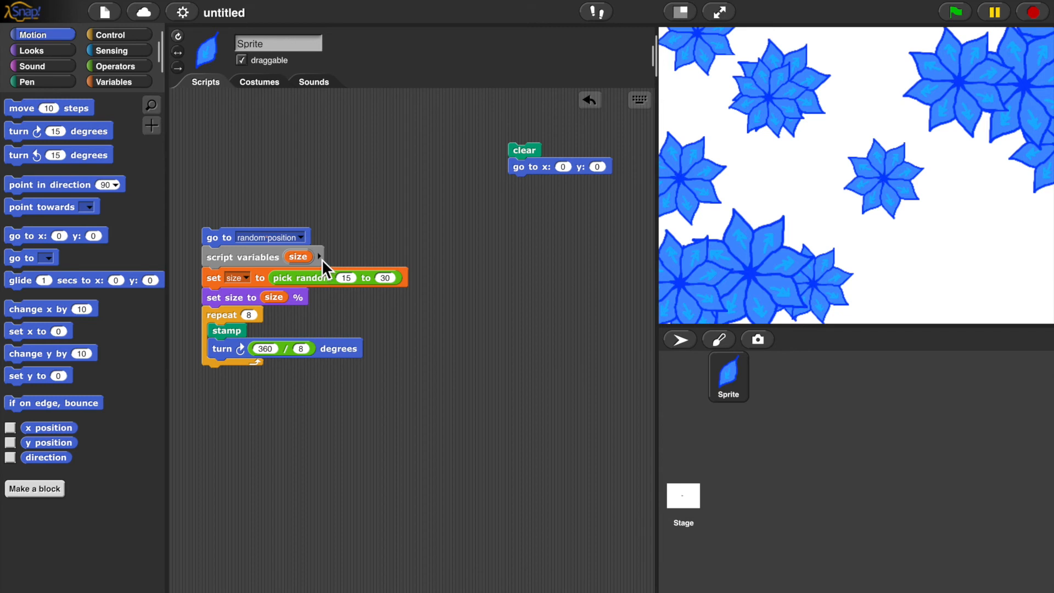
mouse_move(326, 272)
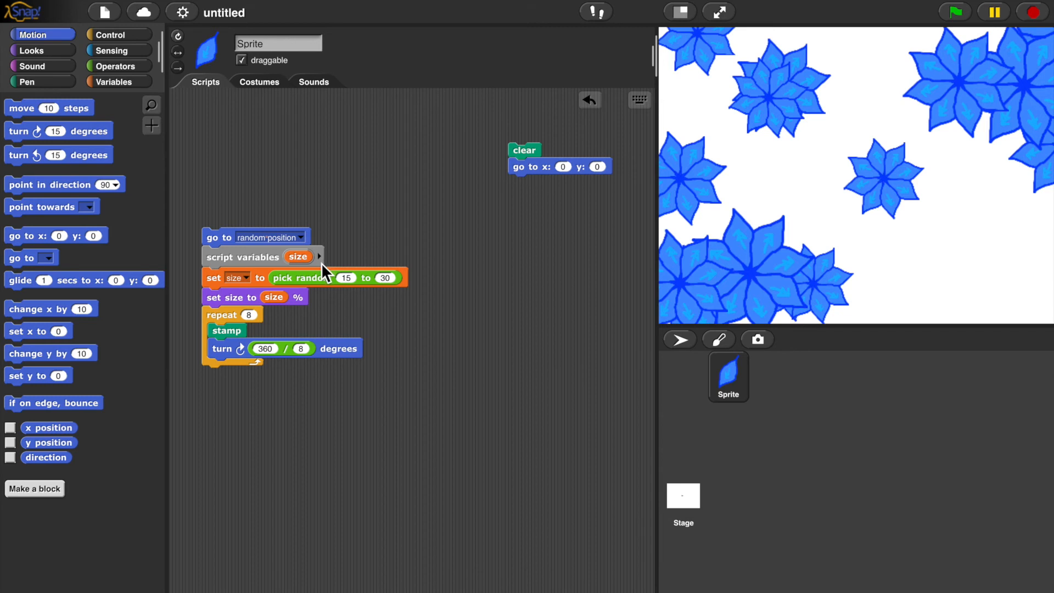
mouse_move(326, 269)
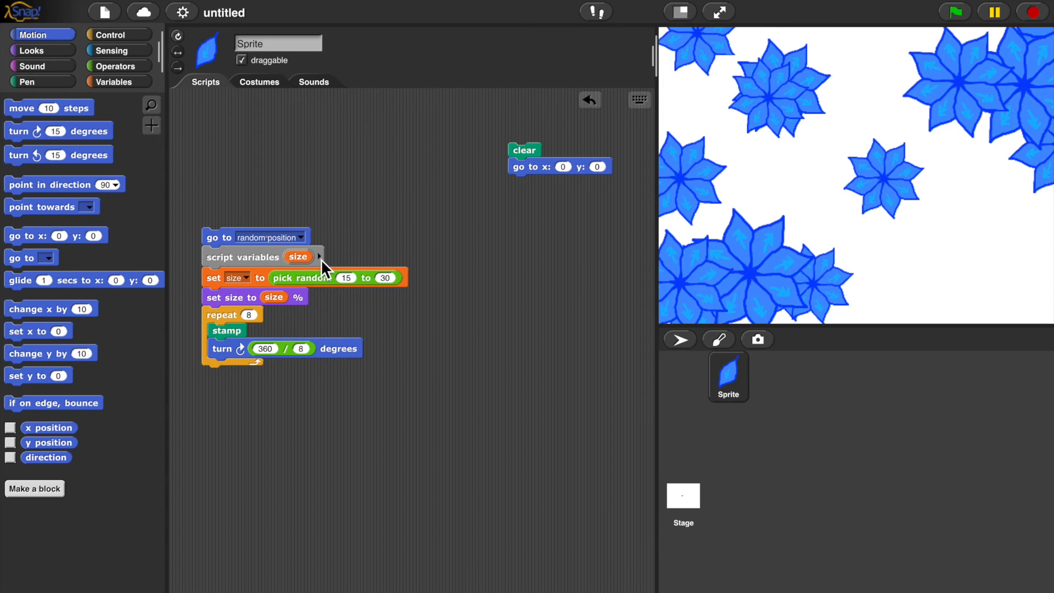
Add a second script variable and name it 'number of petals'
click(321, 257)
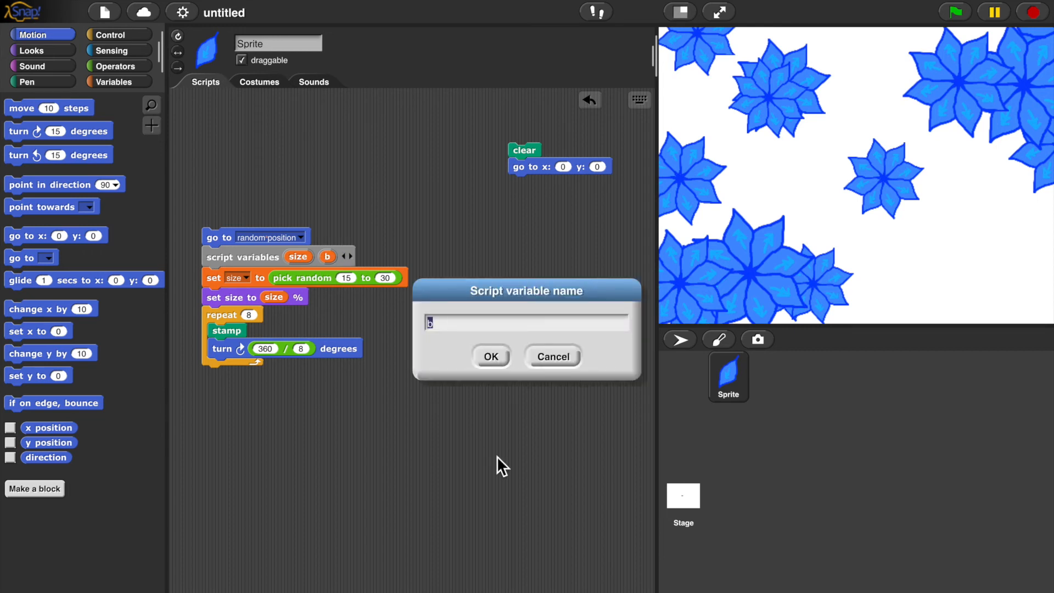
text(nu)
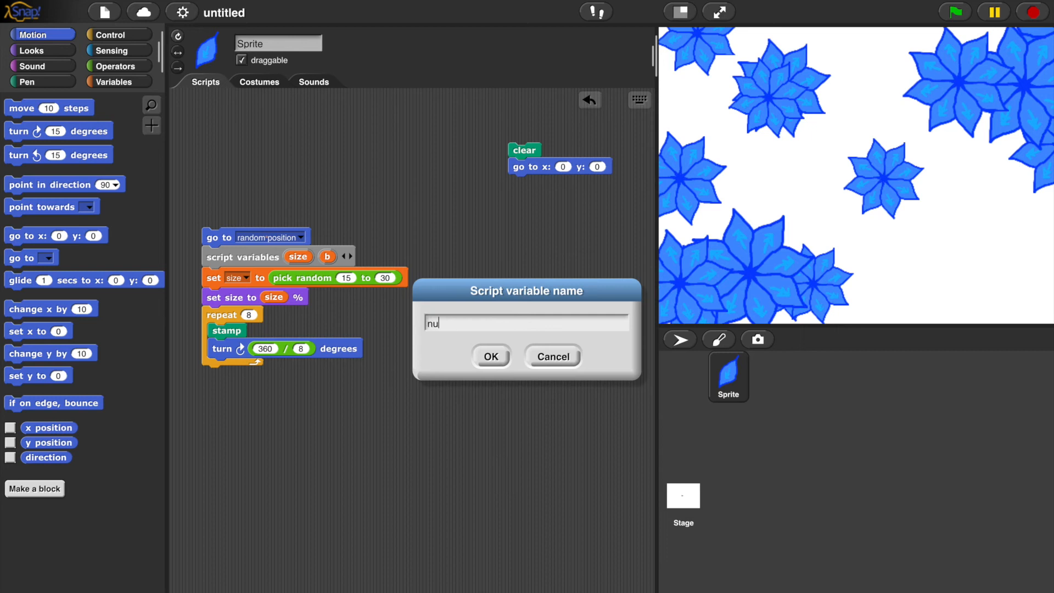
text(mber)
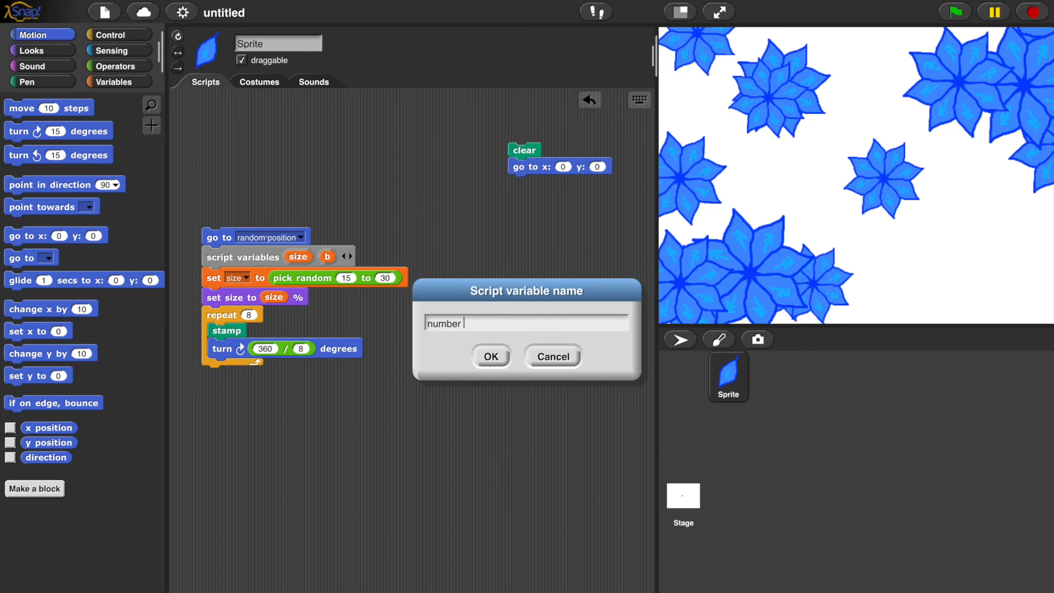
click(490, 356)
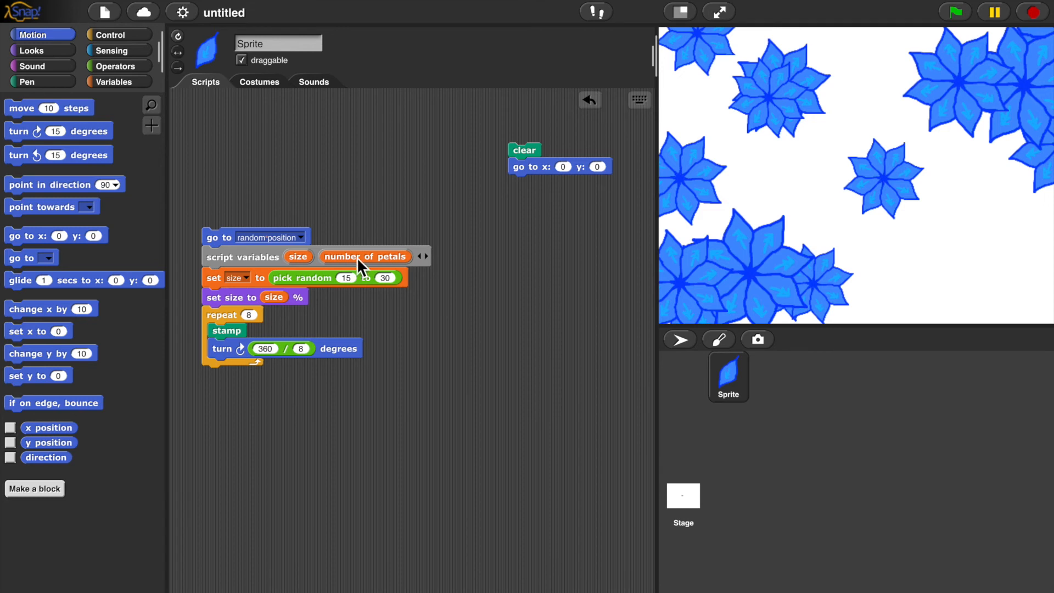
mouse_move(362, 269)
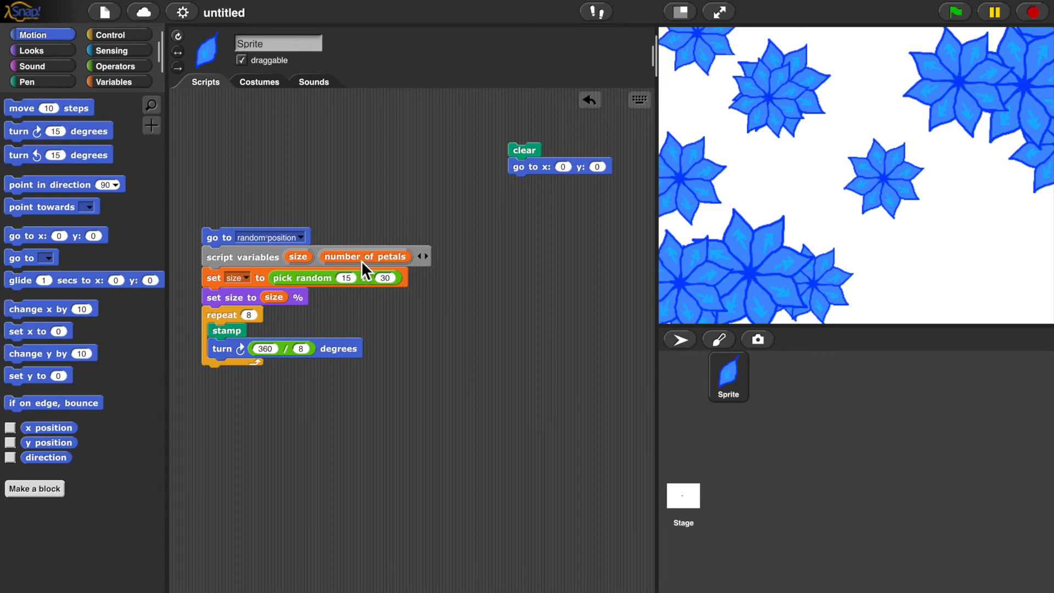
Add a set block from Variables for the number of petals variable
click(114, 82)
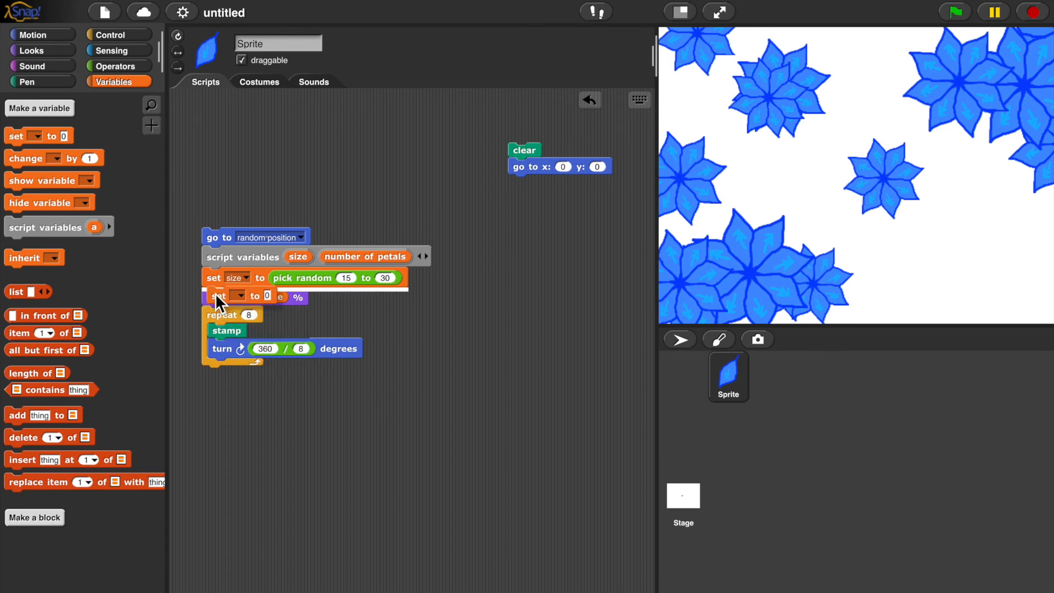
click(240, 296)
text(8)
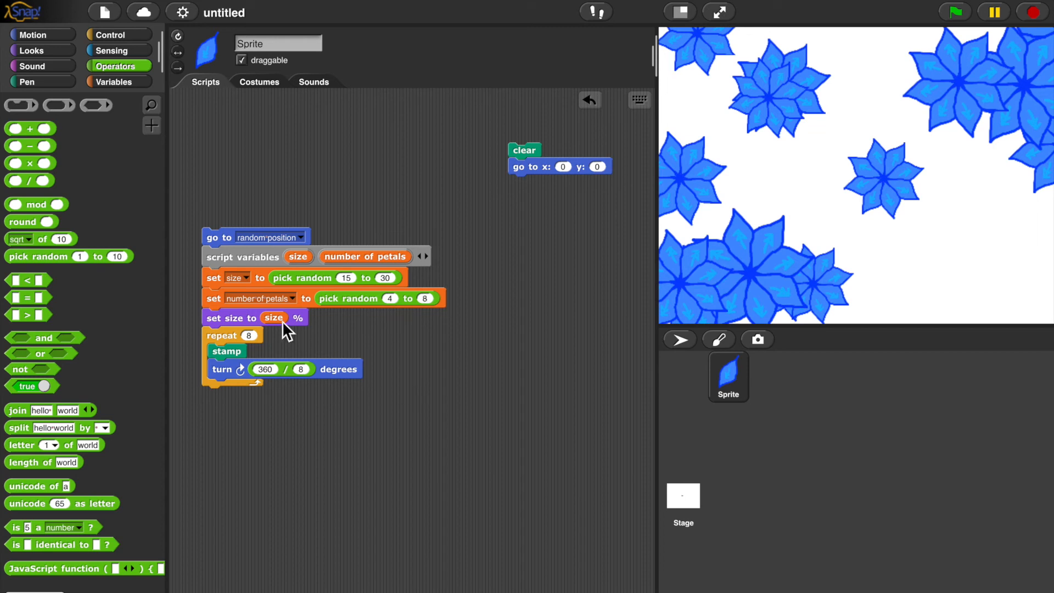
mouse_move(395, 314)
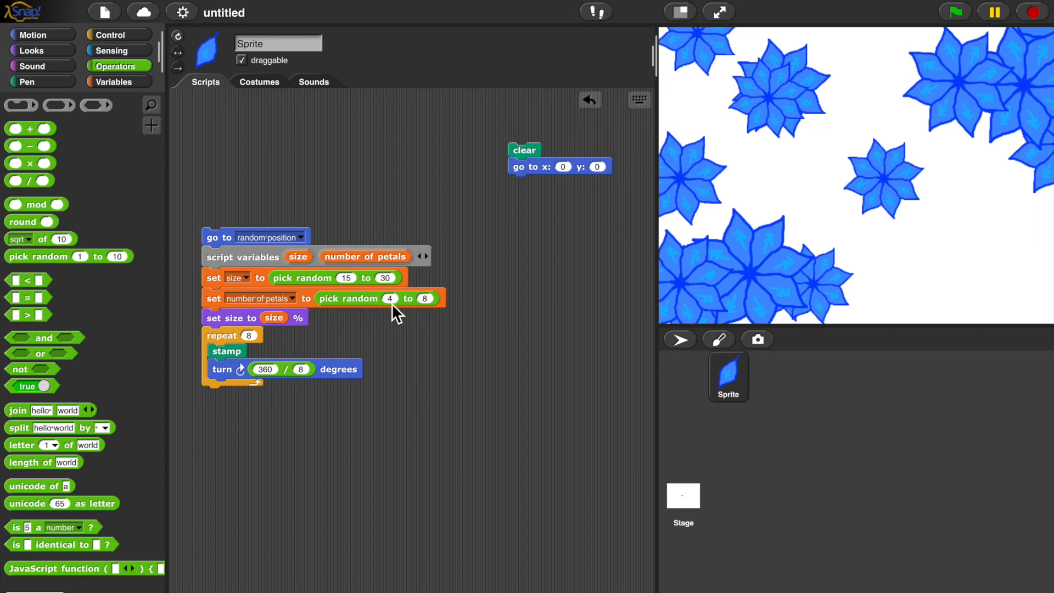
mouse_move(427, 316)
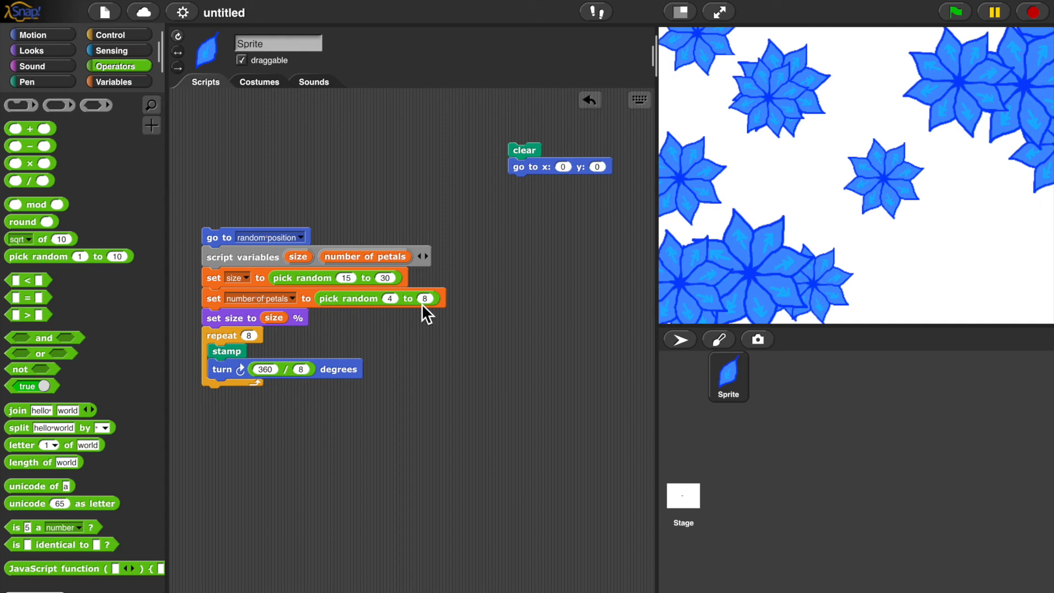
mouse_move(368, 269)
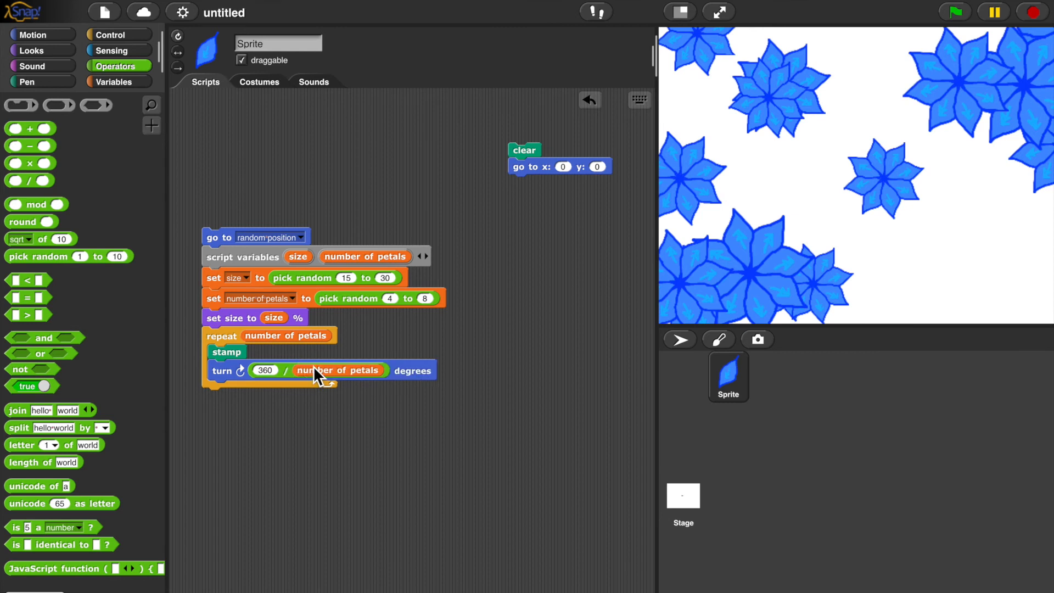
mouse_move(282, 431)
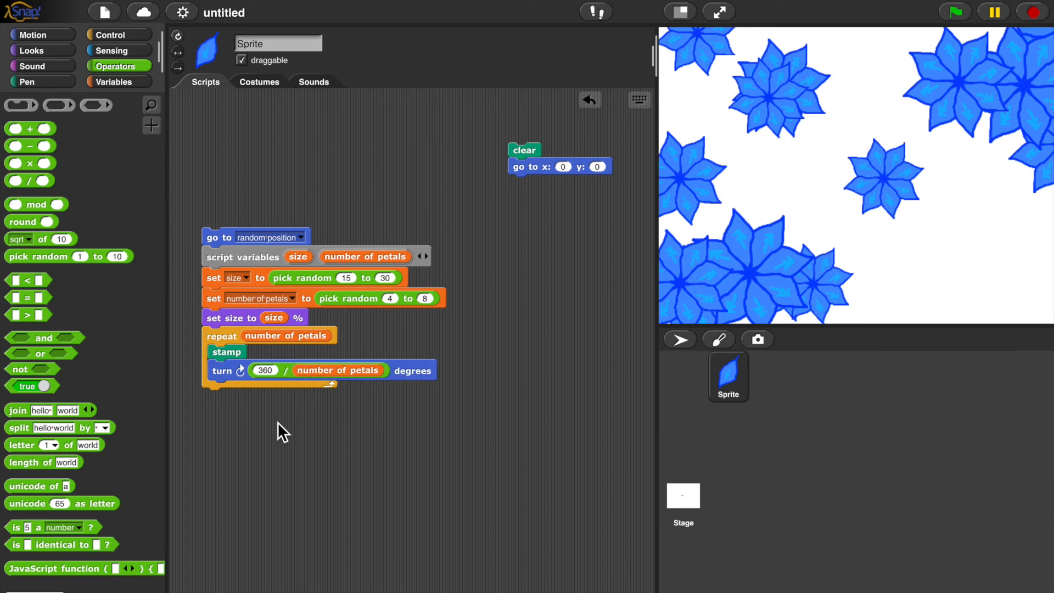
mouse_move(531, 162)
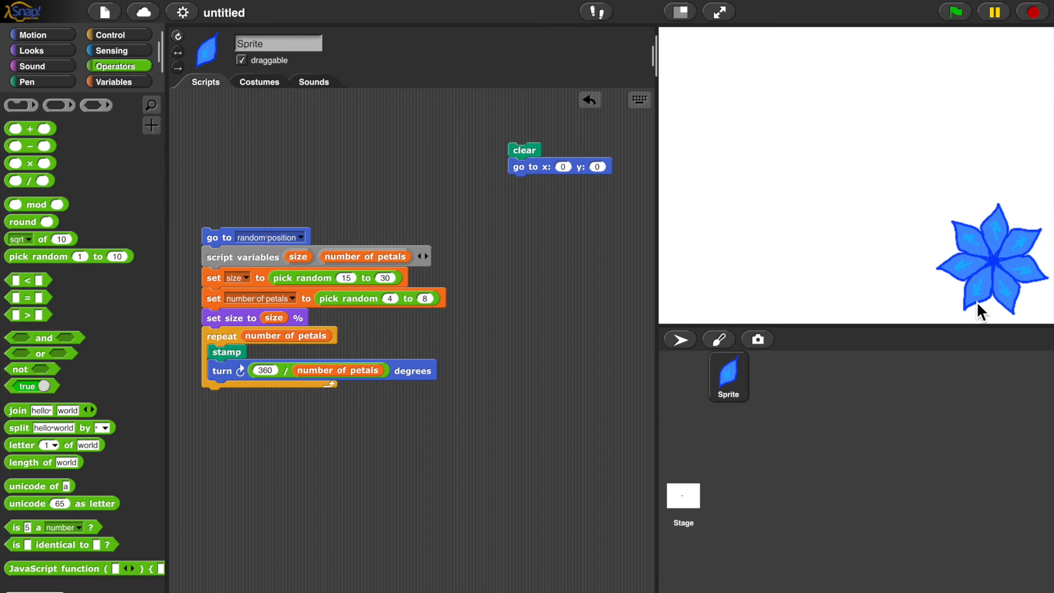
mouse_move(822, 289)
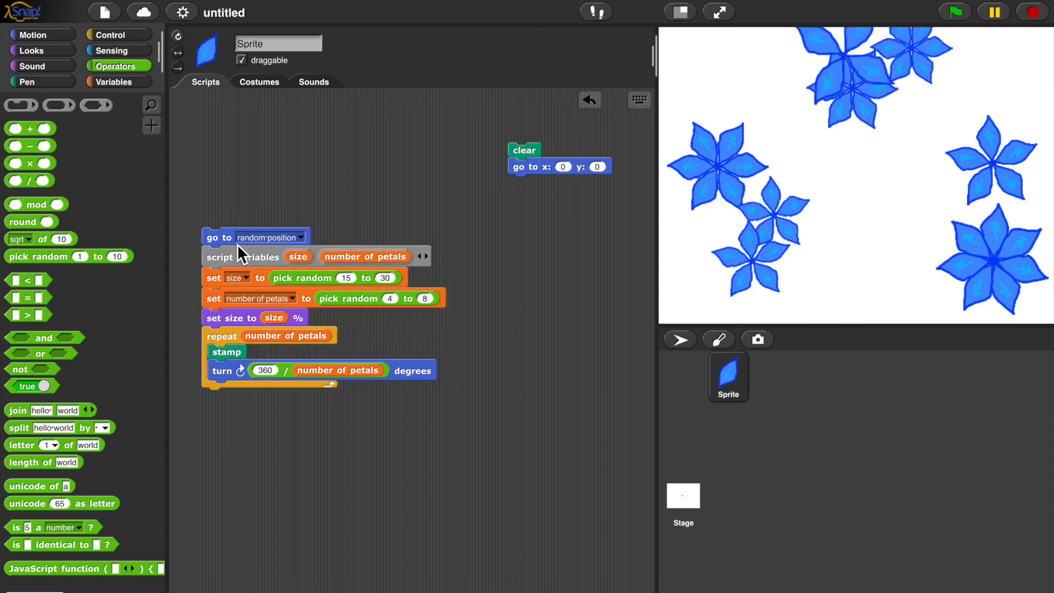
Run the script to stamp more flowers with random sizes and petal counts
click(952, 12)
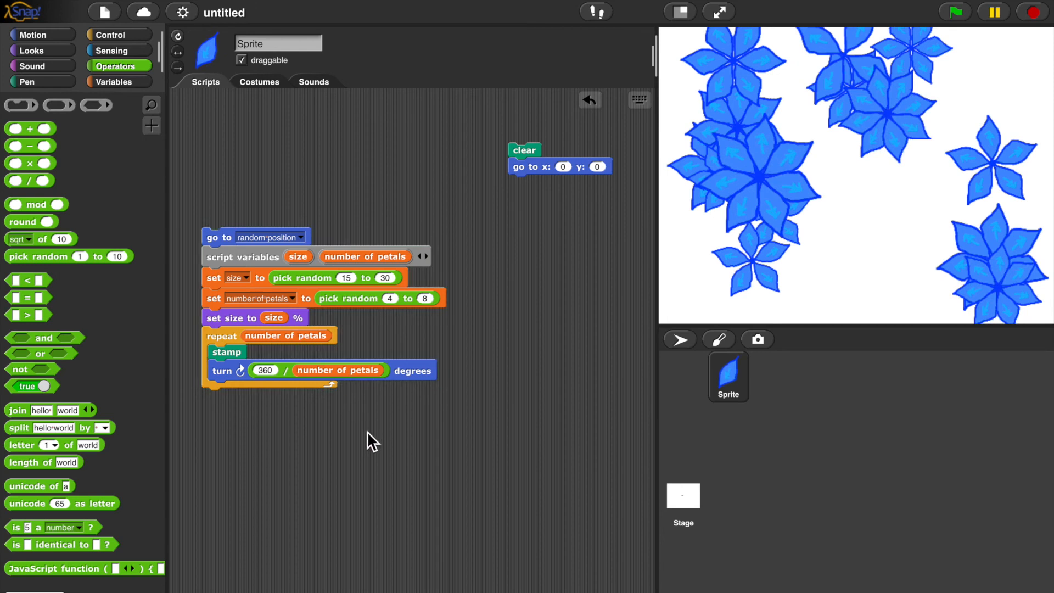
mouse_move(343, 420)
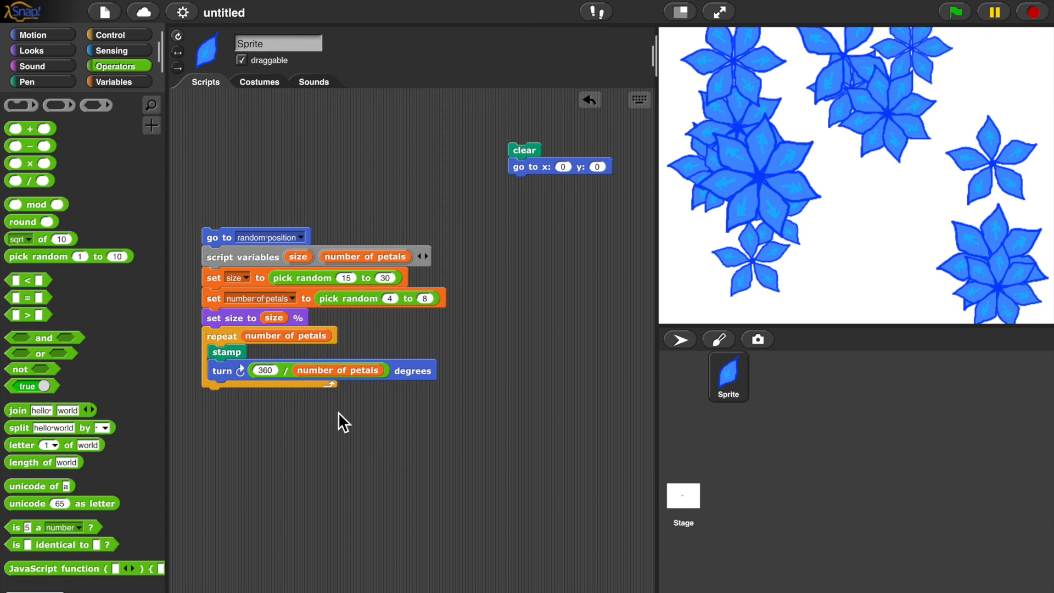
mouse_move(353, 442)
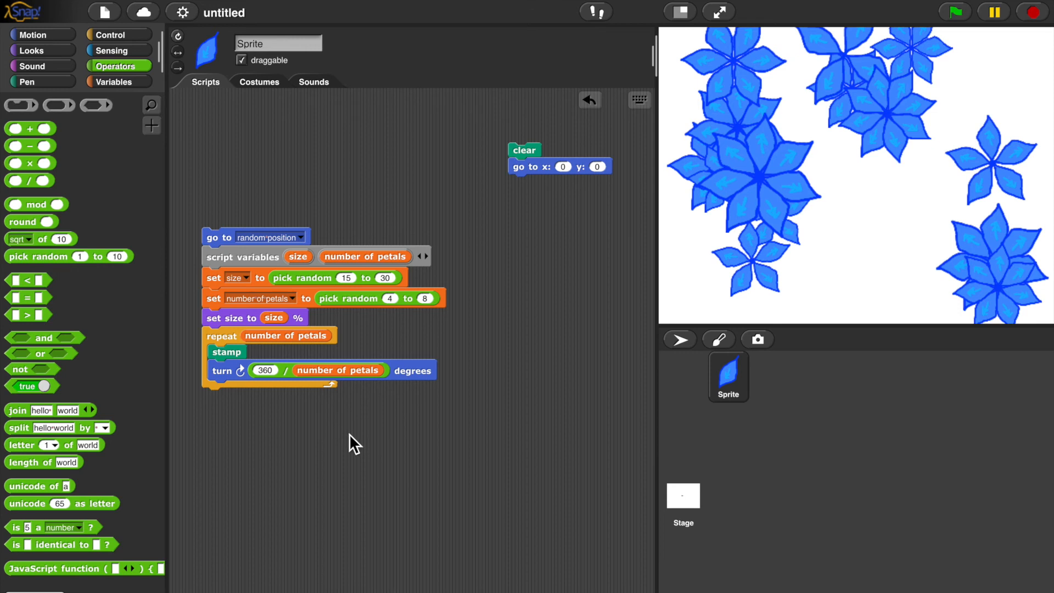
mouse_move(240, 417)
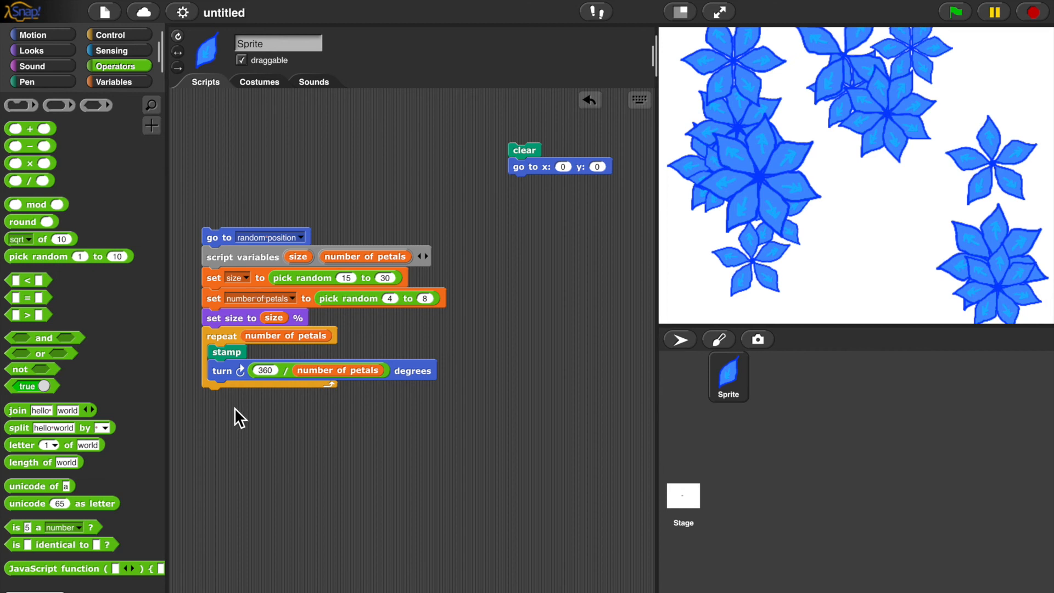
mouse_move(30, 51)
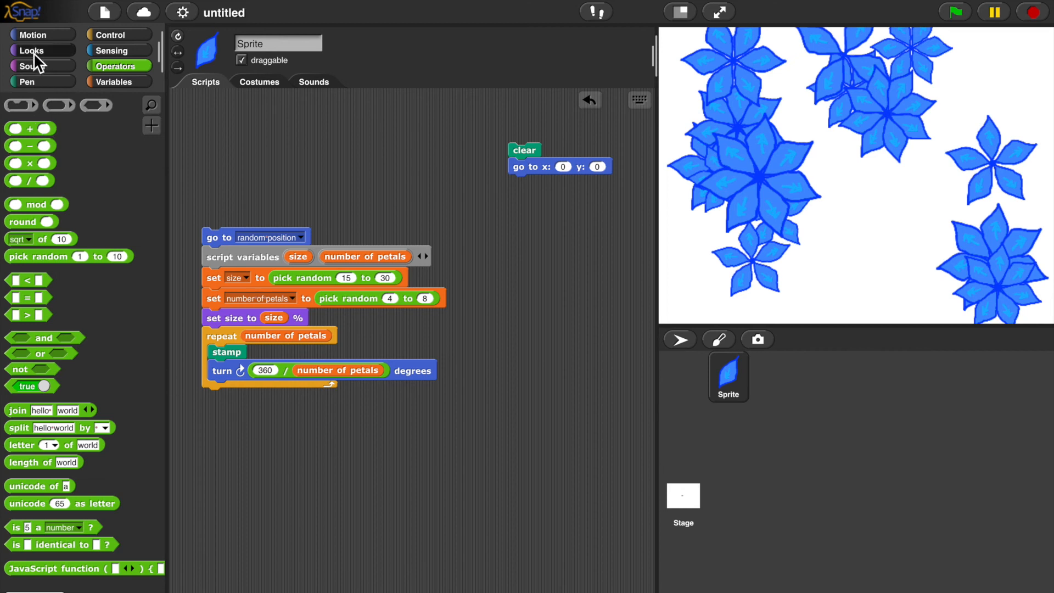
Switch a Looks effect block to color, clear the stage, and preview the effect
click(30, 50)
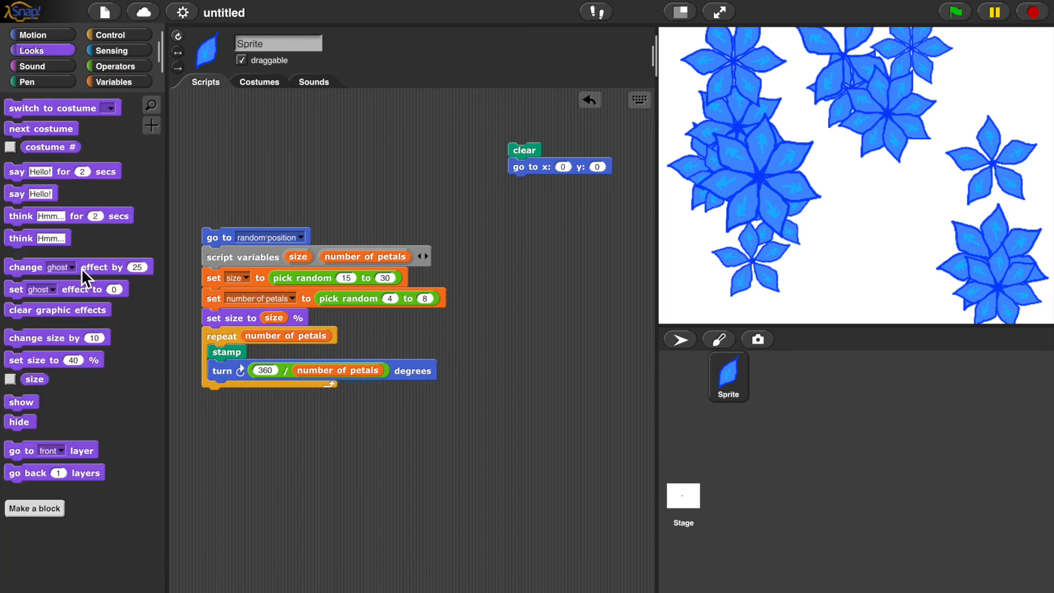
mouse_move(71, 330)
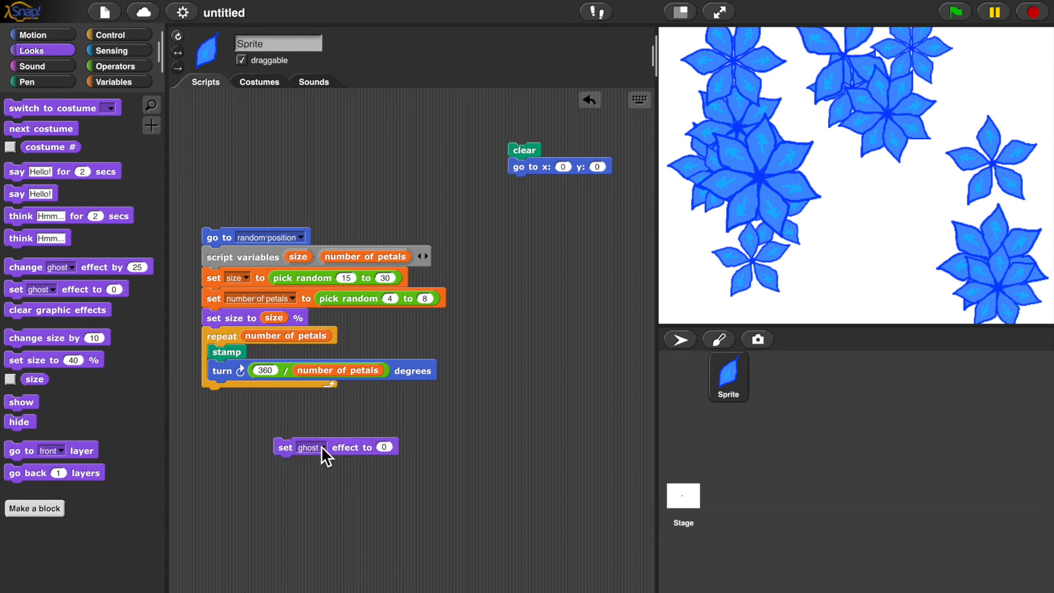
click(322, 447)
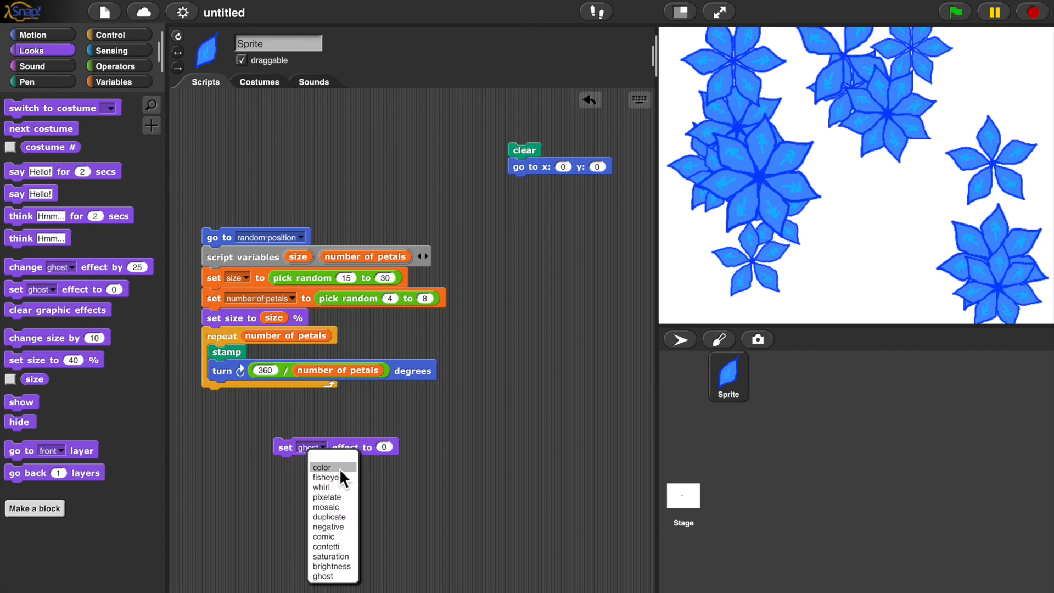
click(321, 466)
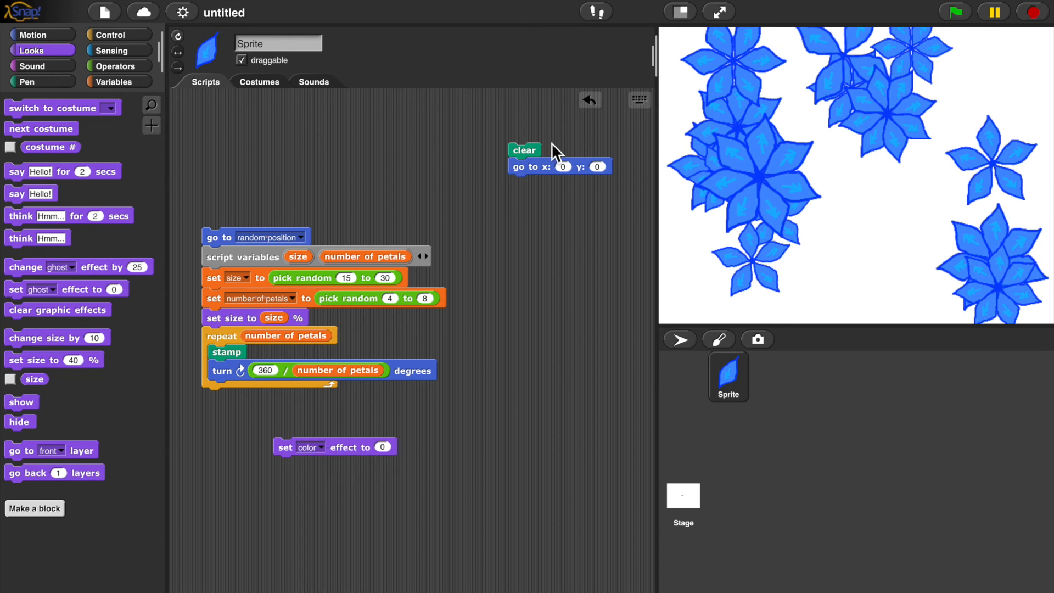
click(524, 149)
text(-20)
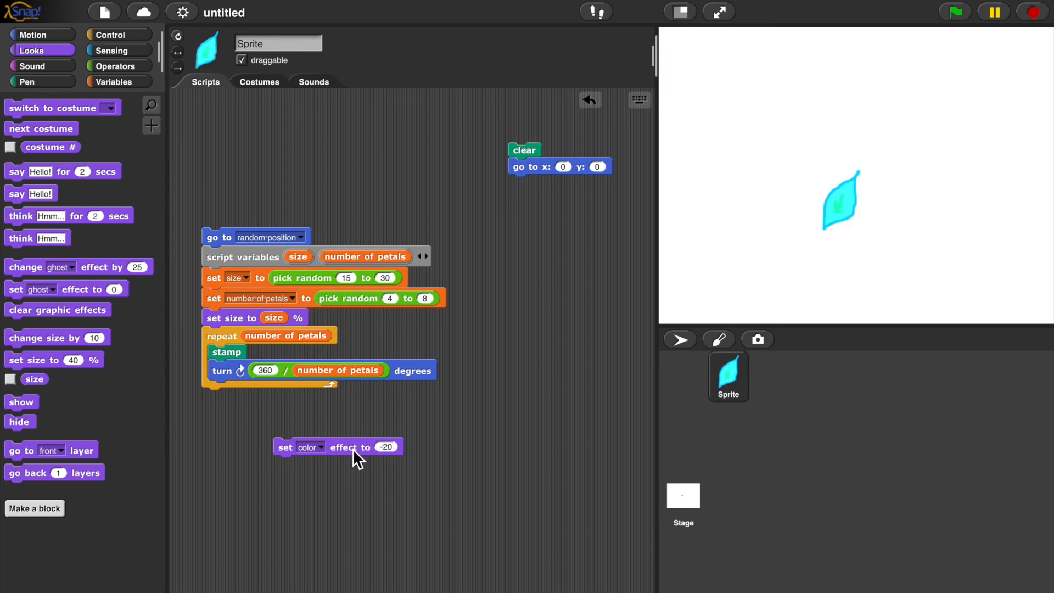
mouse_move(289, 450)
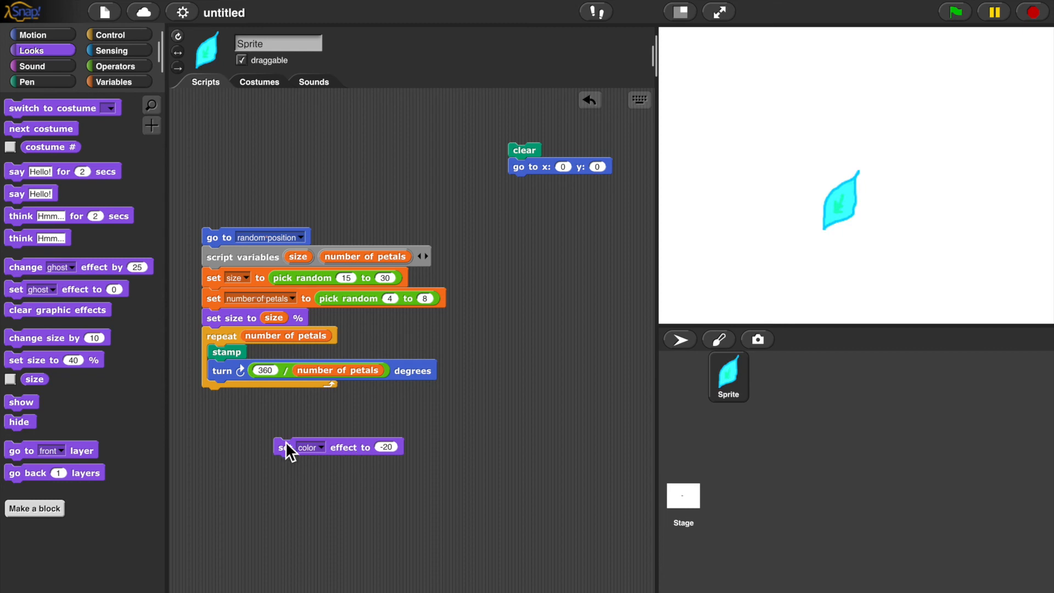
click(116, 66)
text(-10)
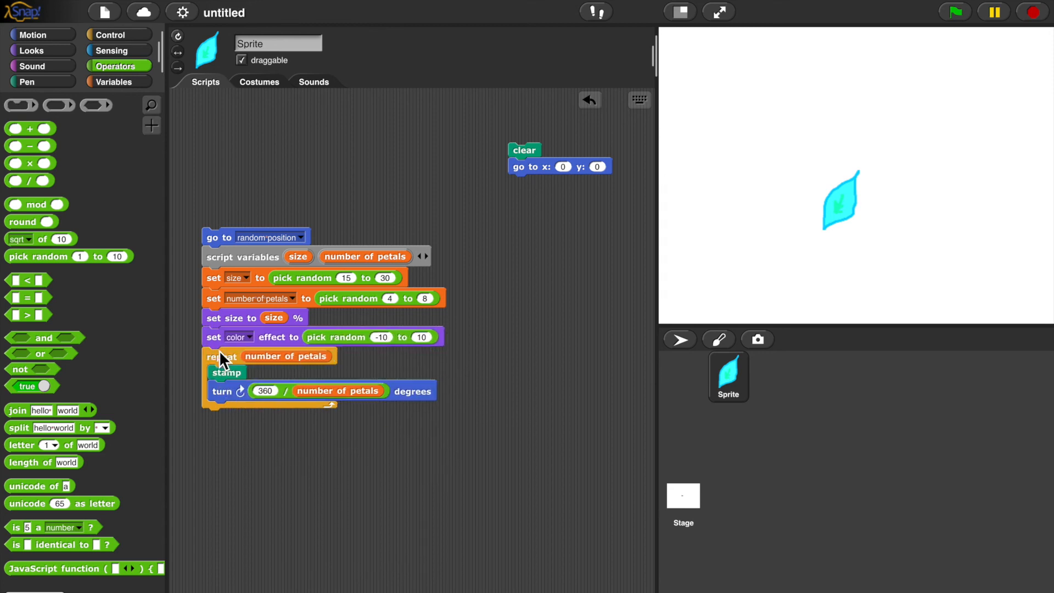
mouse_move(227, 243)
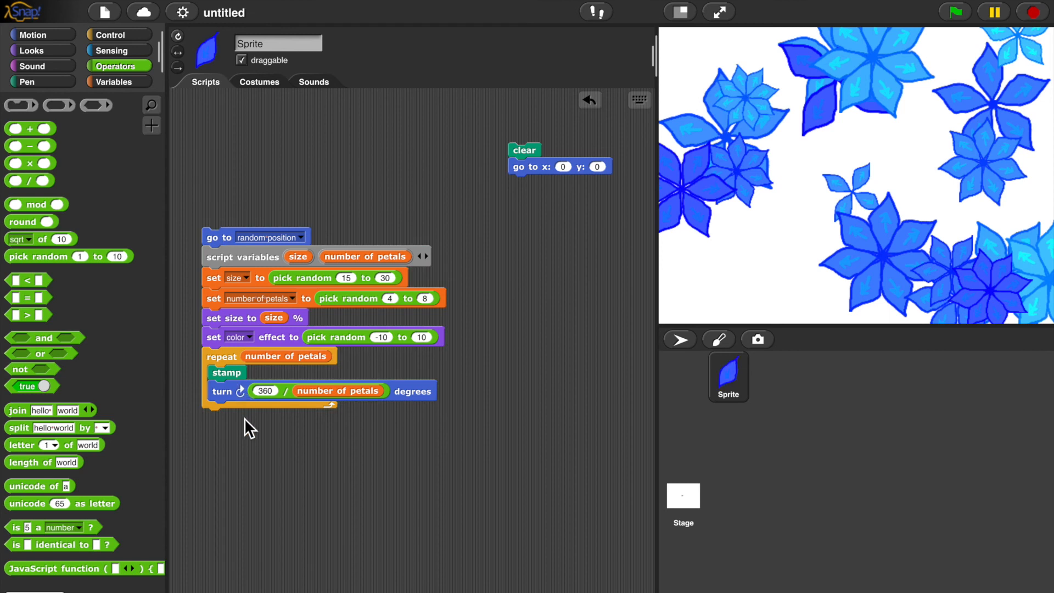
mouse_move(248, 450)
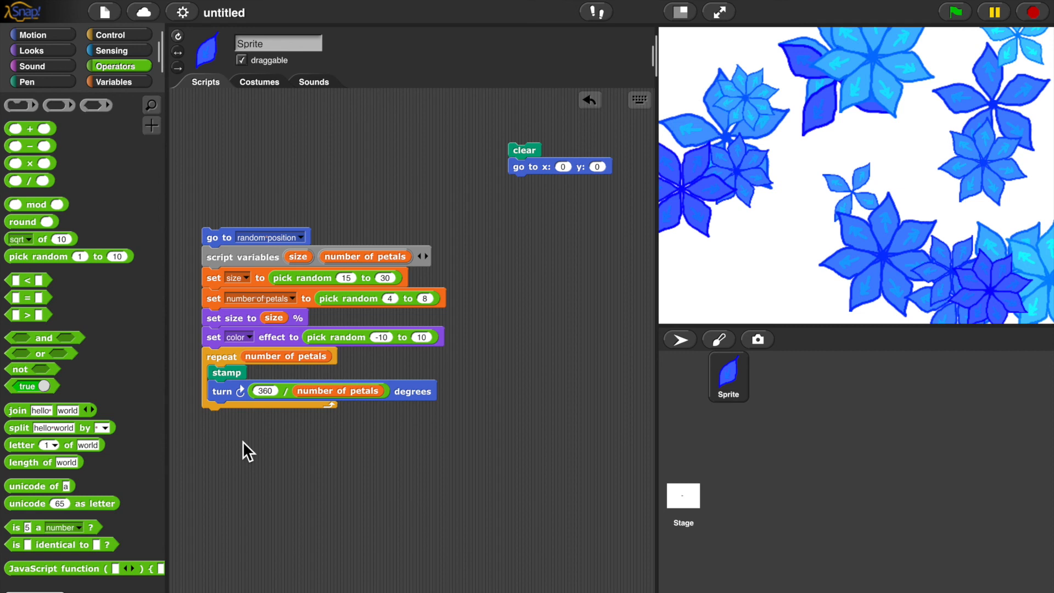
mouse_move(258, 88)
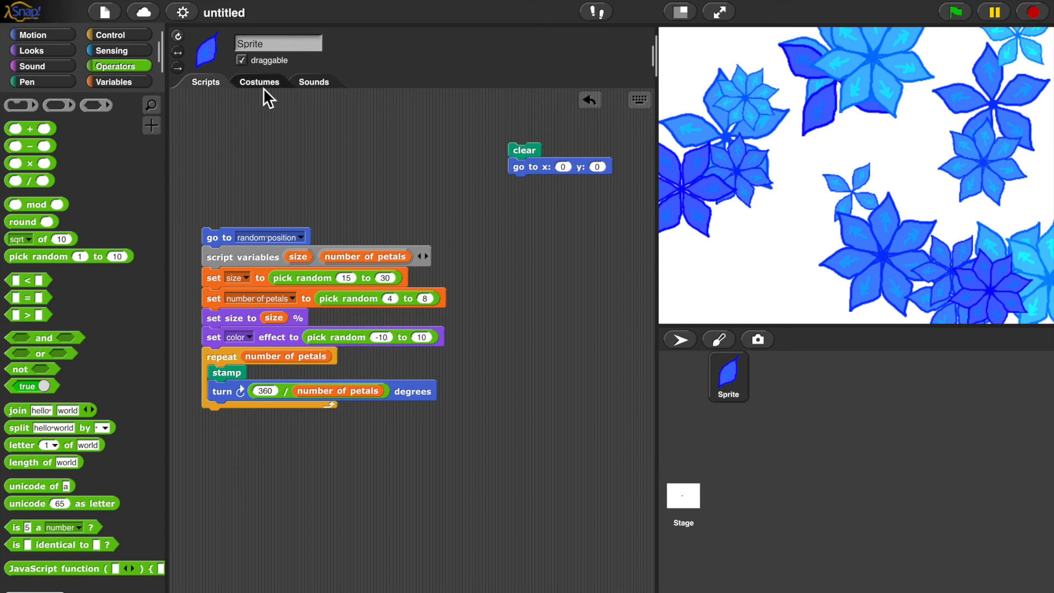
Paint a new costume: an orange-outlined yellow petal with a heart, rotation centre at its tip
click(258, 81)
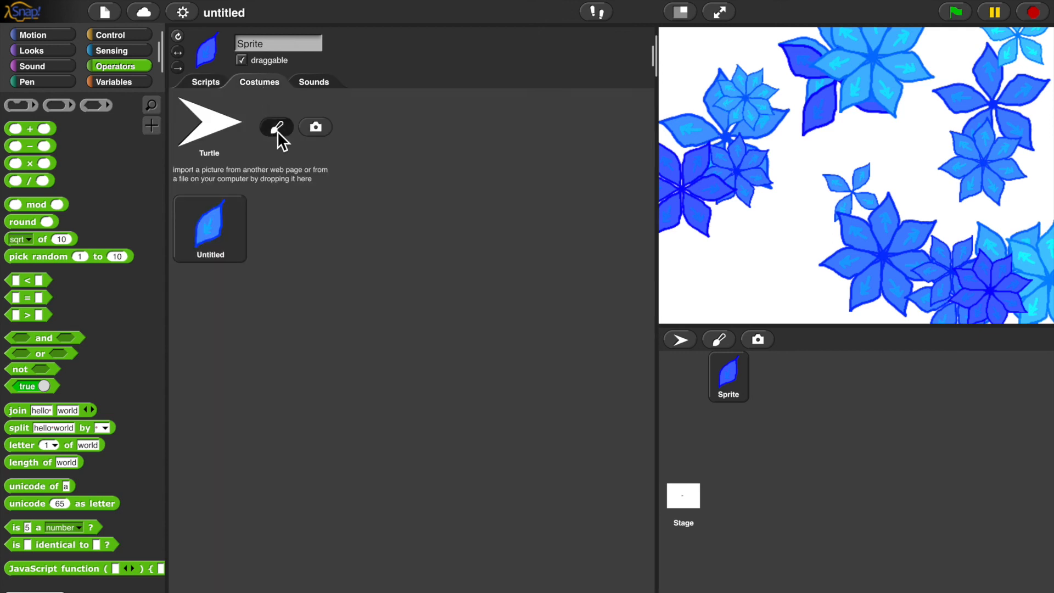
click(275, 126)
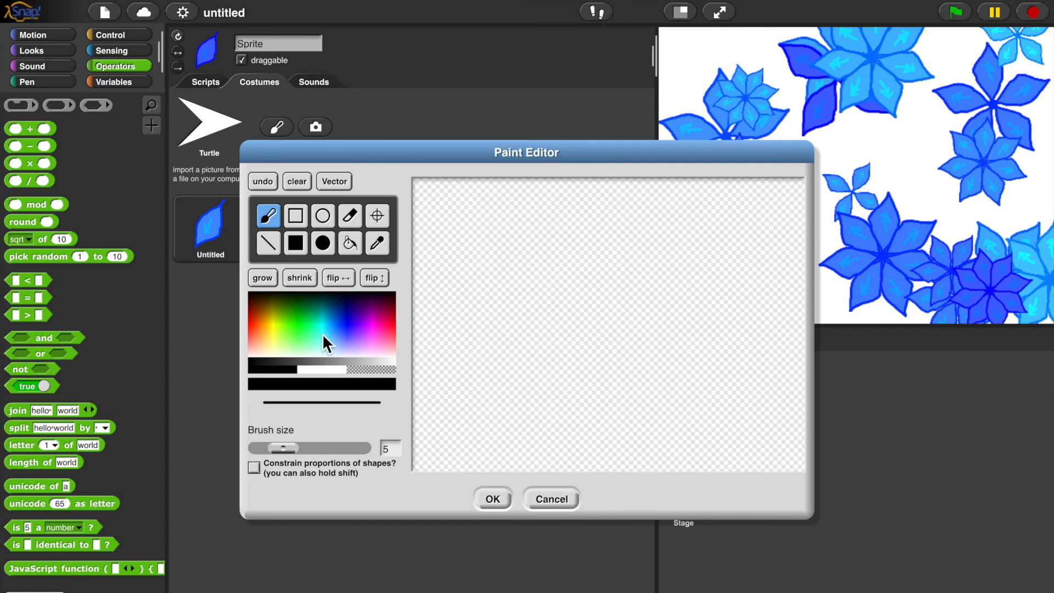
mouse_move(261, 335)
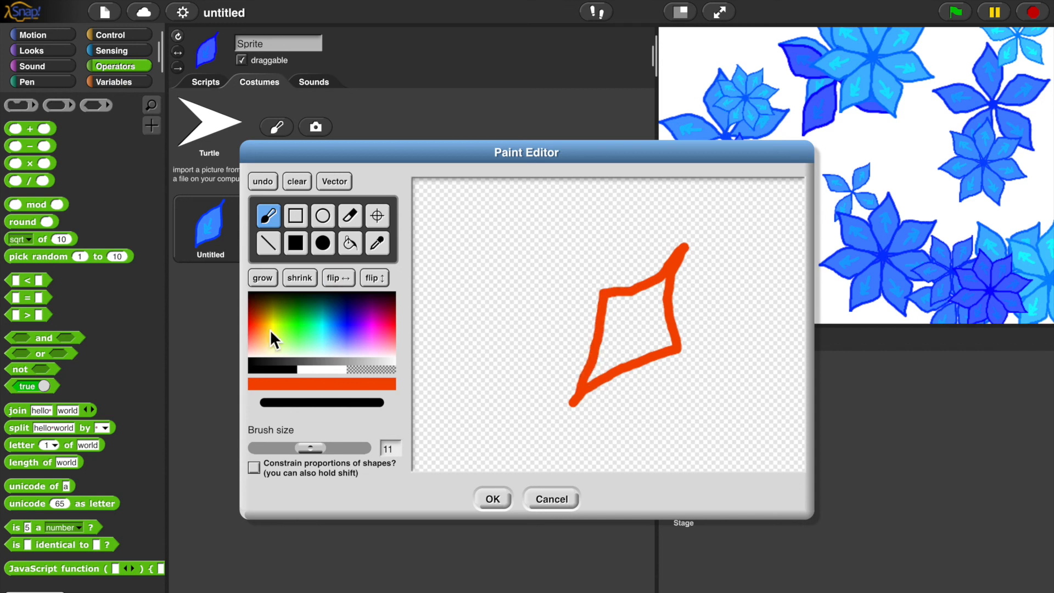
click(349, 243)
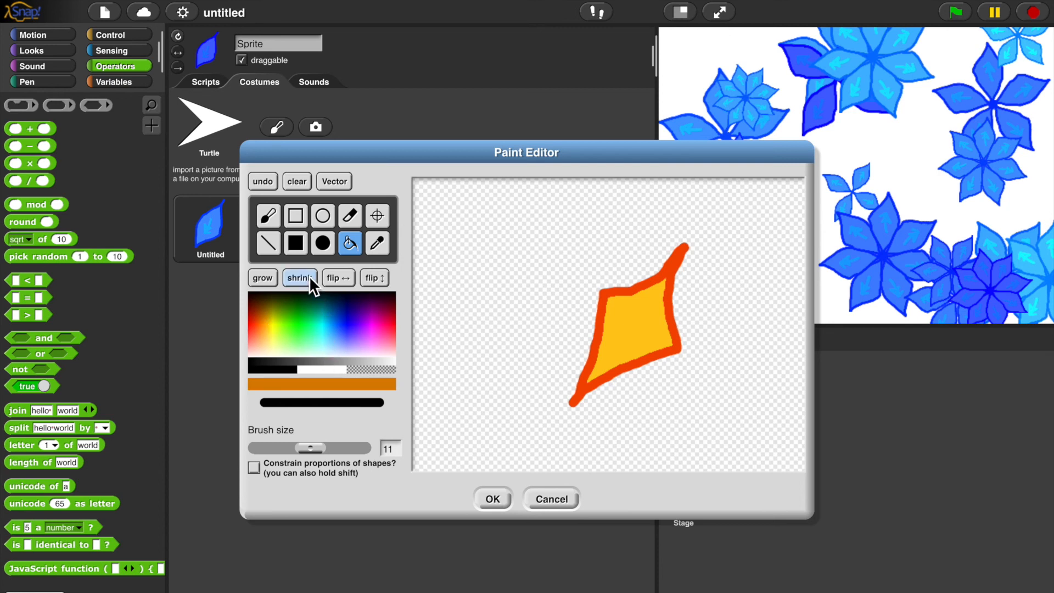
click(267, 215)
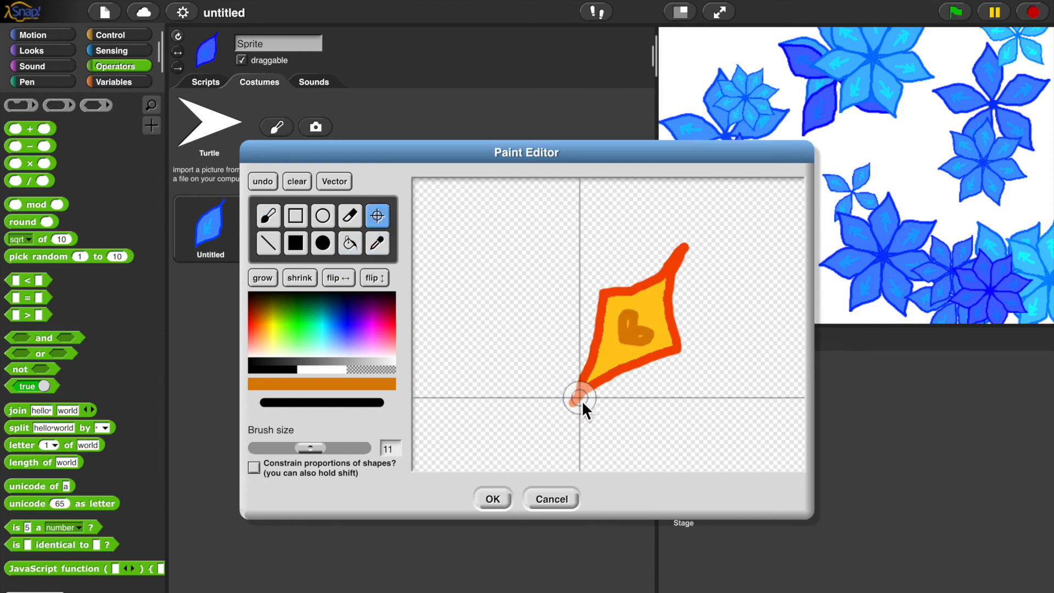
click(491, 499)
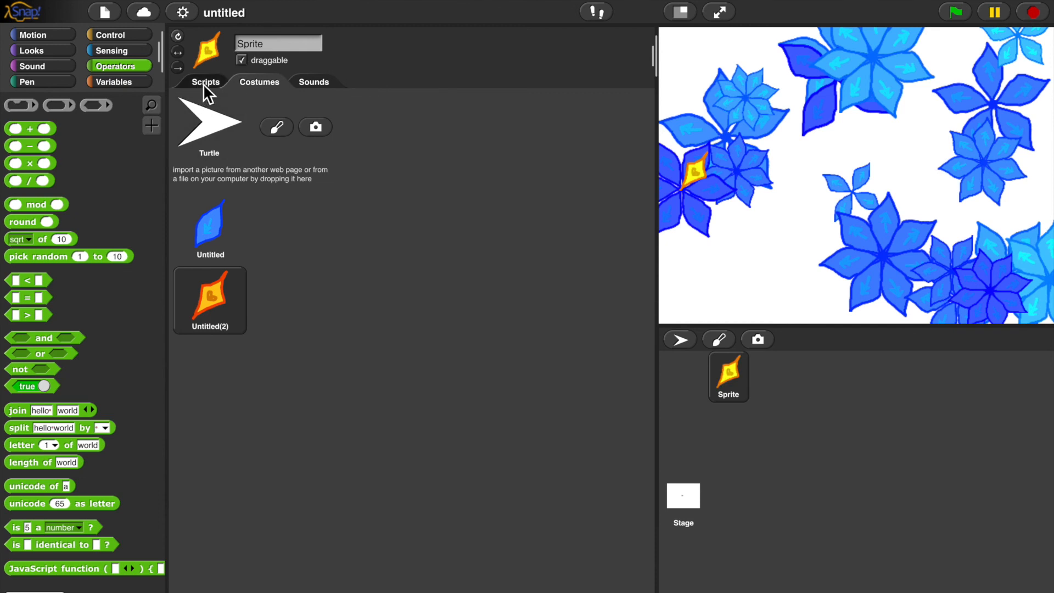
Back in the scripts, clear the stage and drag out a 'next costume' block
click(205, 81)
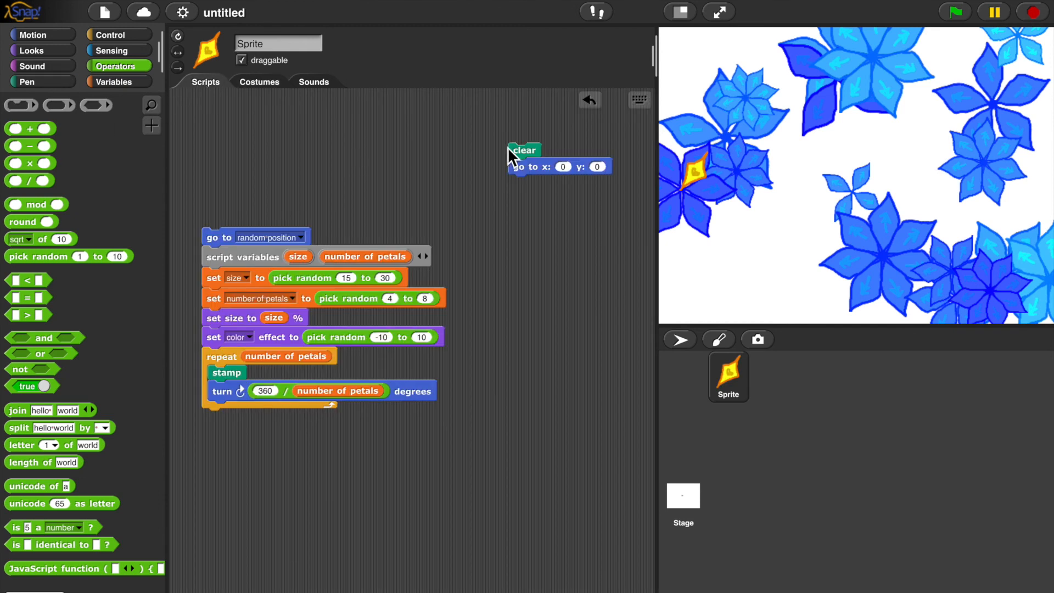
click(522, 149)
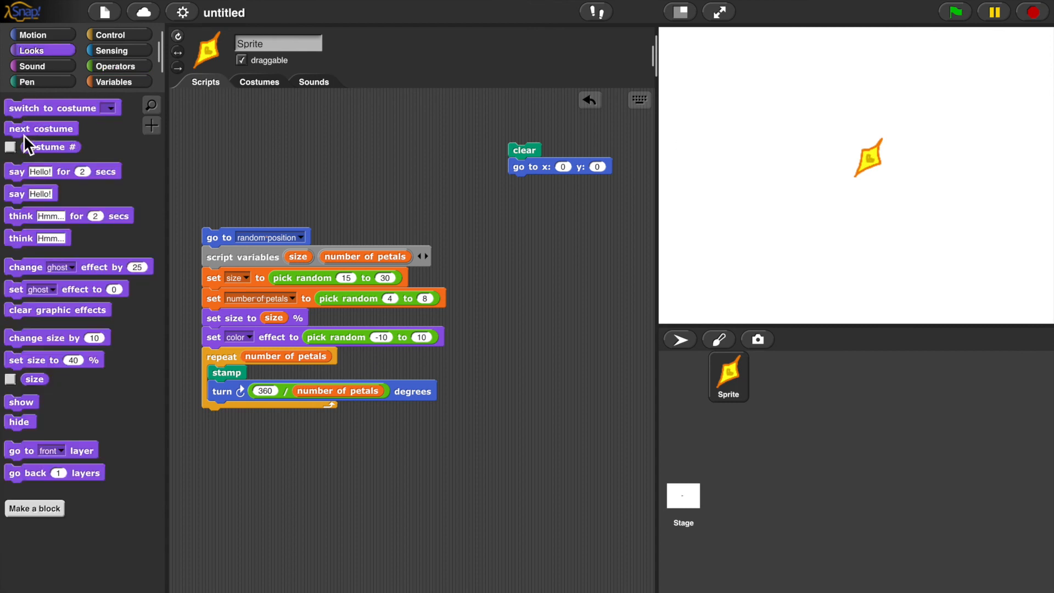
drag(40, 128, 378, 125)
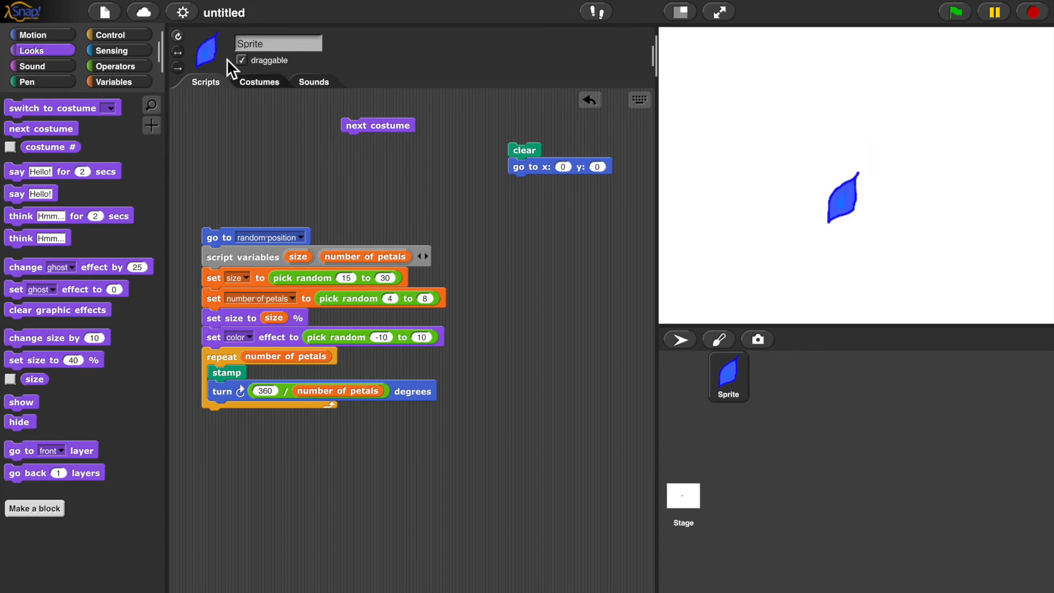
Check the costumes, test 'next costume' on the sprite, and run the flower script
click(259, 81)
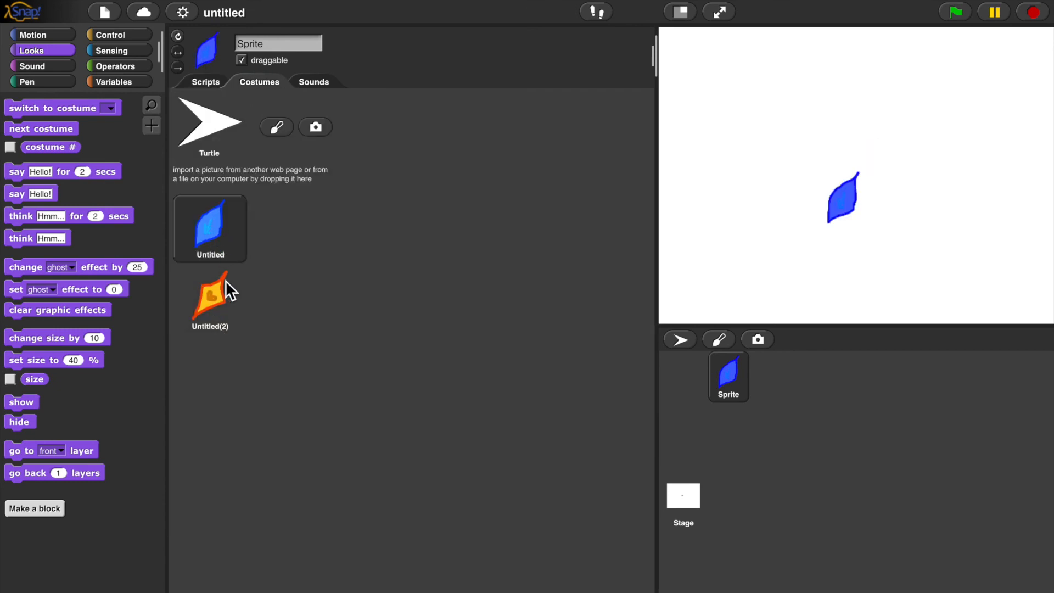
click(204, 81)
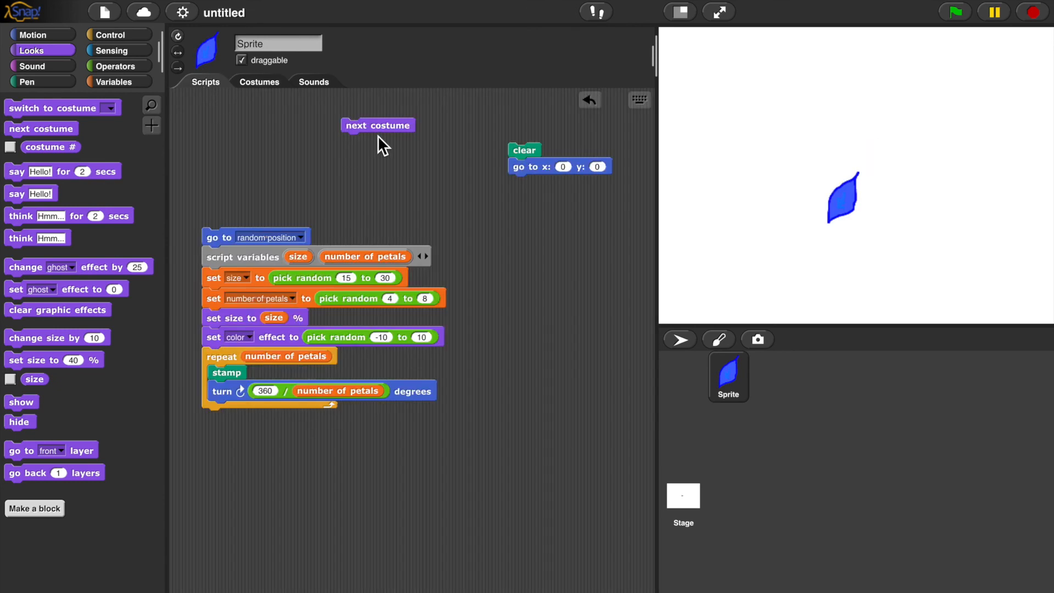
click(378, 125)
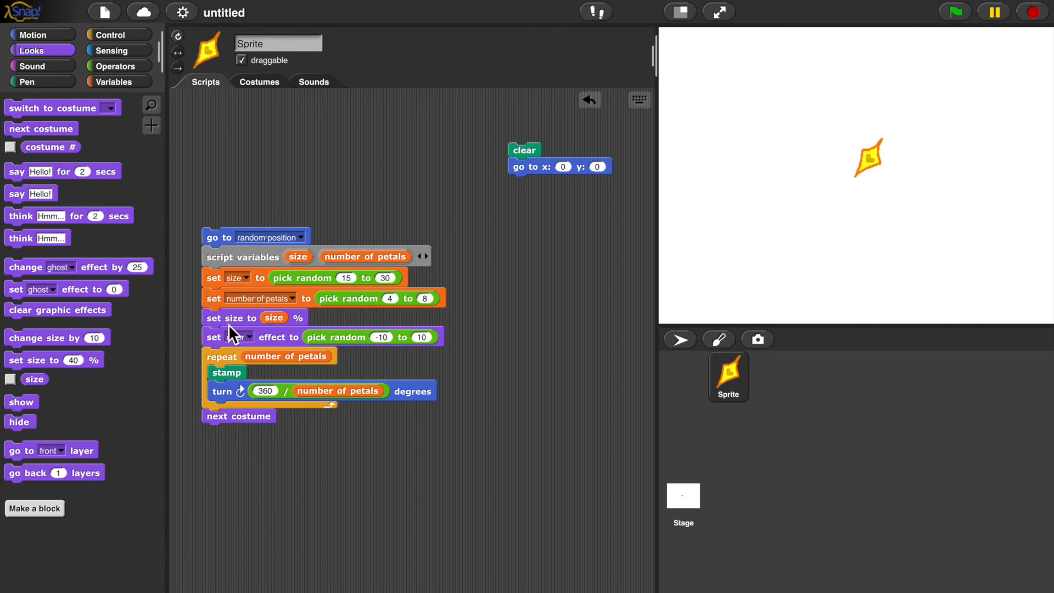
click(236, 335)
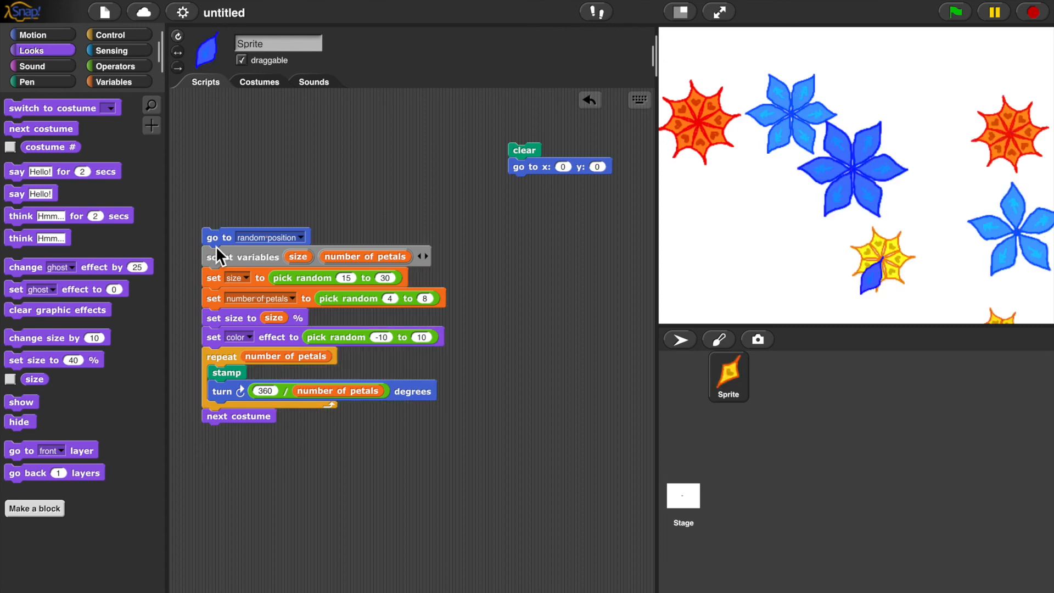
Stamp another alternating flower, then bring up the Control blocks palette
click(952, 11)
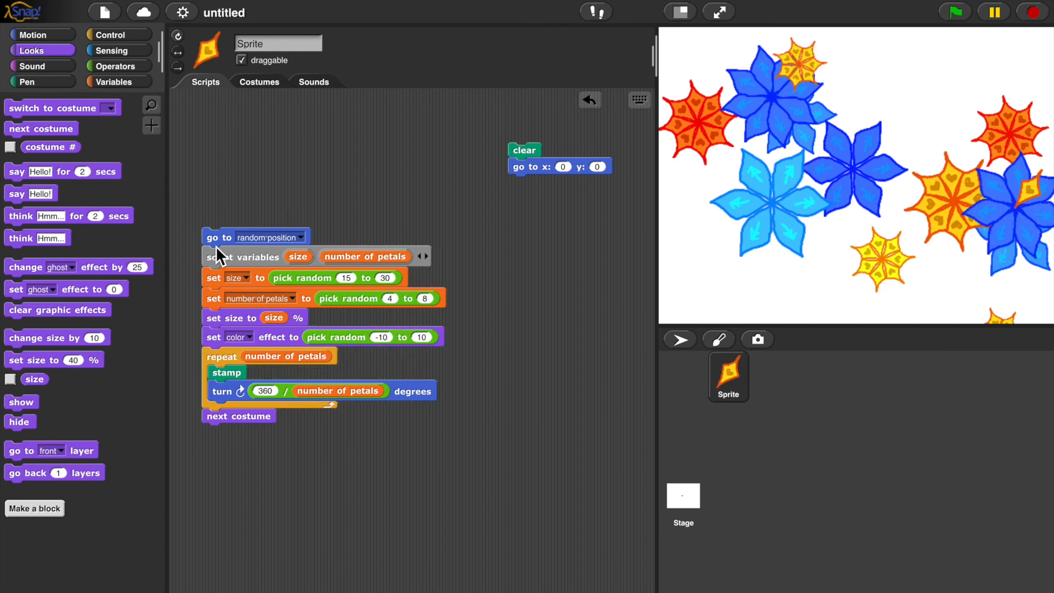
mouse_move(225, 187)
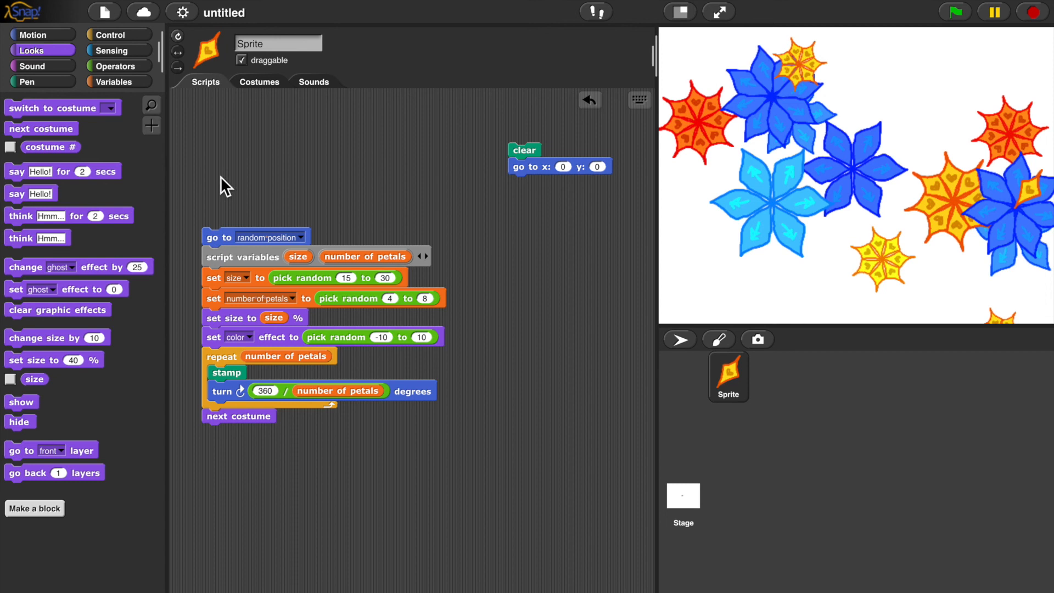
mouse_move(137, 54)
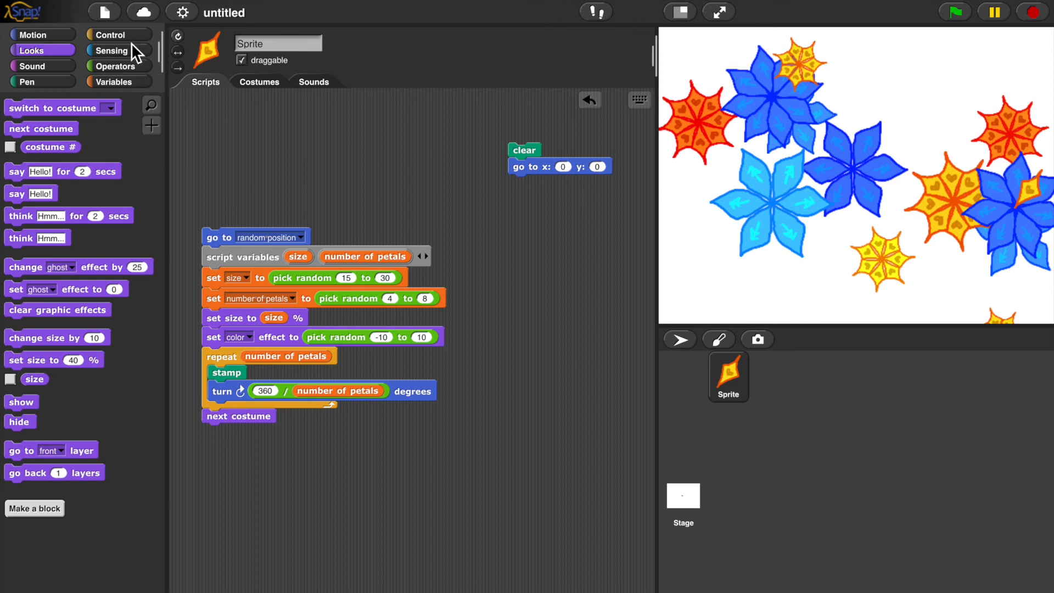
click(110, 34)
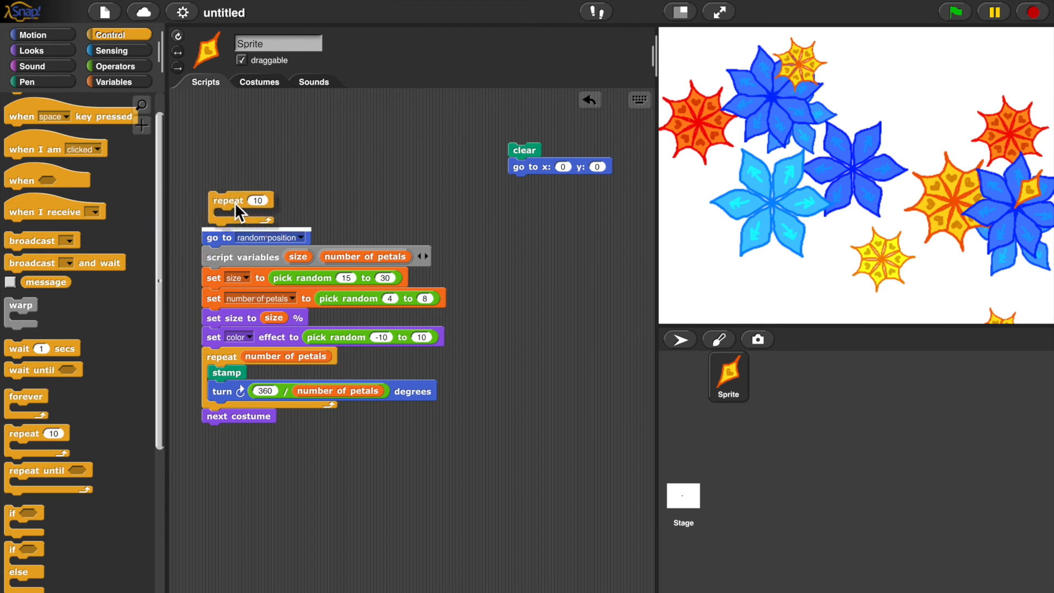
Wrap the flower script in a repeat 50 loop and run it
drag(229, 200, 218, 216)
text(50)
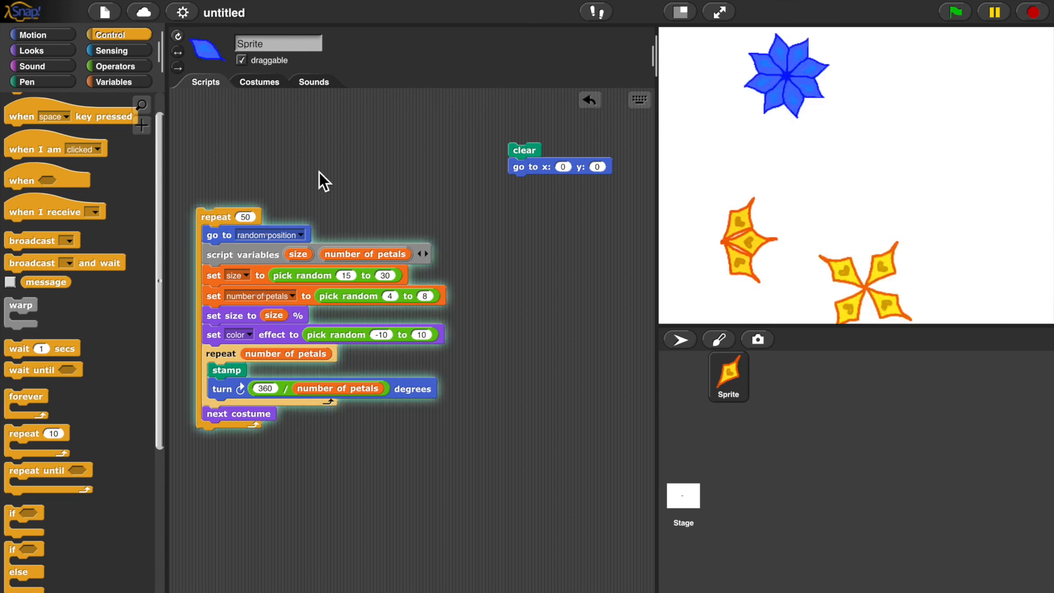
click(952, 12)
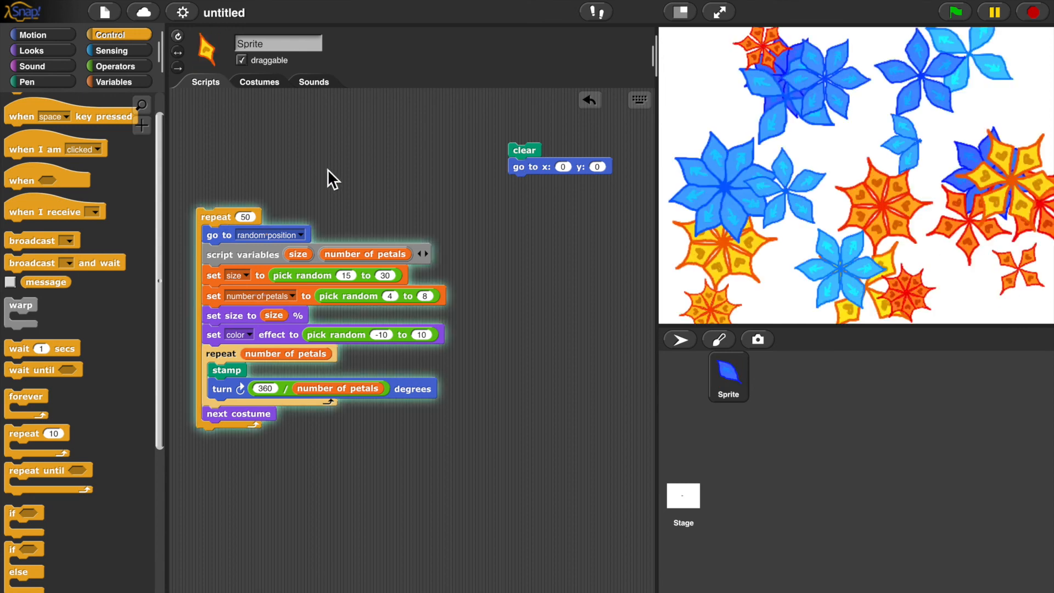